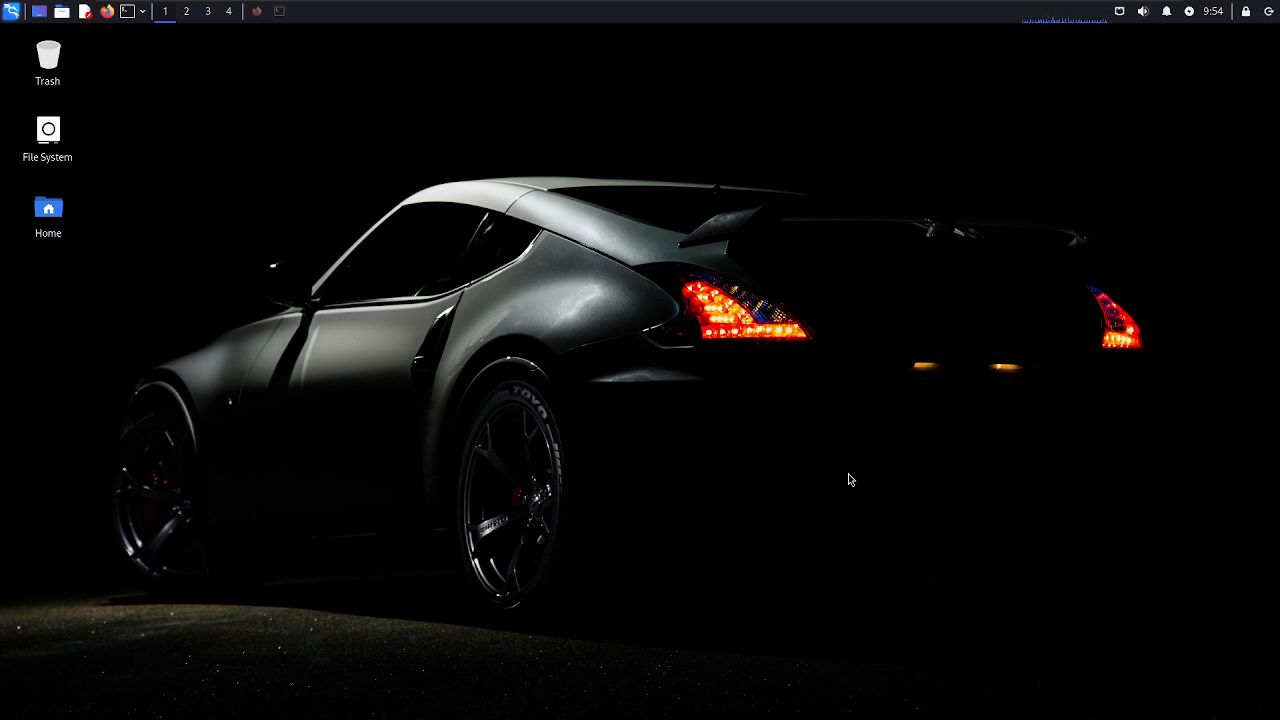
# Bring up Firefox to reach the anmolksachan/wayBackLister GitHub repository.
pyautogui.click(256, 12)
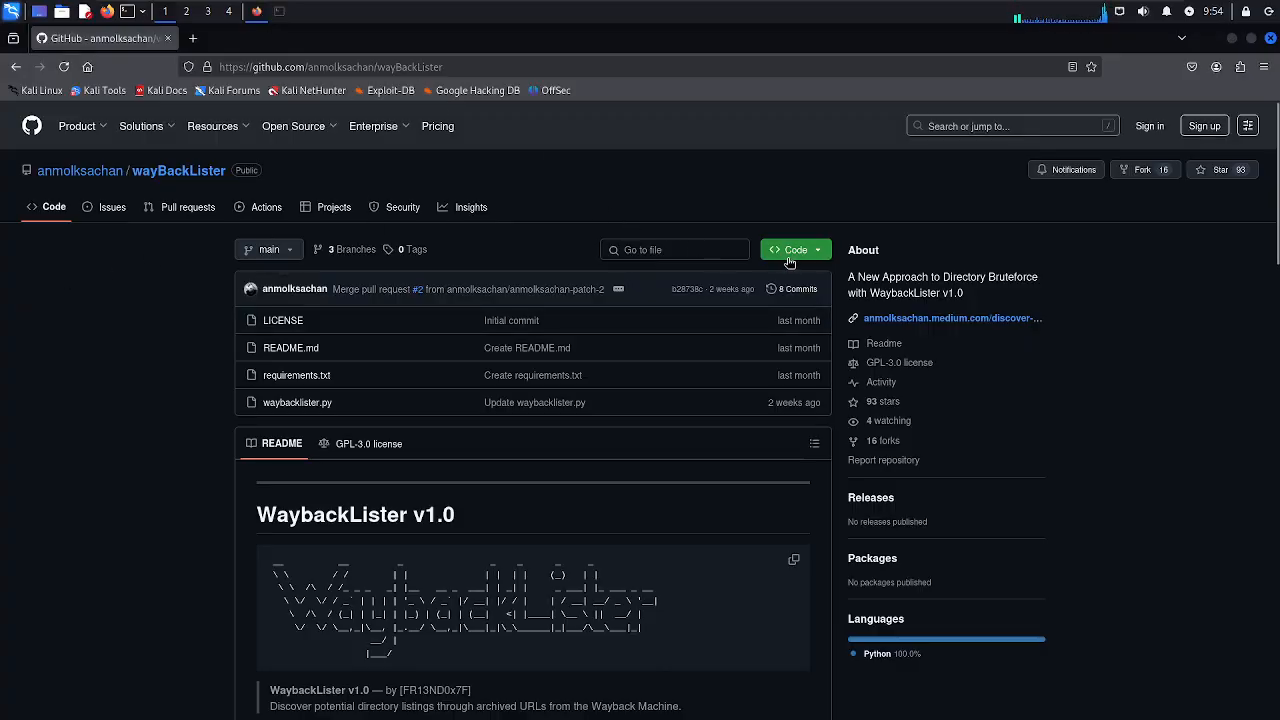
# Git clone the copied wayBackLister HTTPS URL, cd into the folder and list it with ls -al.
pyautogui.click(790, 248)
pyautogui.write('git clo')
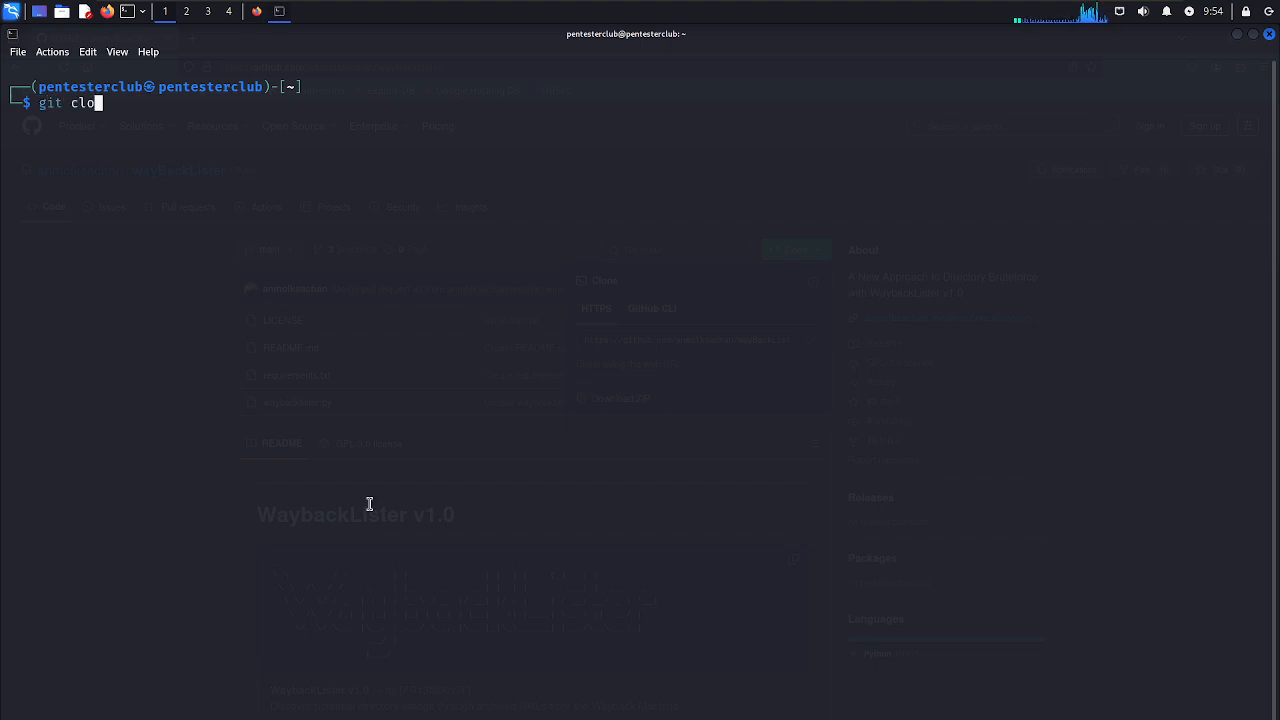
pyautogui.rightClick(368, 504)
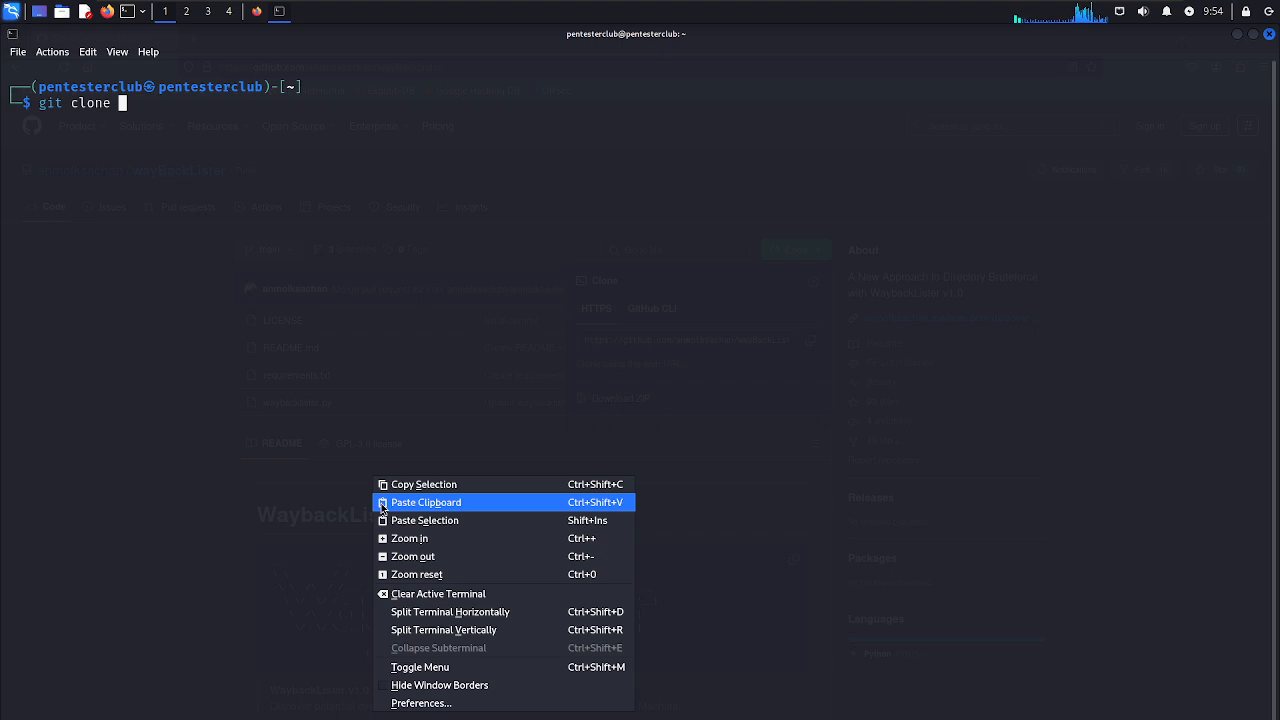
pyautogui.click(424, 502)
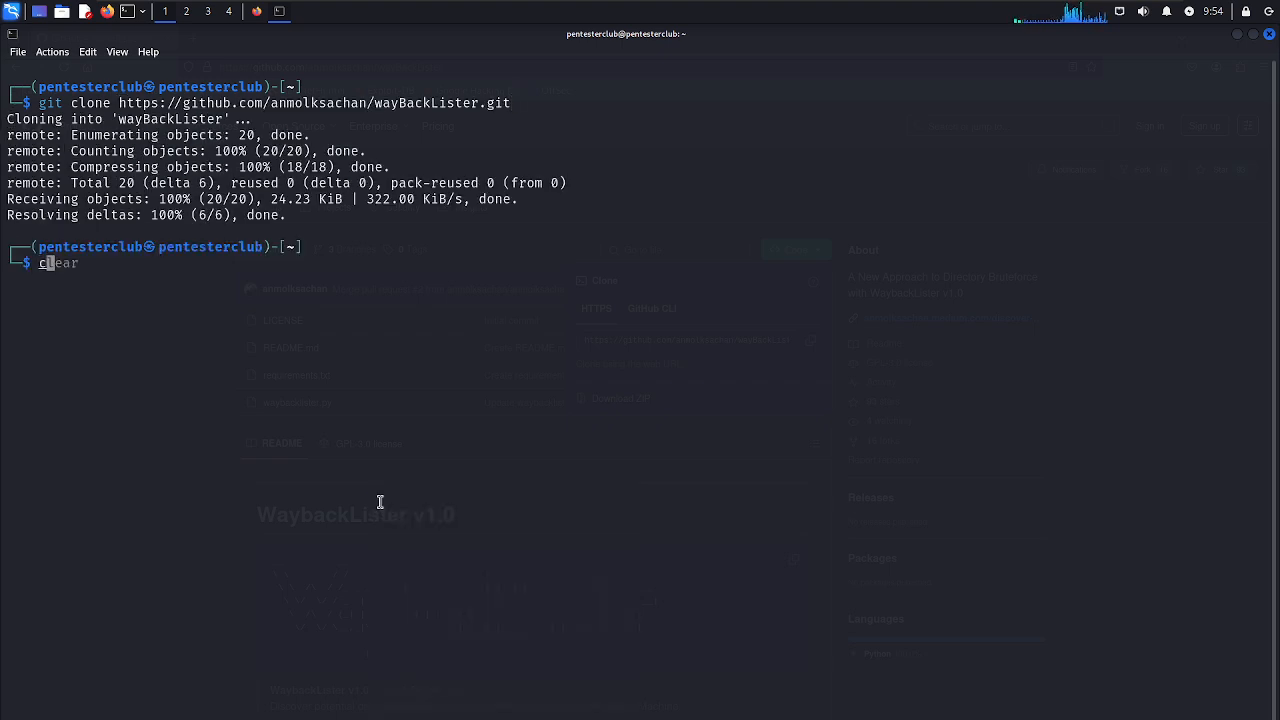
pyautogui.write('cd wayV')
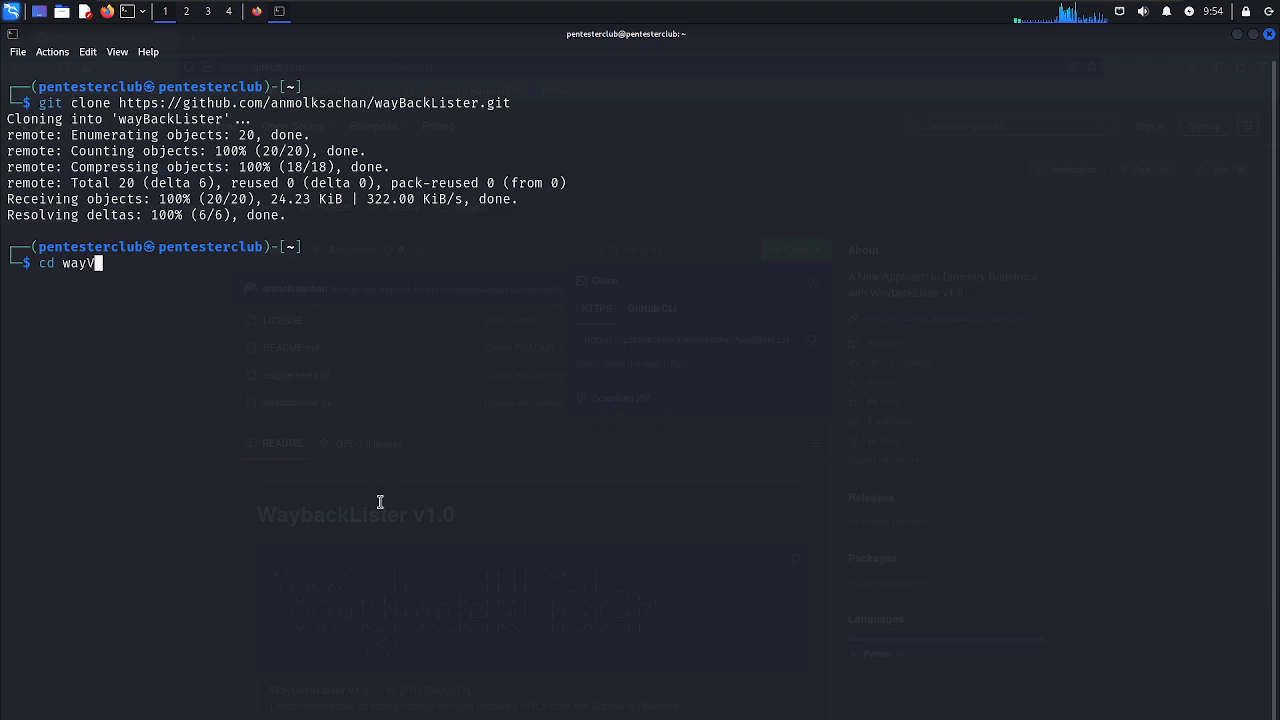
pyautogui.press('Backspace')
pyautogui.write('BackLister')
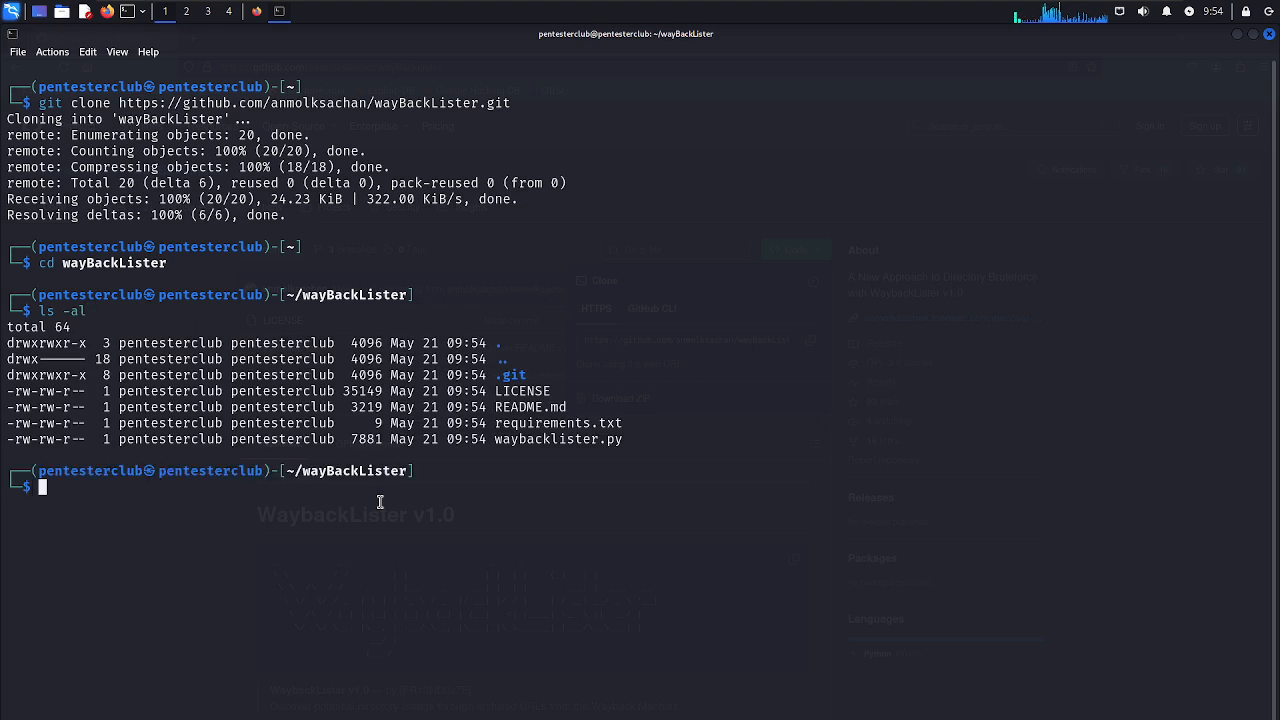
# Activate the environment via source /home/pentesterclub/virtual-pcpl/bin/activate.
pyautogui.write('so')
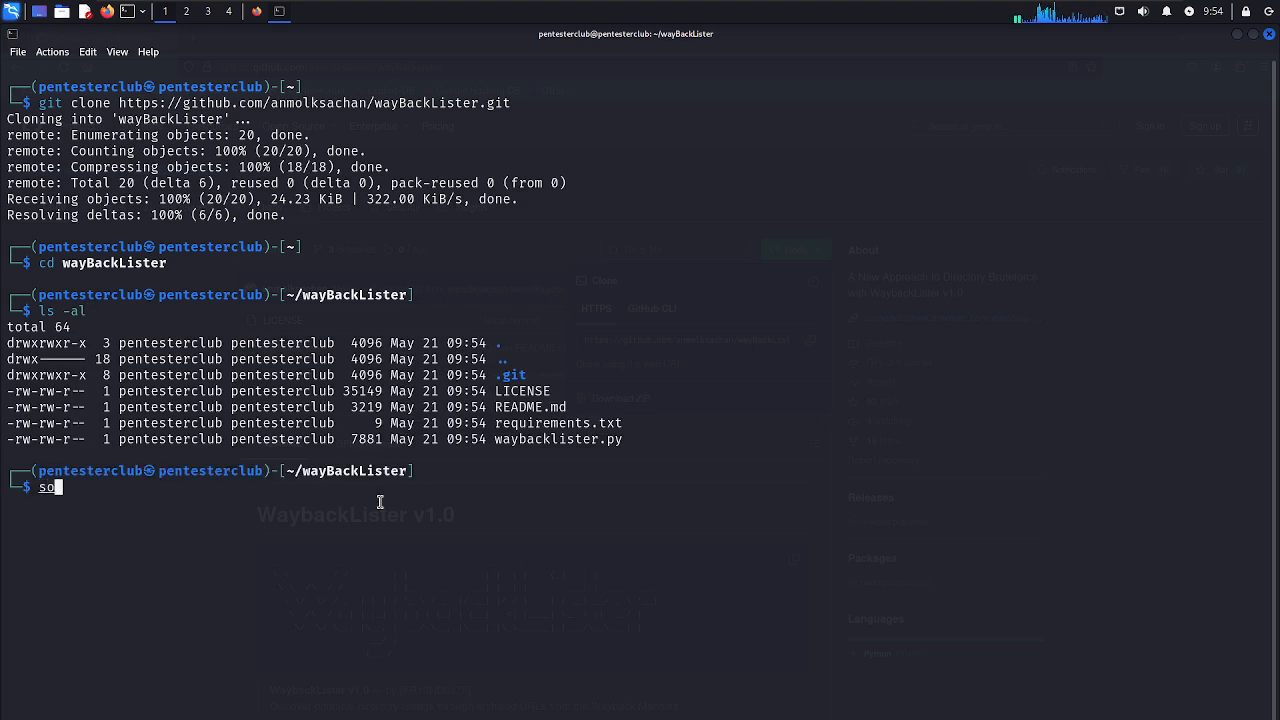
pyautogui.write('urce /')
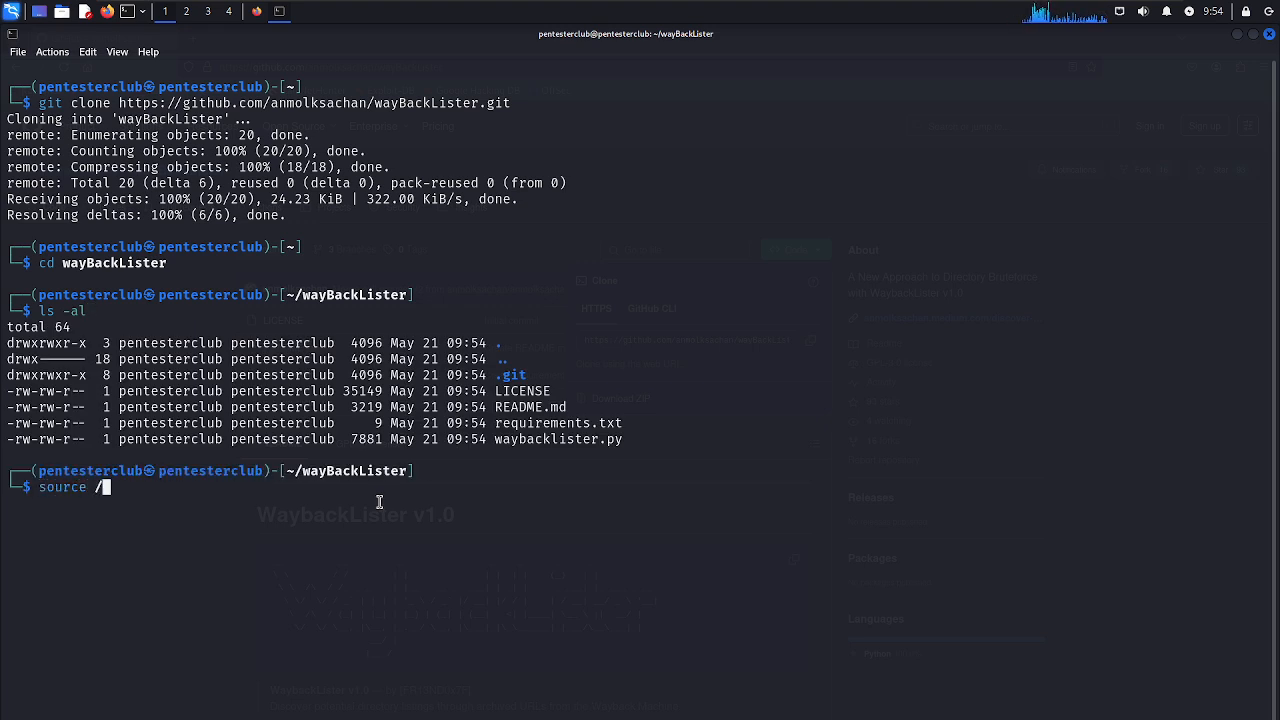
pyautogui.write('home')
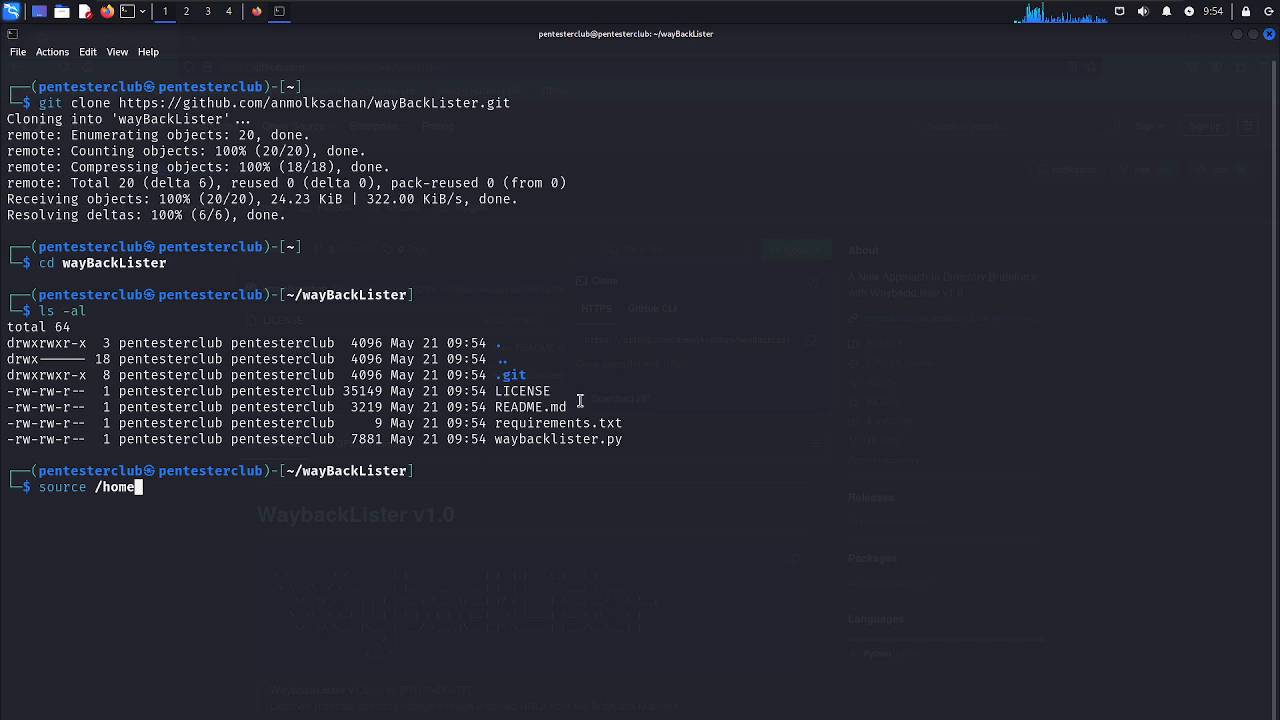
pyautogui.write('pentesterclub/')
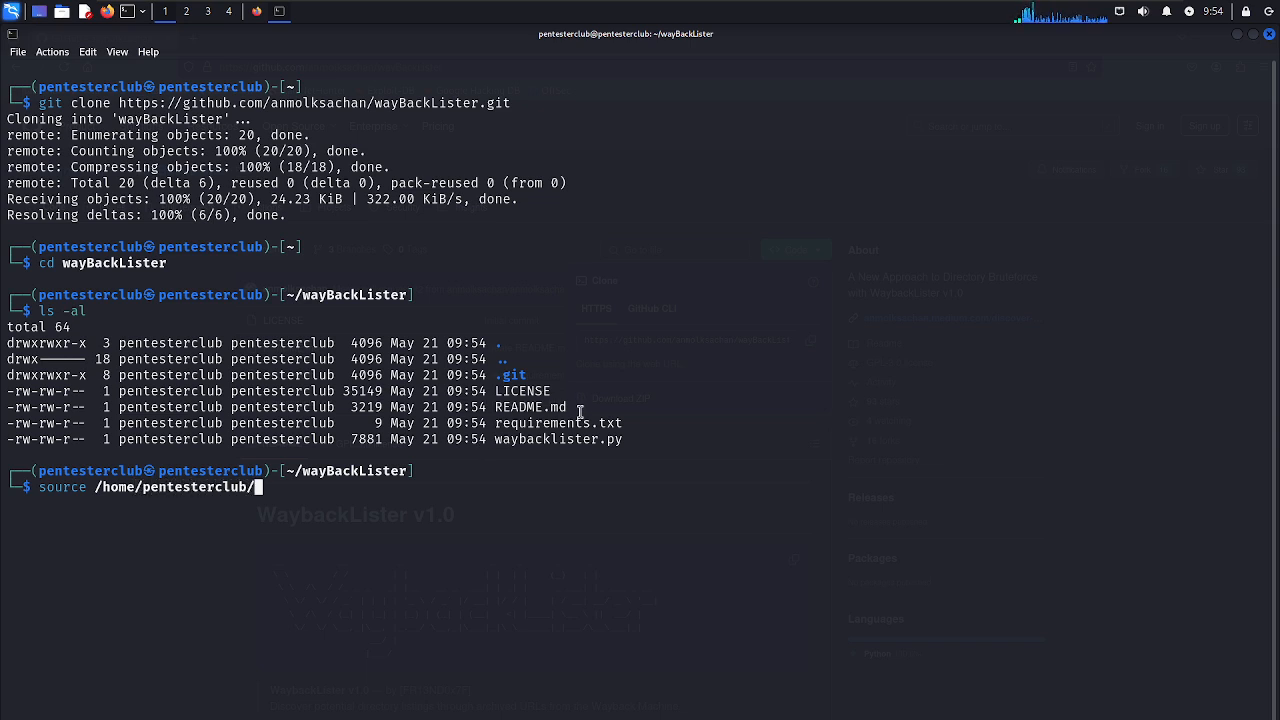
pyautogui.write('virtu')
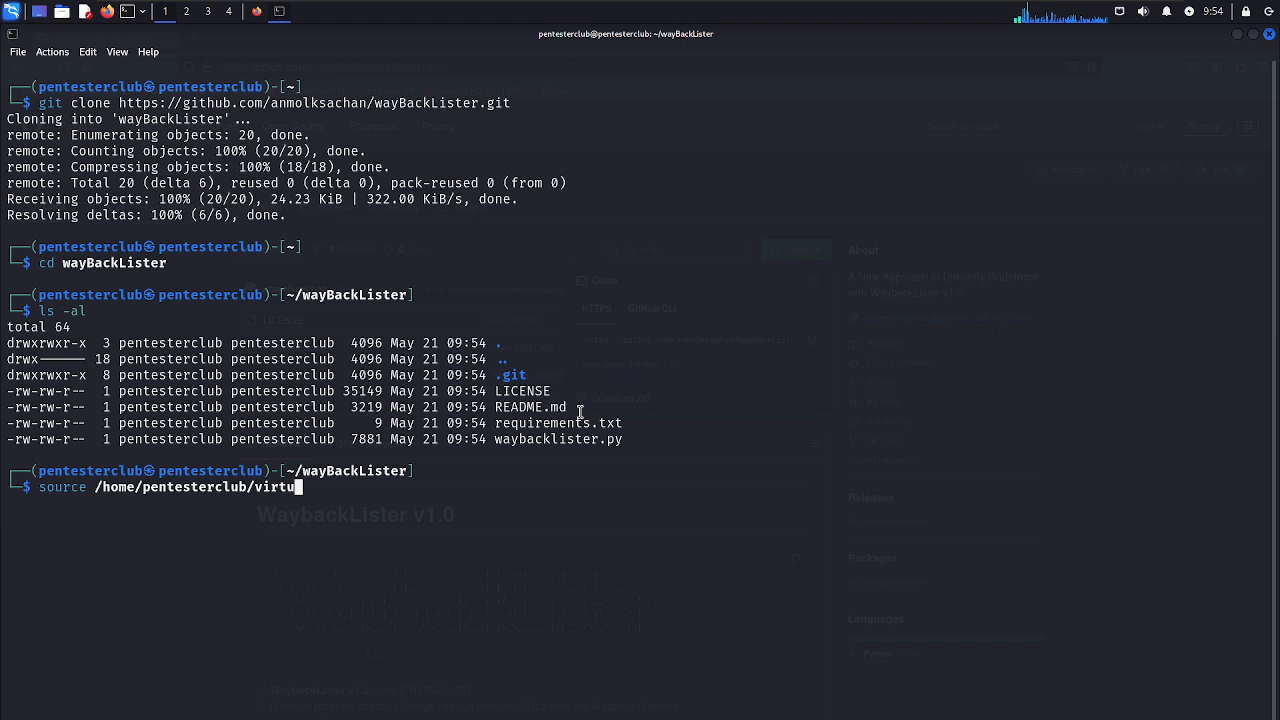
pyautogui.write('al-pcpl/')
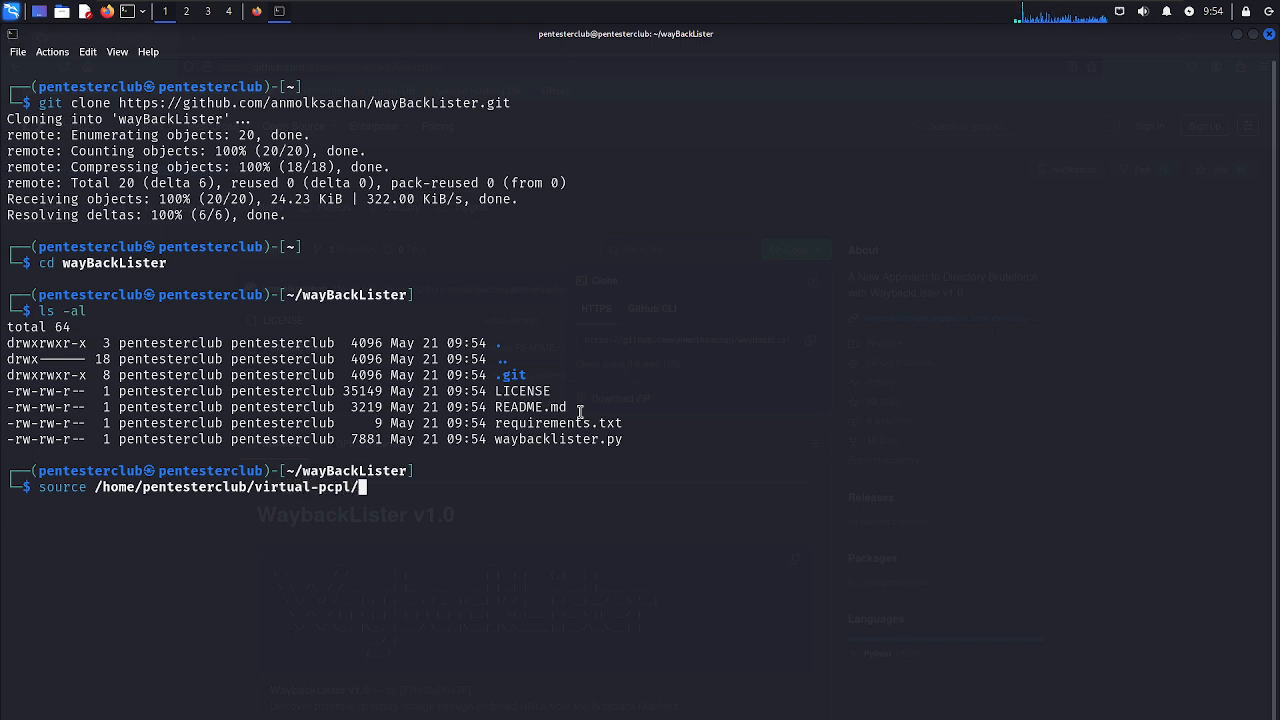
pyautogui.write('bin/activate')
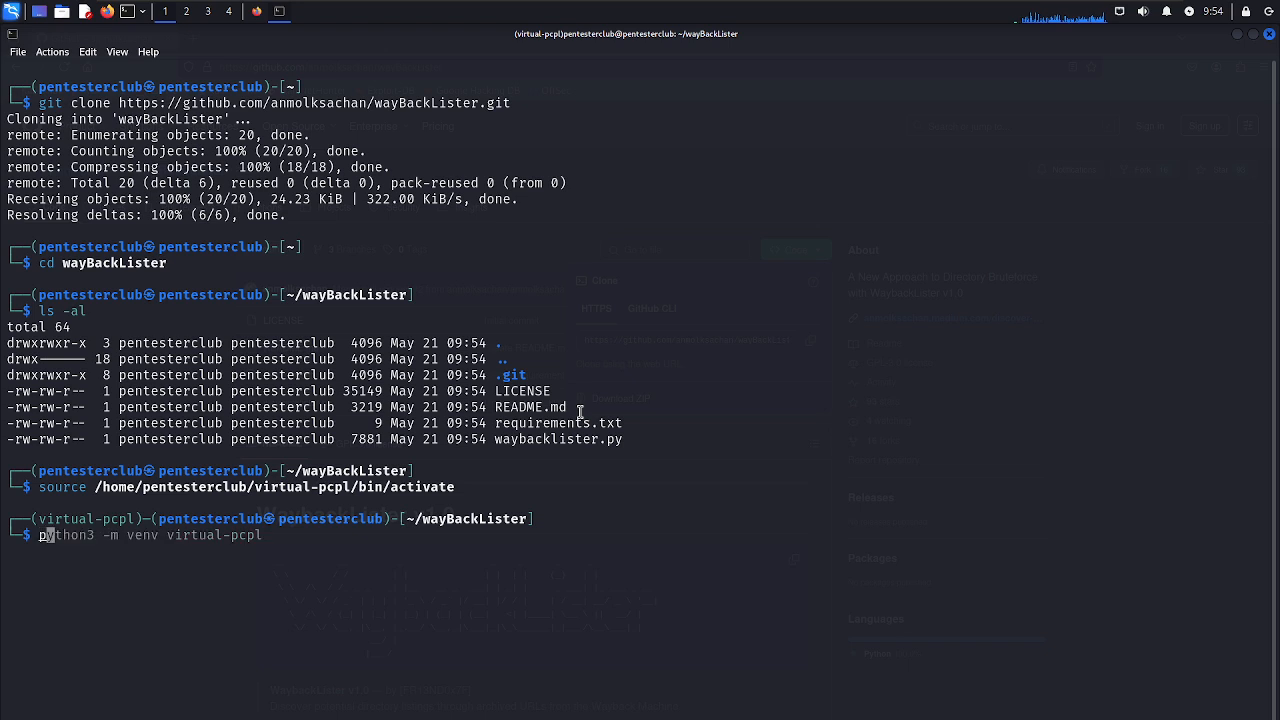
# Install the tool's dependencies with pip3 install -r requirements.txt.
pyautogui.write('pip3 install')
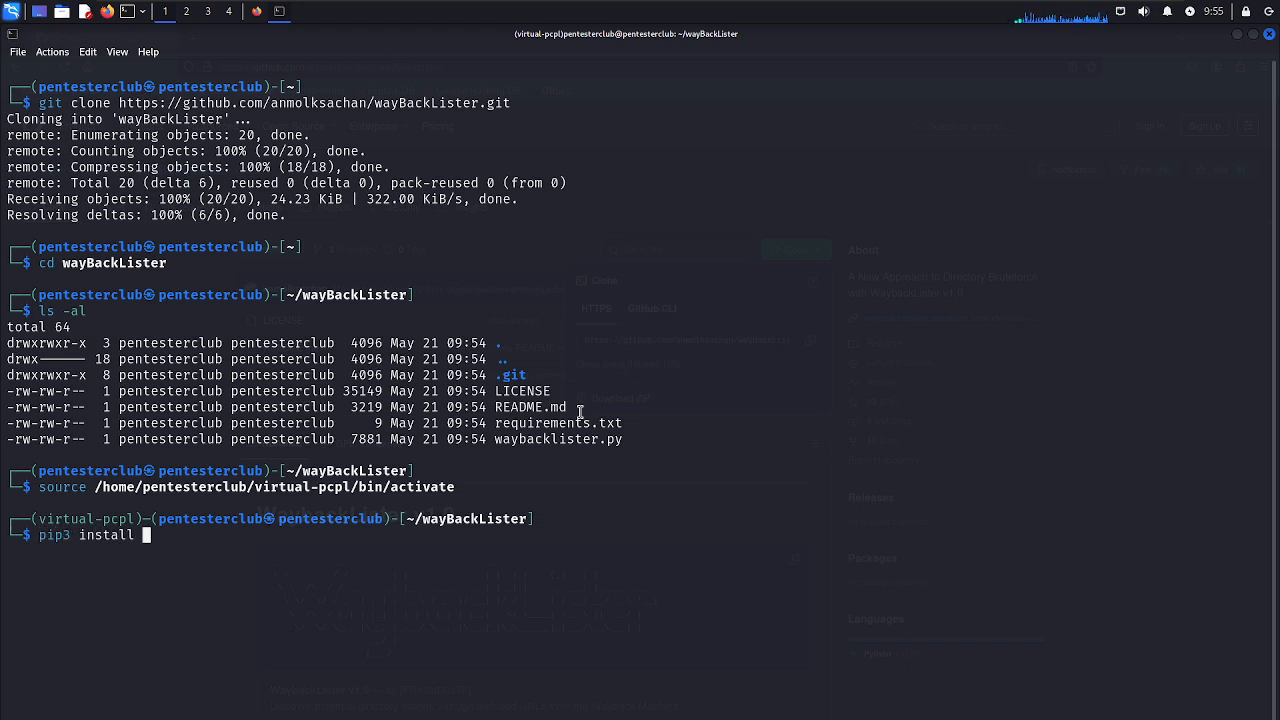
pyautogui.write('-r require')
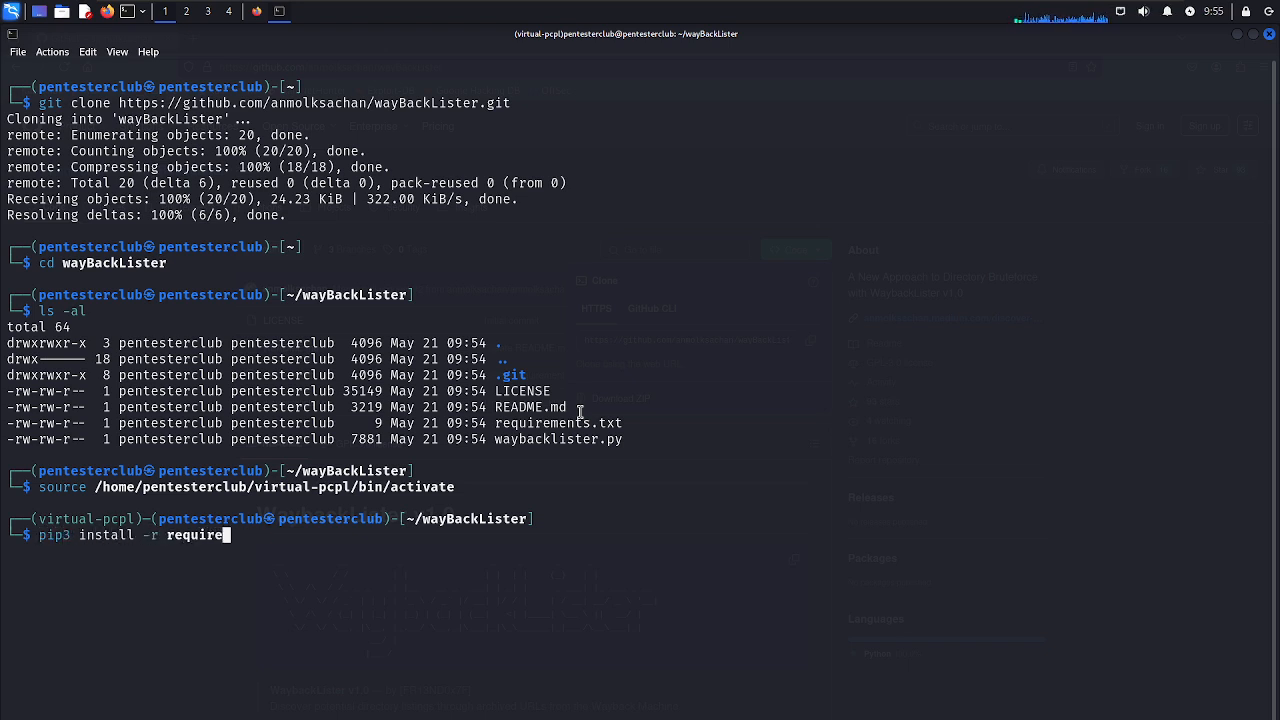
pyautogui.write('ments.txt')
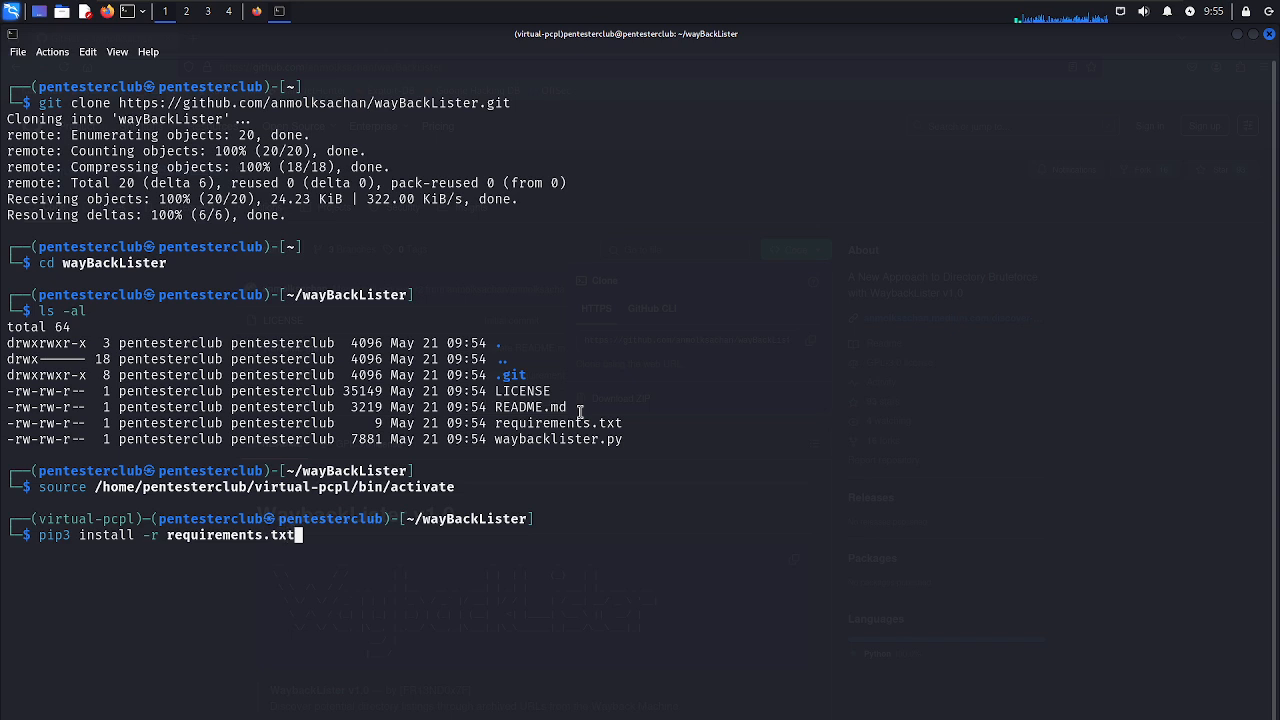
pyautogui.press('Return')
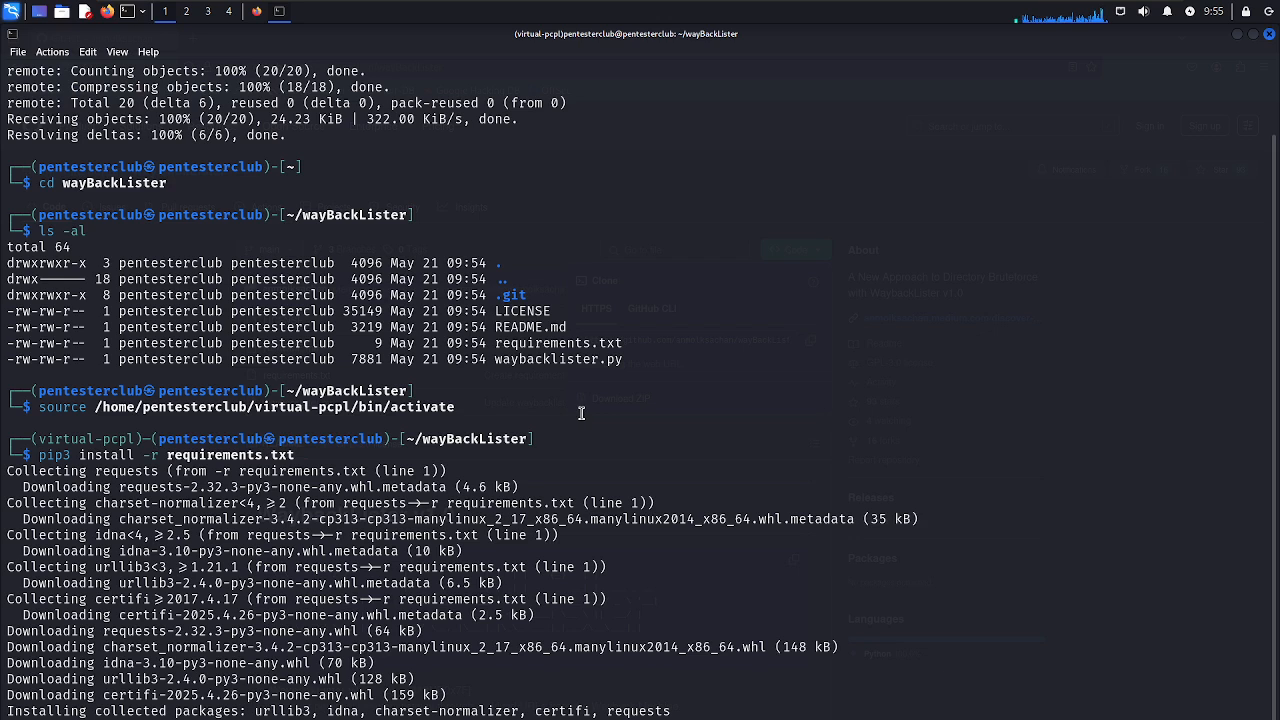
pyautogui.moveTo(556, 364)
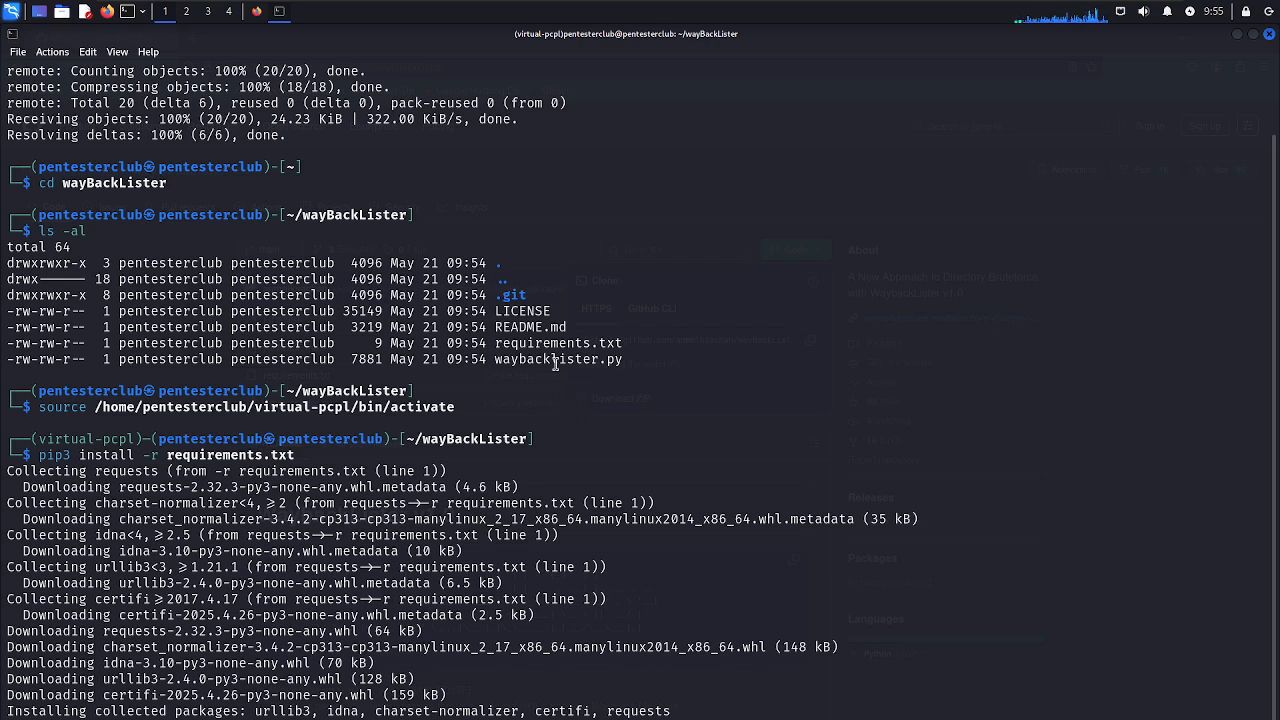
# Run python3 waybacklister.py --help to show the domain, file, auto and threads options.
pyautogui.doubleClick(556, 360)
pyautogui.write('python3 waybacklister.py')
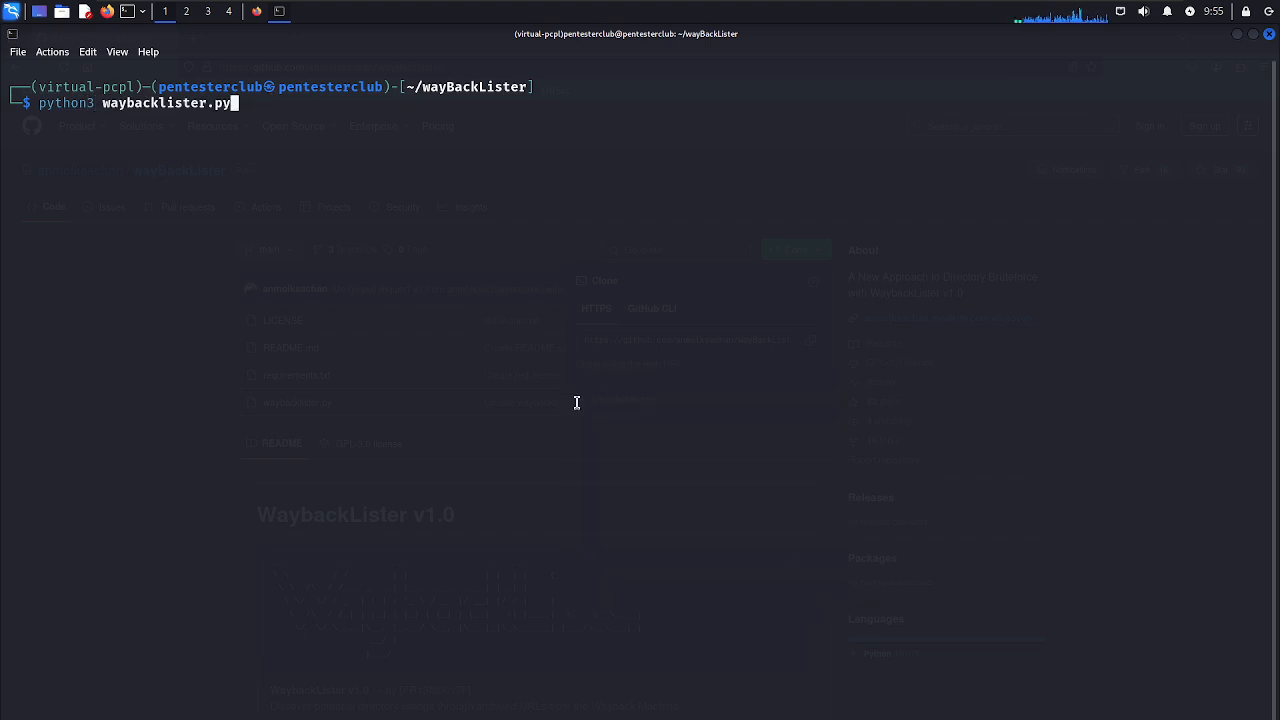
pyautogui.write('--')
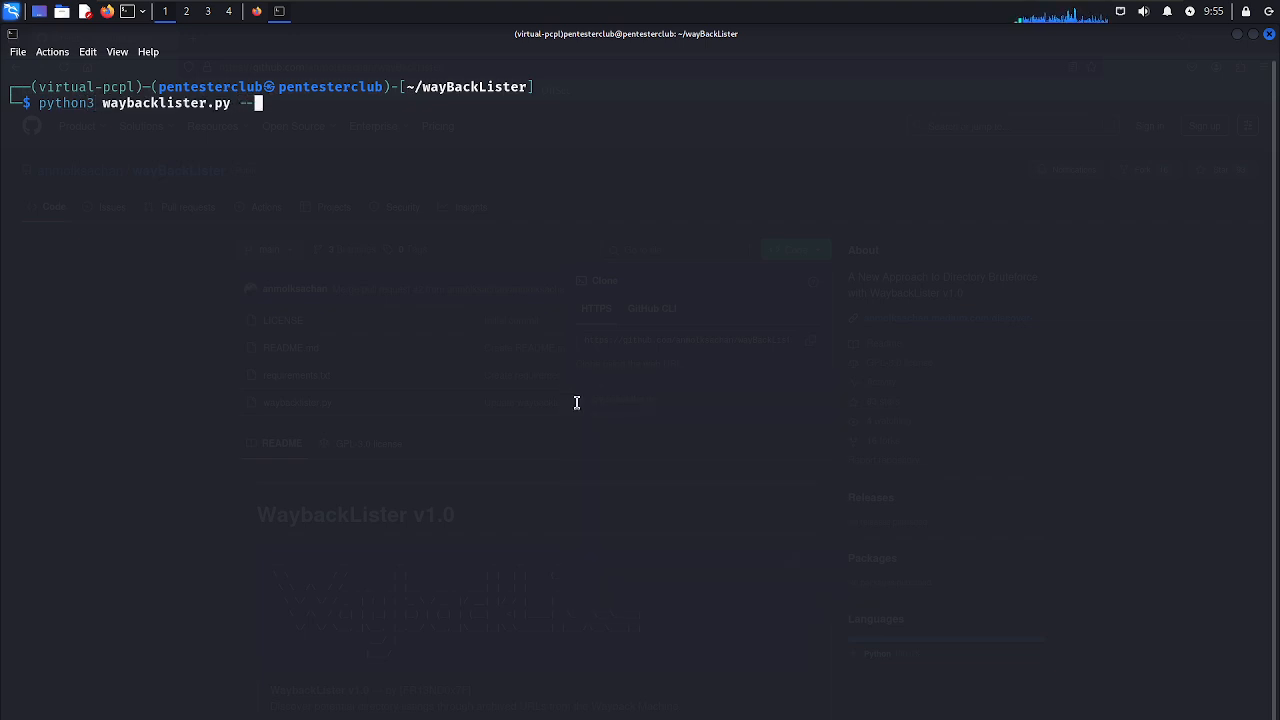
pyautogui.press('Return')
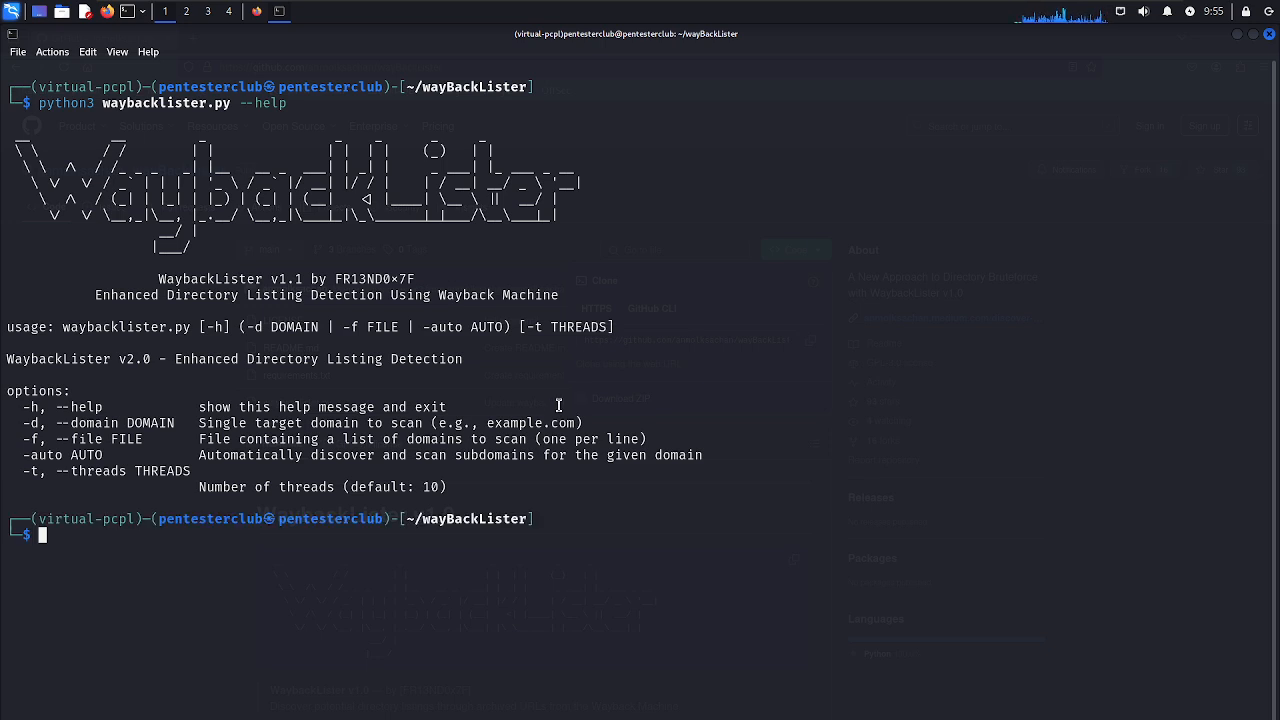
pyautogui.moveTo(48, 420)
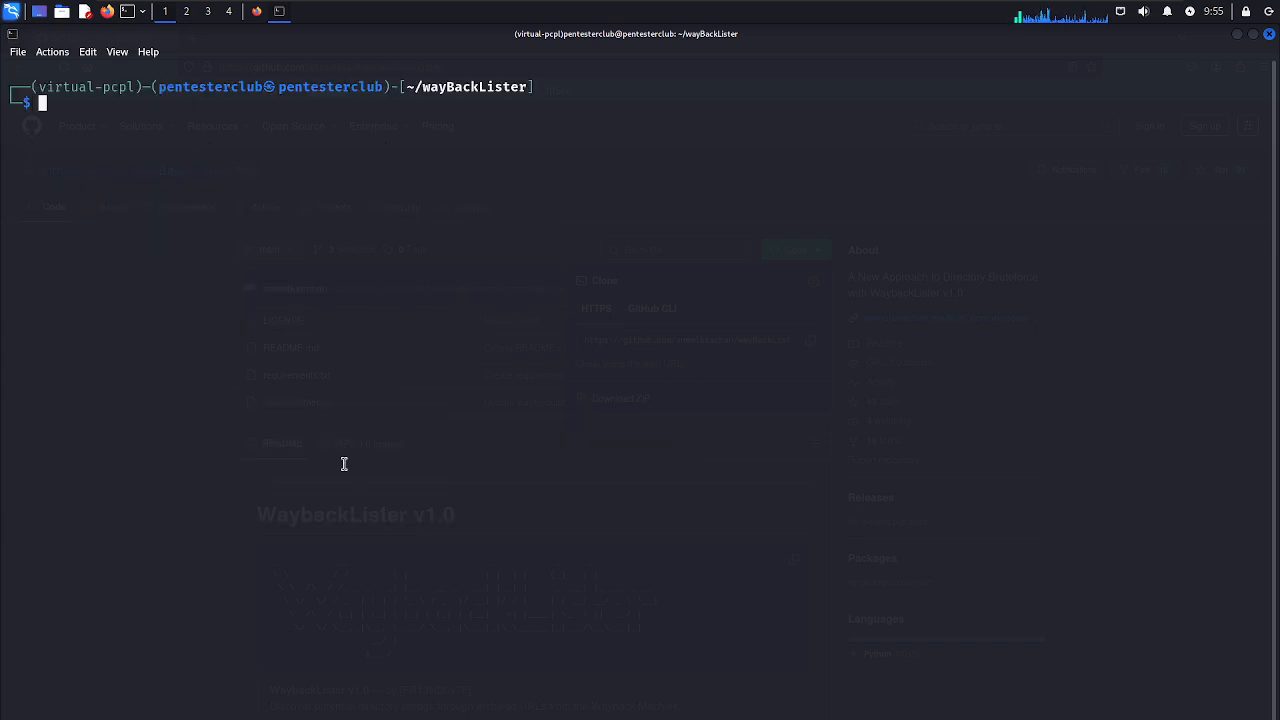
pyautogui.write('python3 waybacklister.py -d')
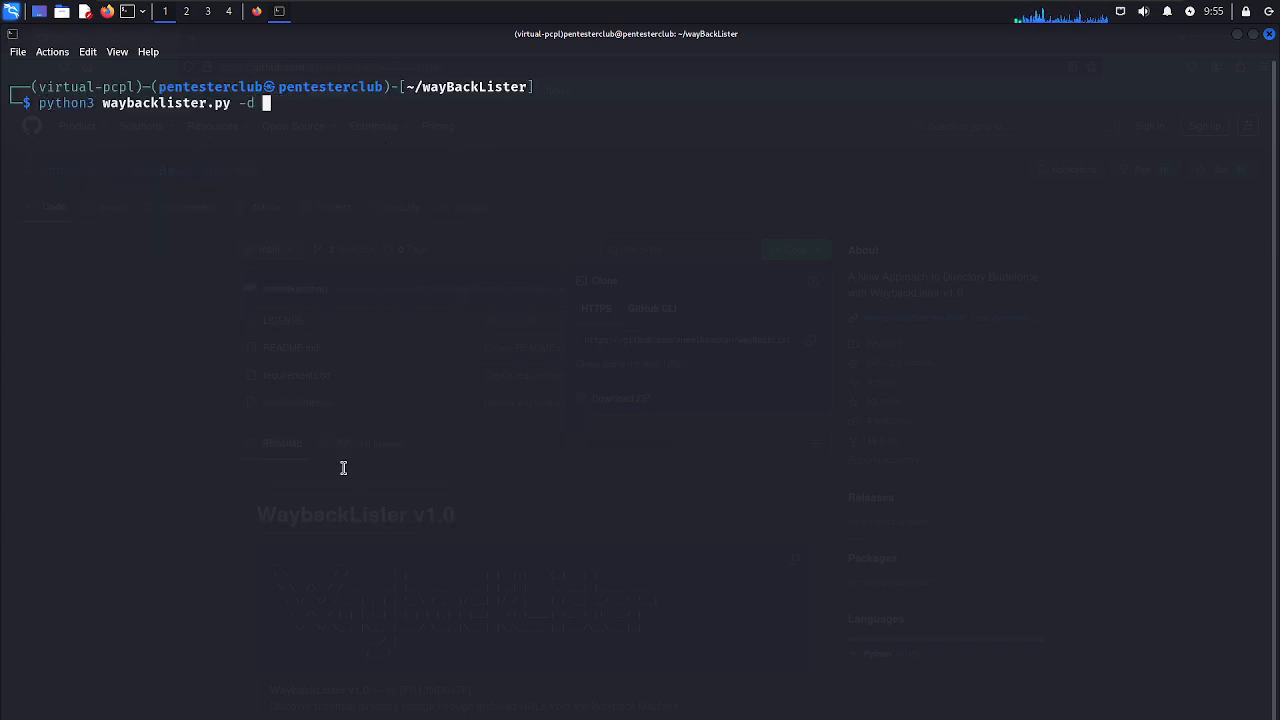
pyautogui.write('http://testphp.vu')
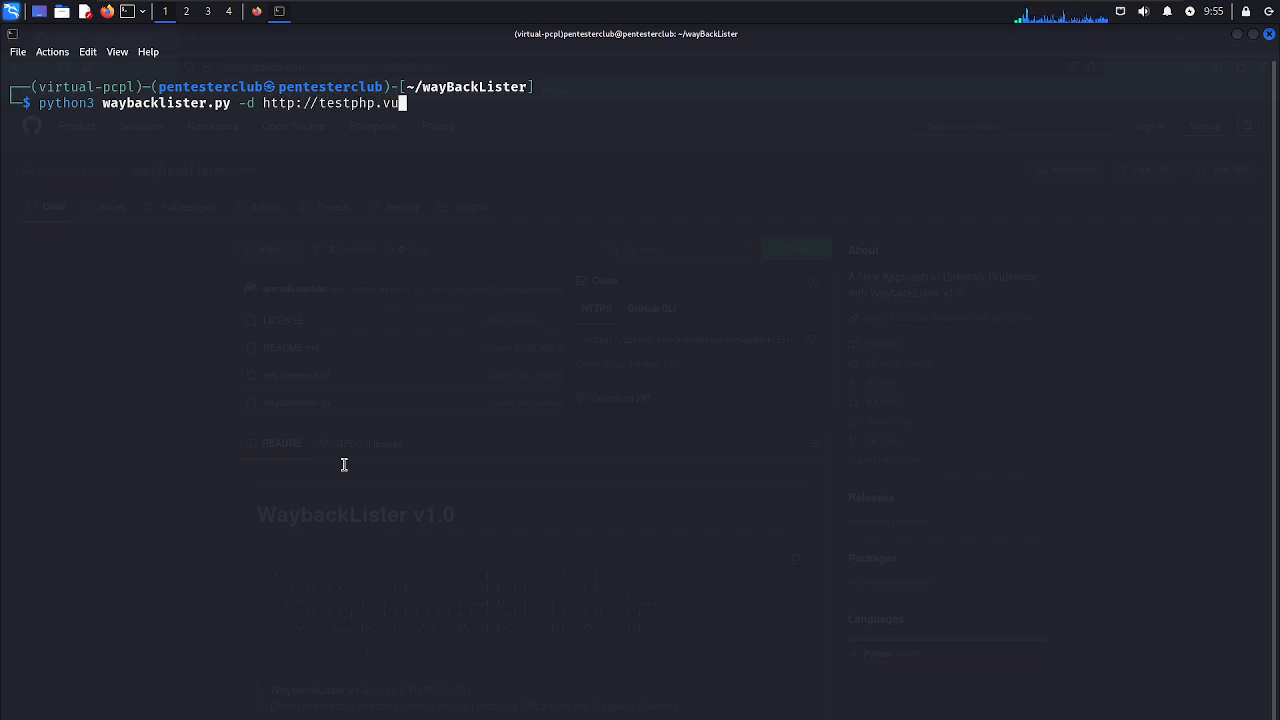
pyautogui.write('lnweb.com')
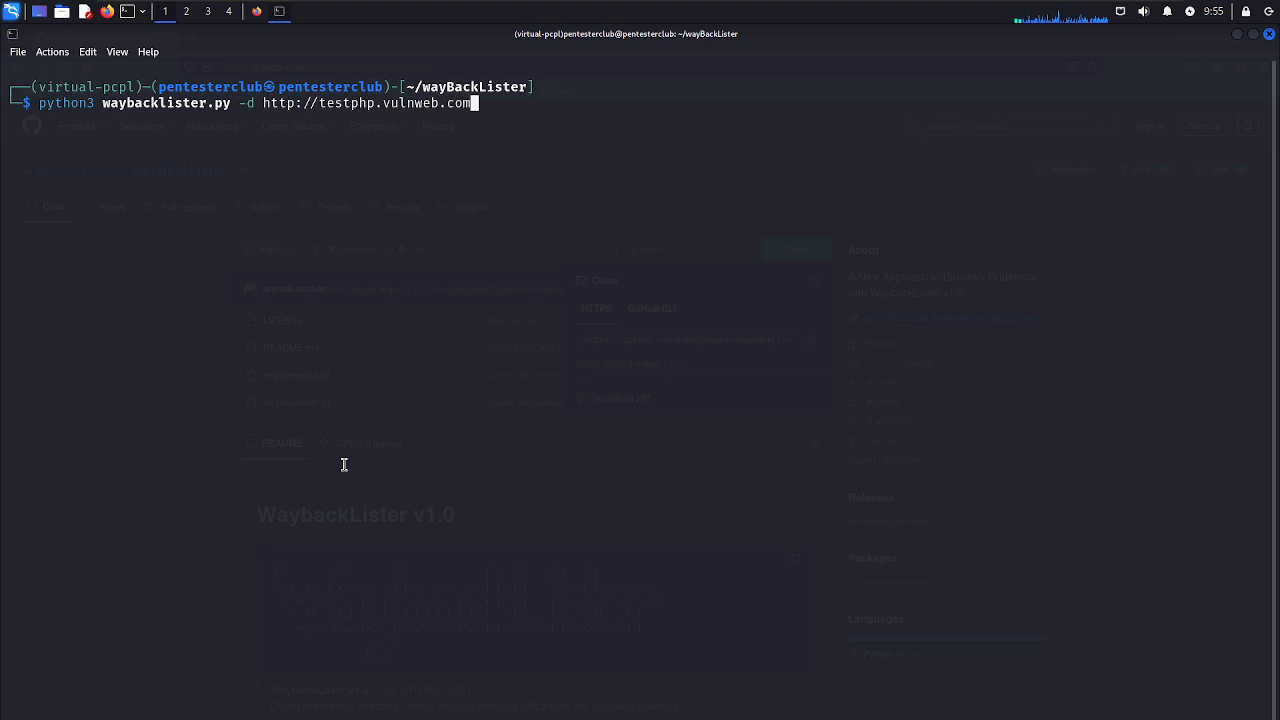
pyautogui.press('Return')
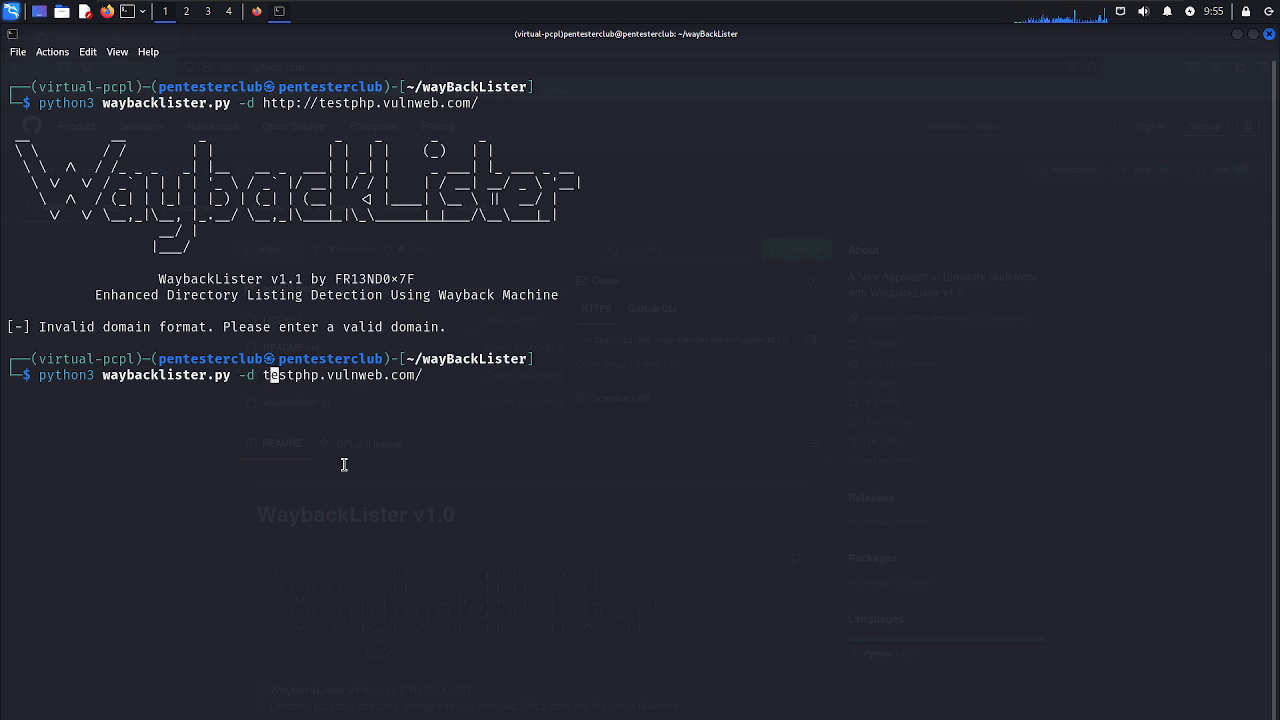
# Rerun the scan on the bare domain testphp.vulnweb.com so path discovery starts.
pyautogui.press('BackSpace')
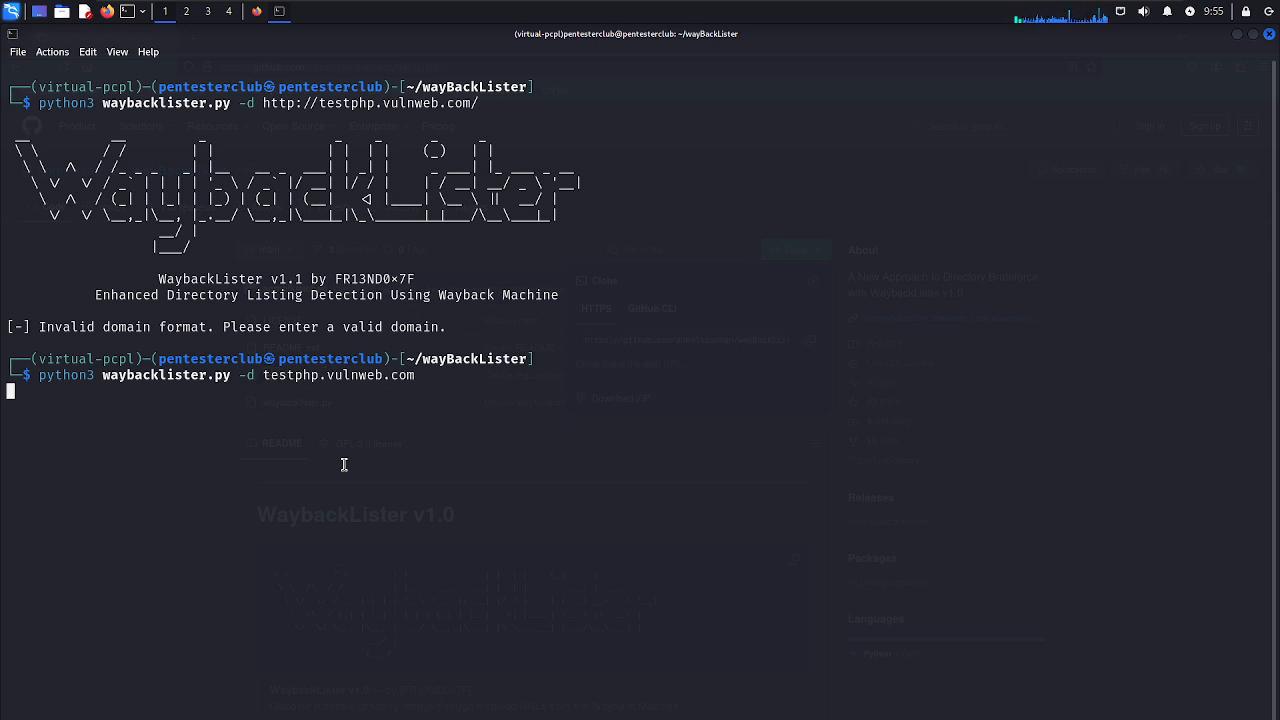
pyautogui.press('Return')
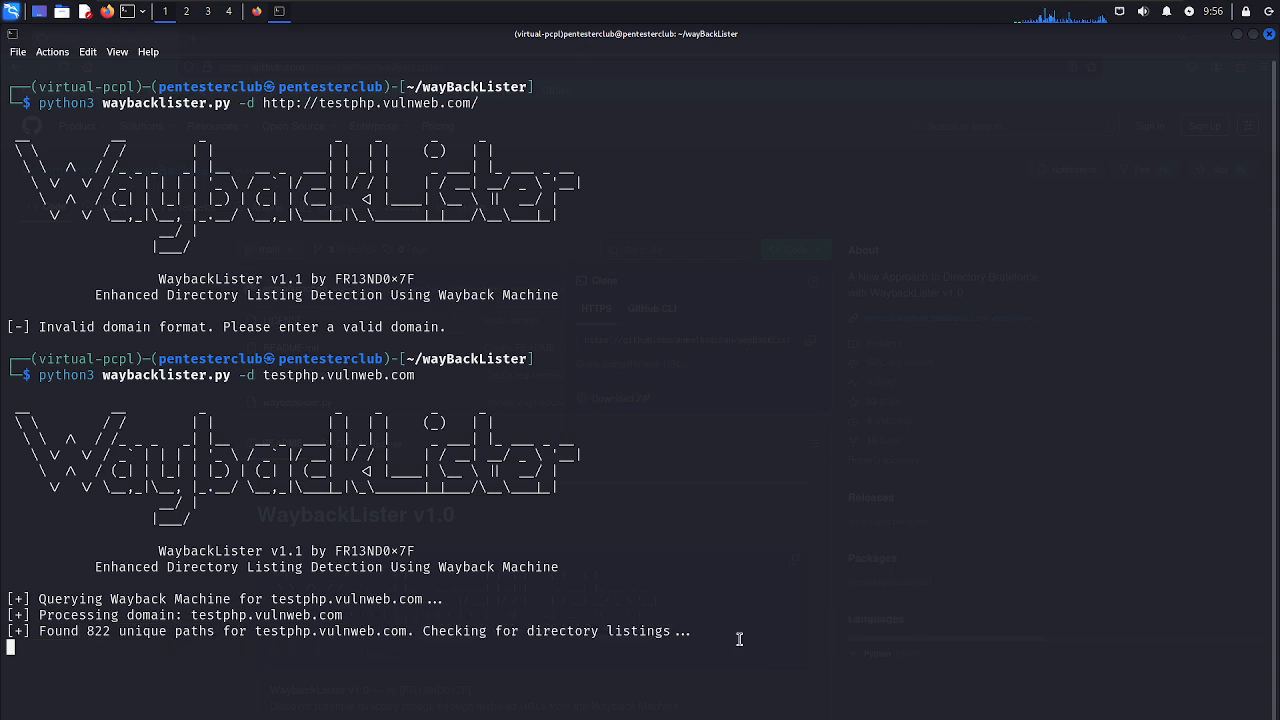
pyautogui.moveTo(884, 528)
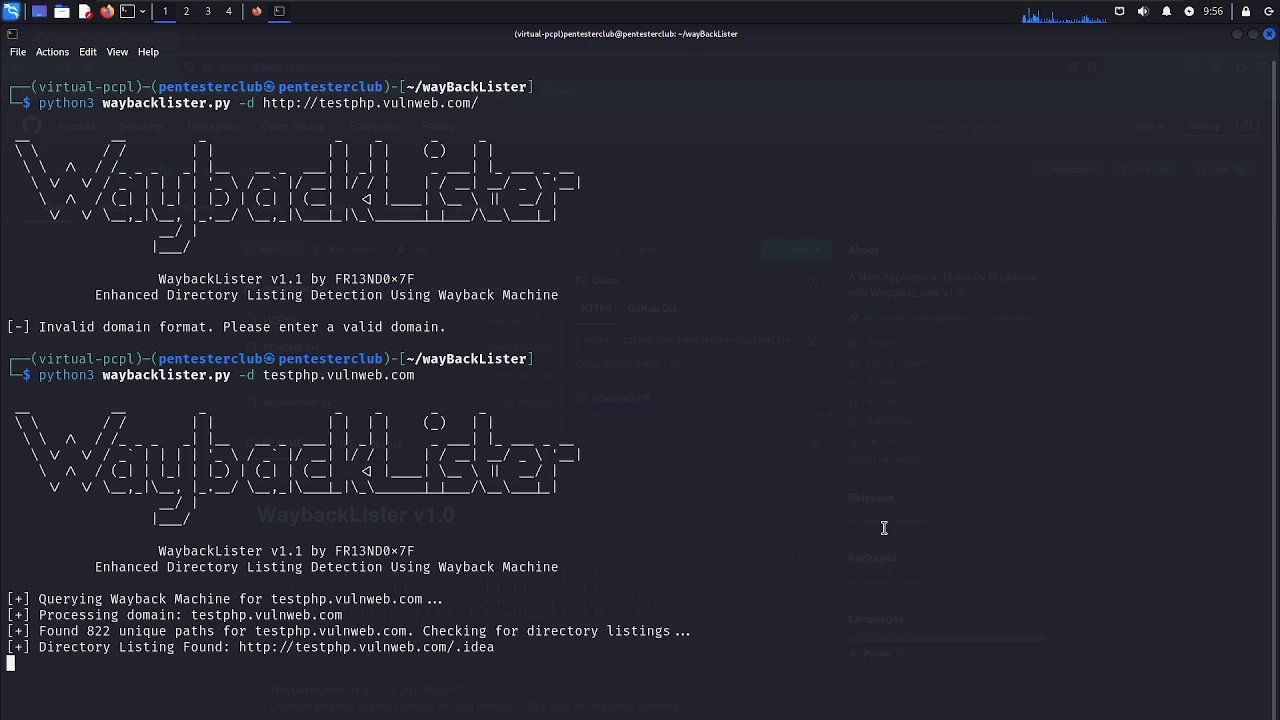
pyautogui.moveTo(840, 538)
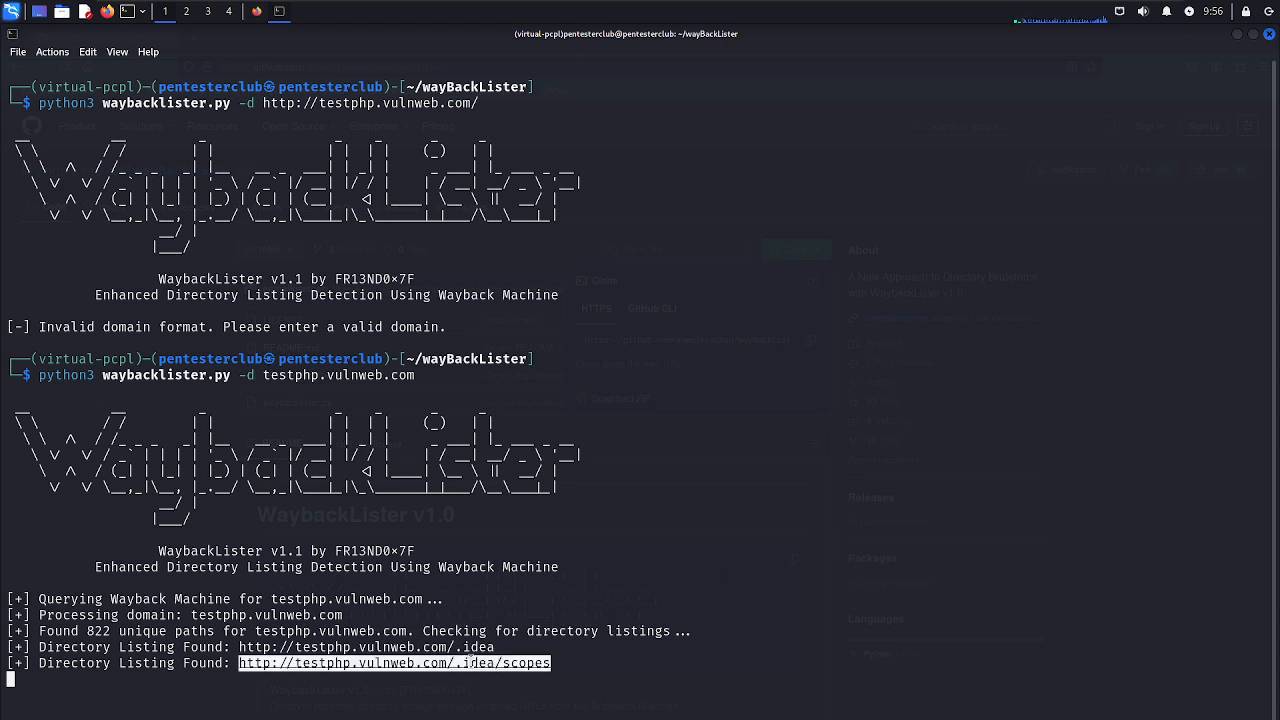
# View the /.idea/scopes/ listing with scope_settings.xml in Firefox, then return to the scan output.
pyautogui.rightClick(392, 664)
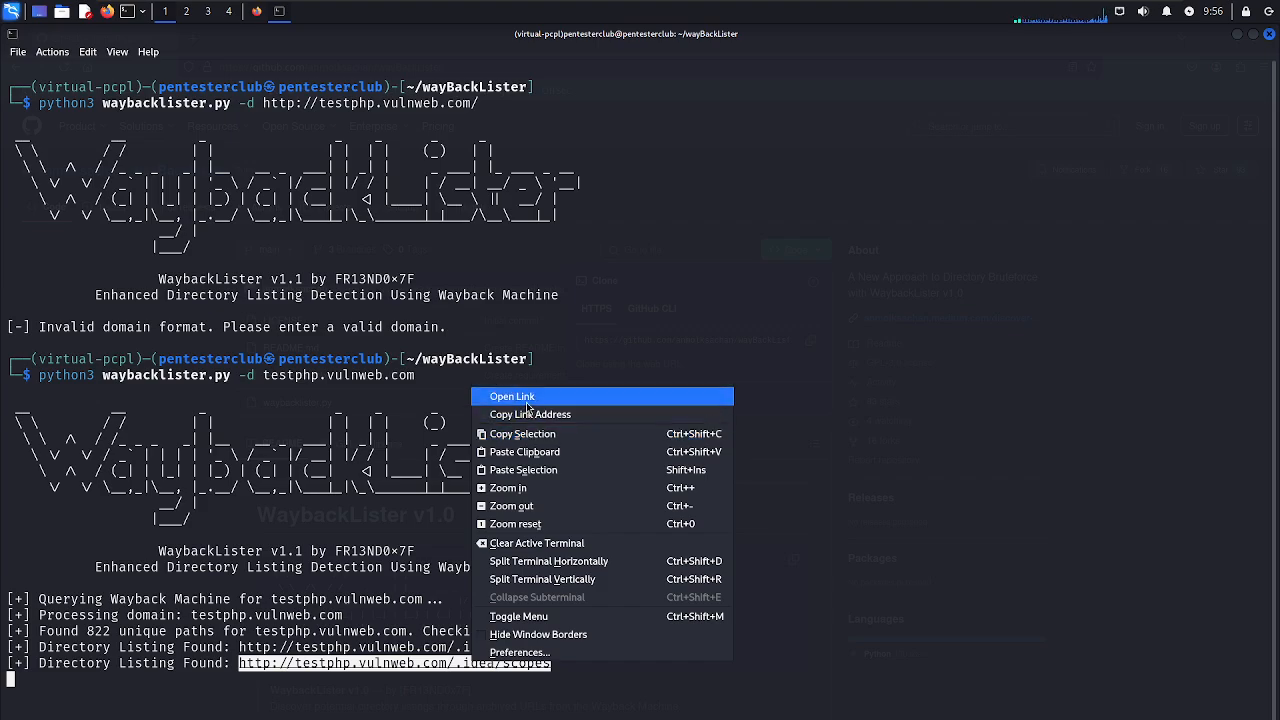
pyautogui.click(512, 396)
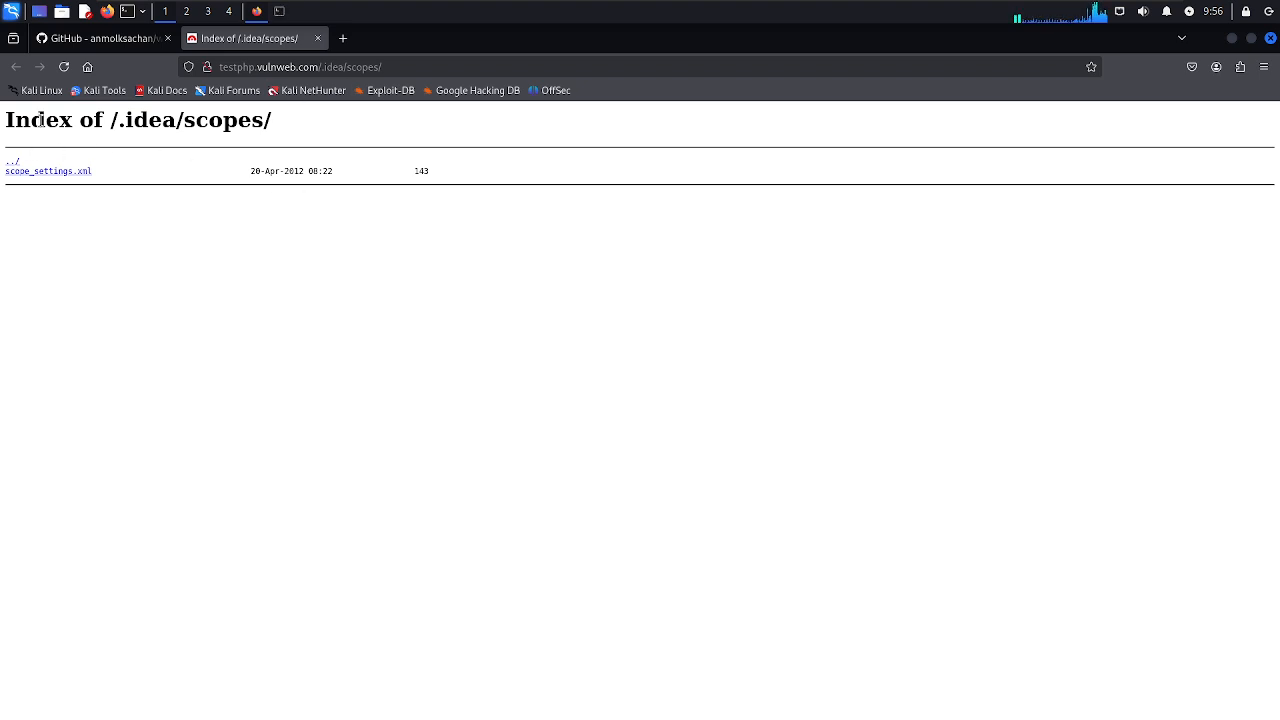
pyautogui.moveTo(574, 520)
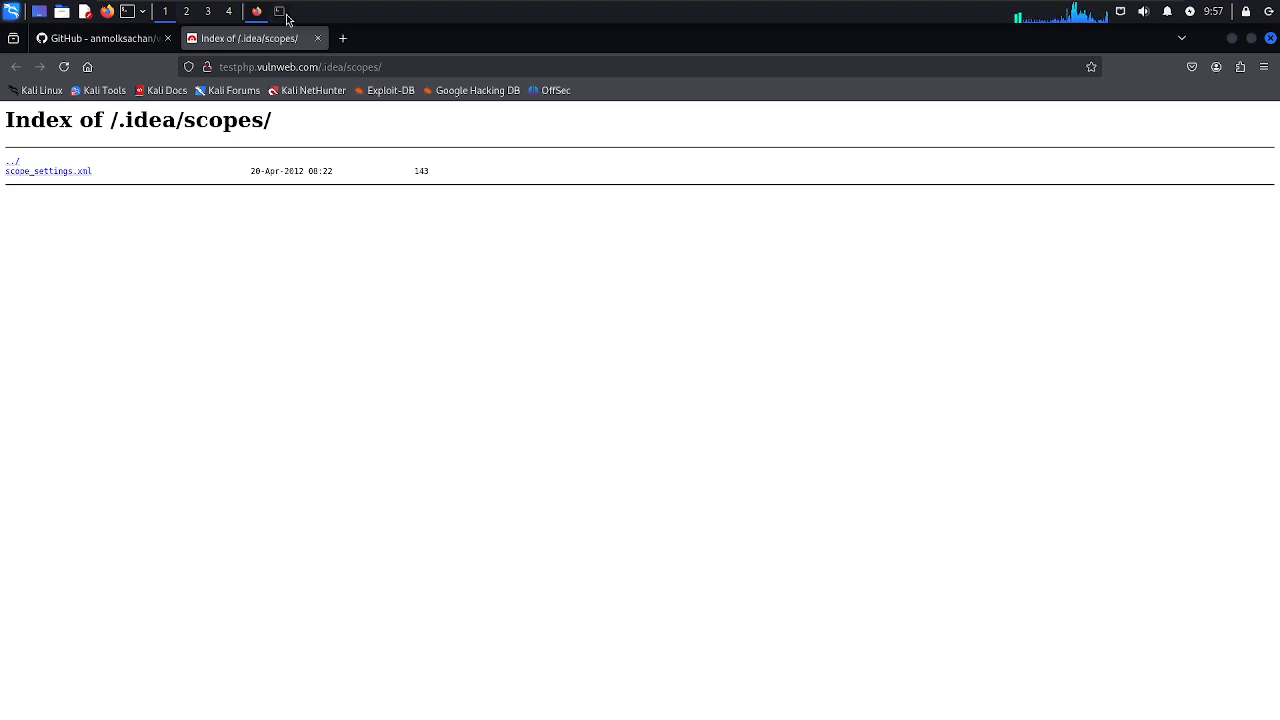
pyautogui.click(280, 12)
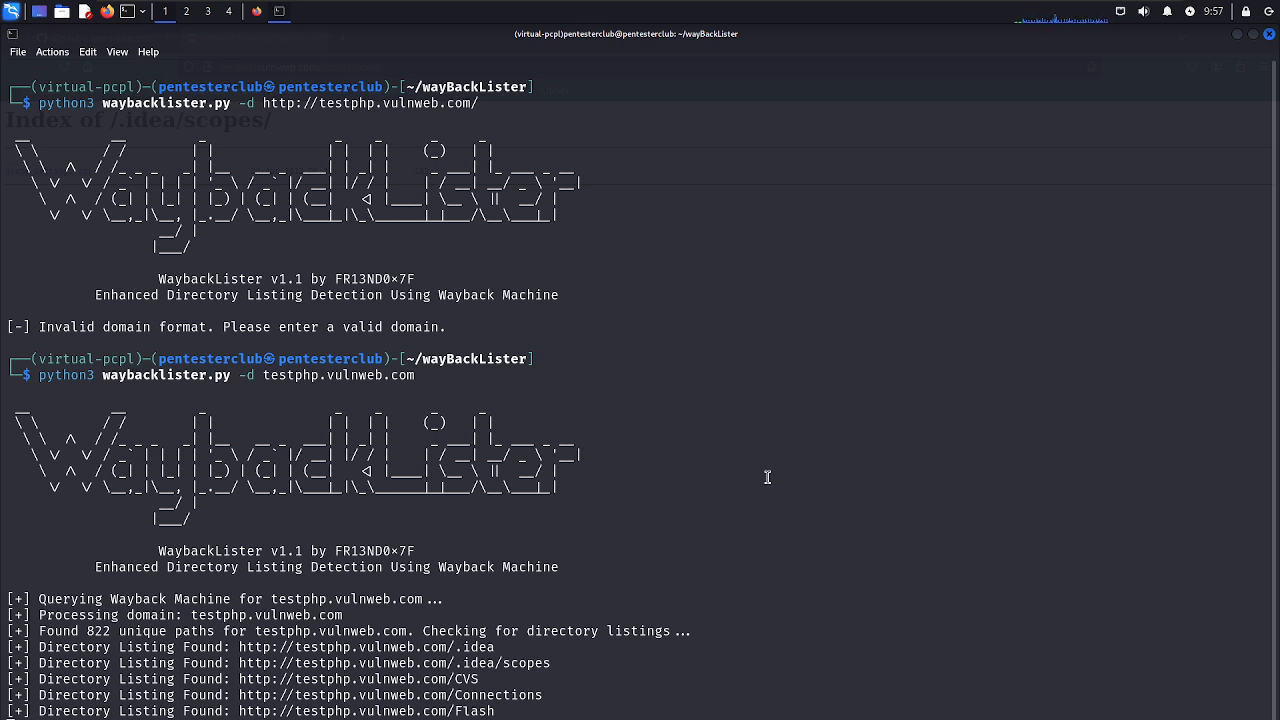
pyautogui.moveTo(80, 118)
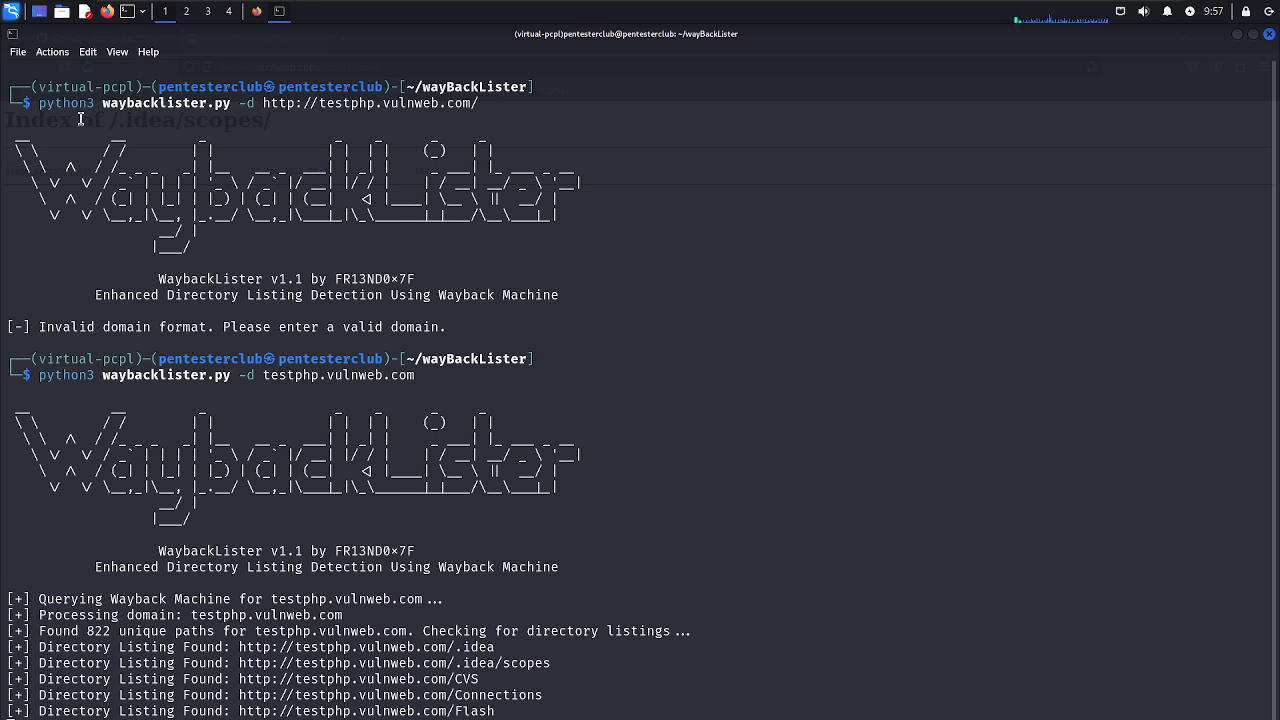
# Add a second QTerminal shell tab via File > New Tab and switch into it.
pyautogui.click(16, 52)
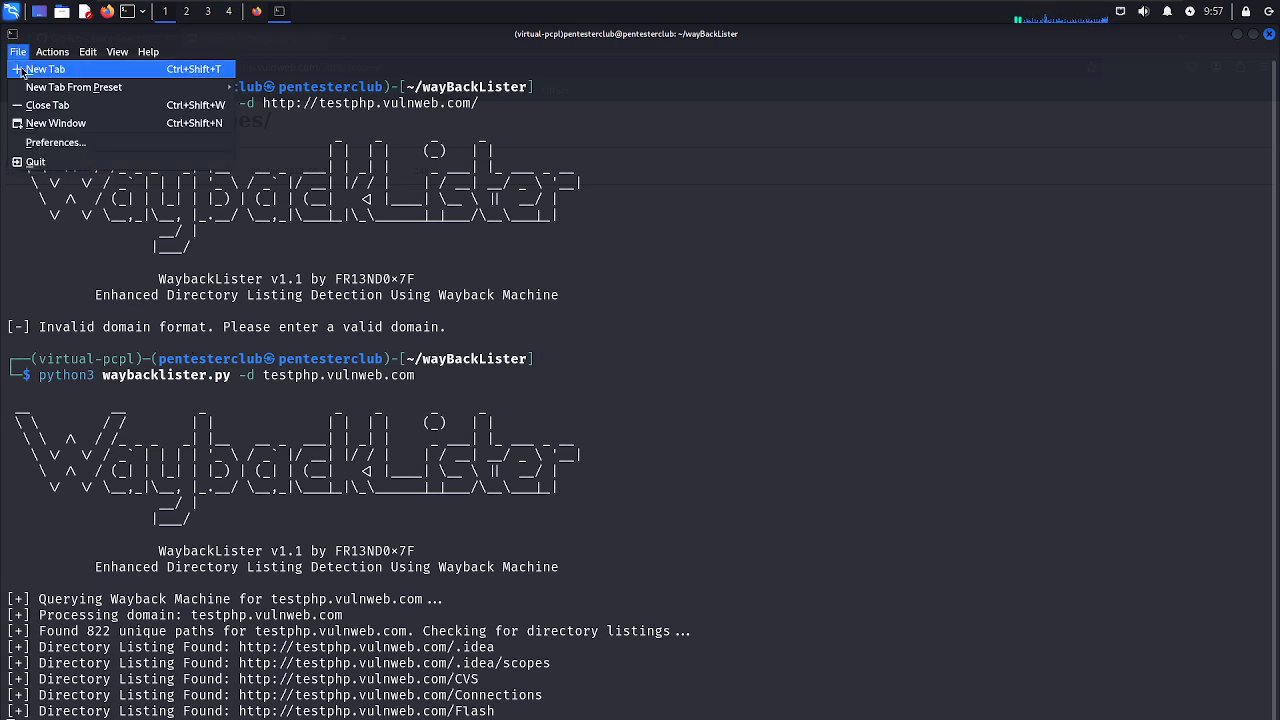
pyautogui.click(44, 68)
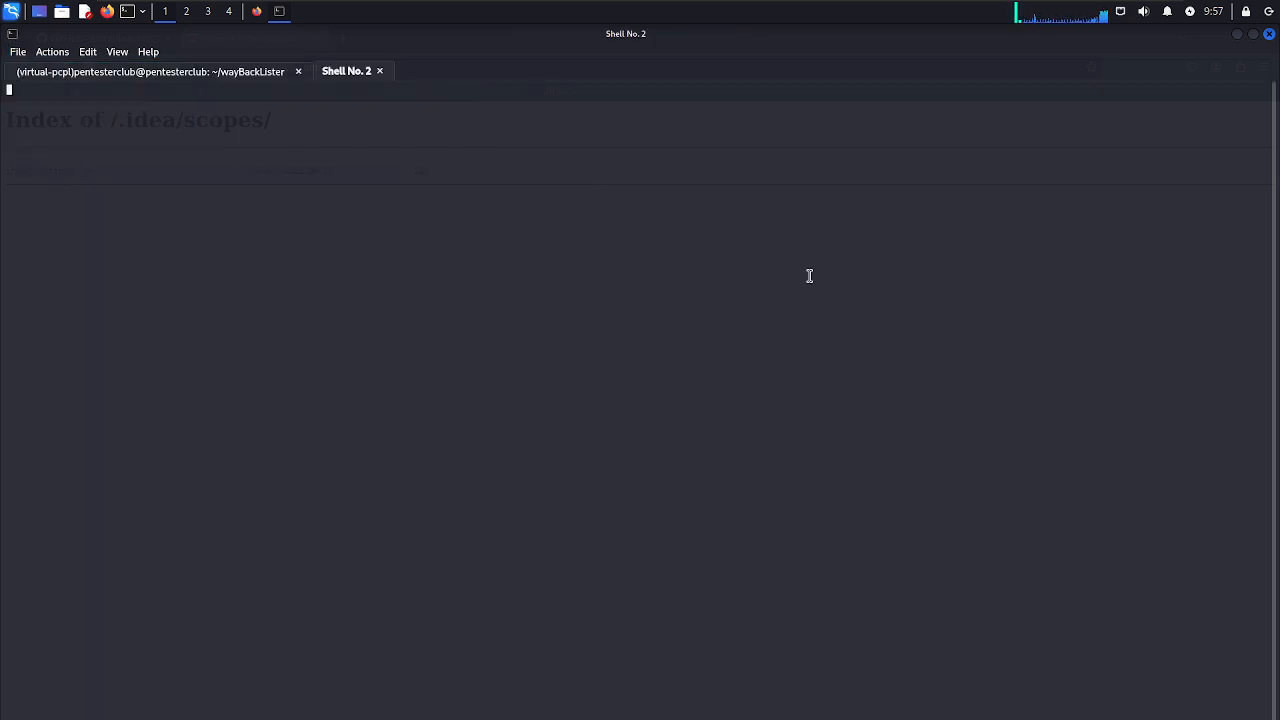
pyautogui.click(150, 72)
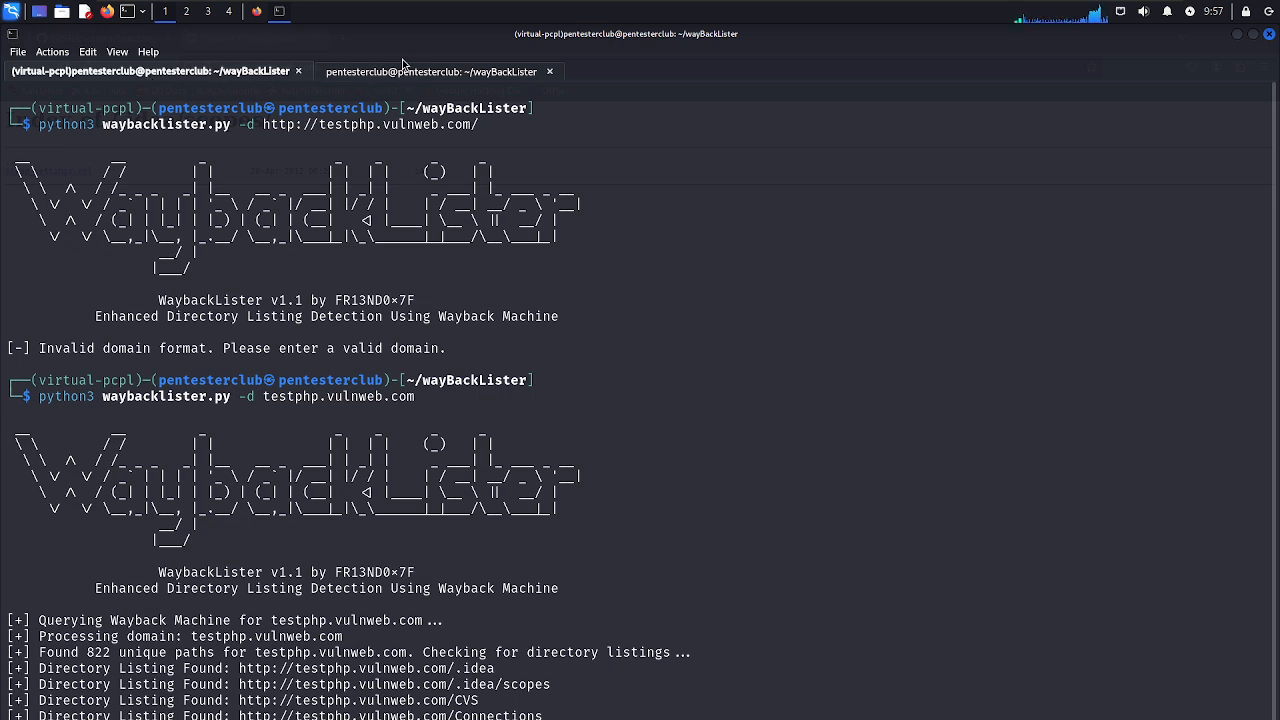
pyautogui.click(430, 72)
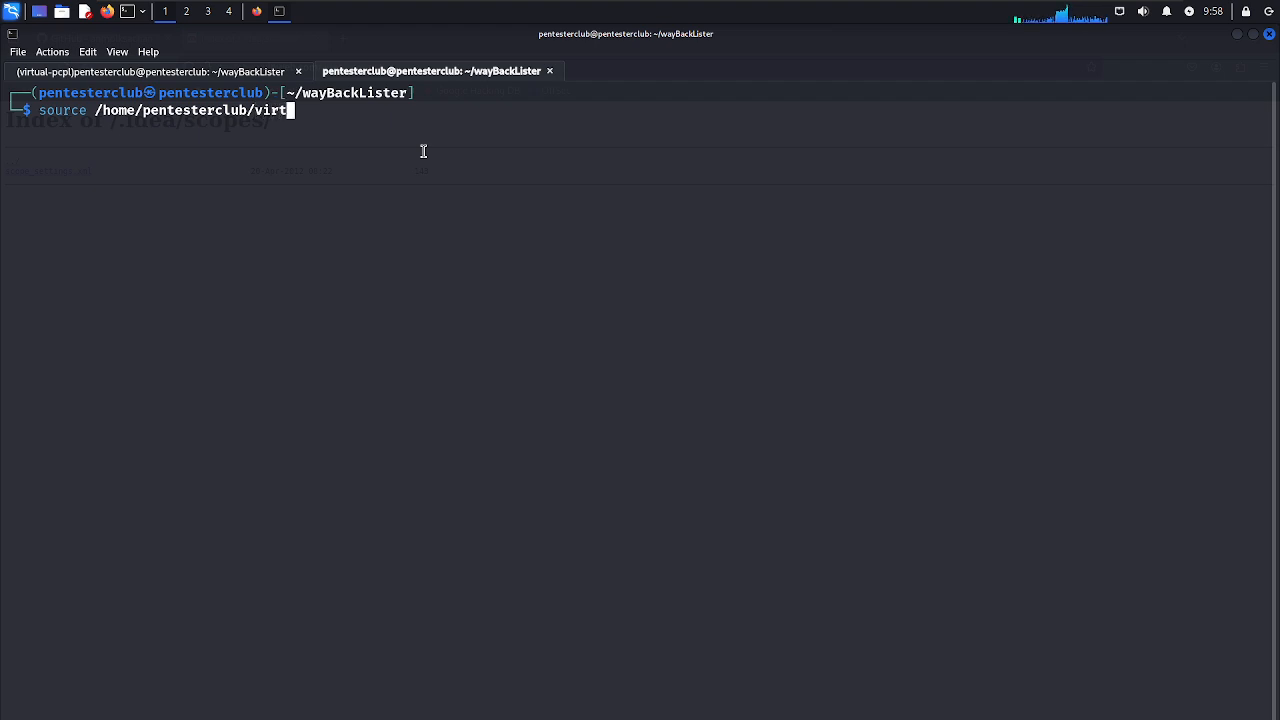
# Activate the virtual-pcpl environment in the new tab via its bin/activate script.
pyautogui.write('ual-pcp')
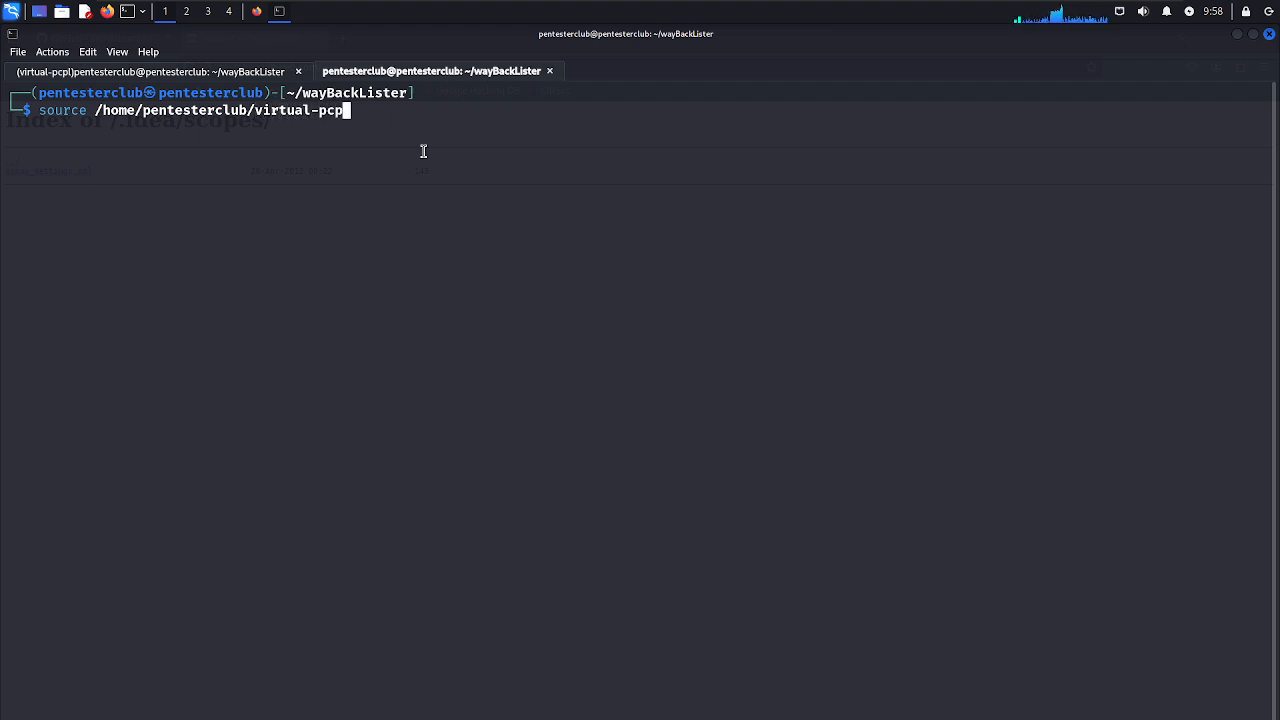
pyautogui.write('/bi')
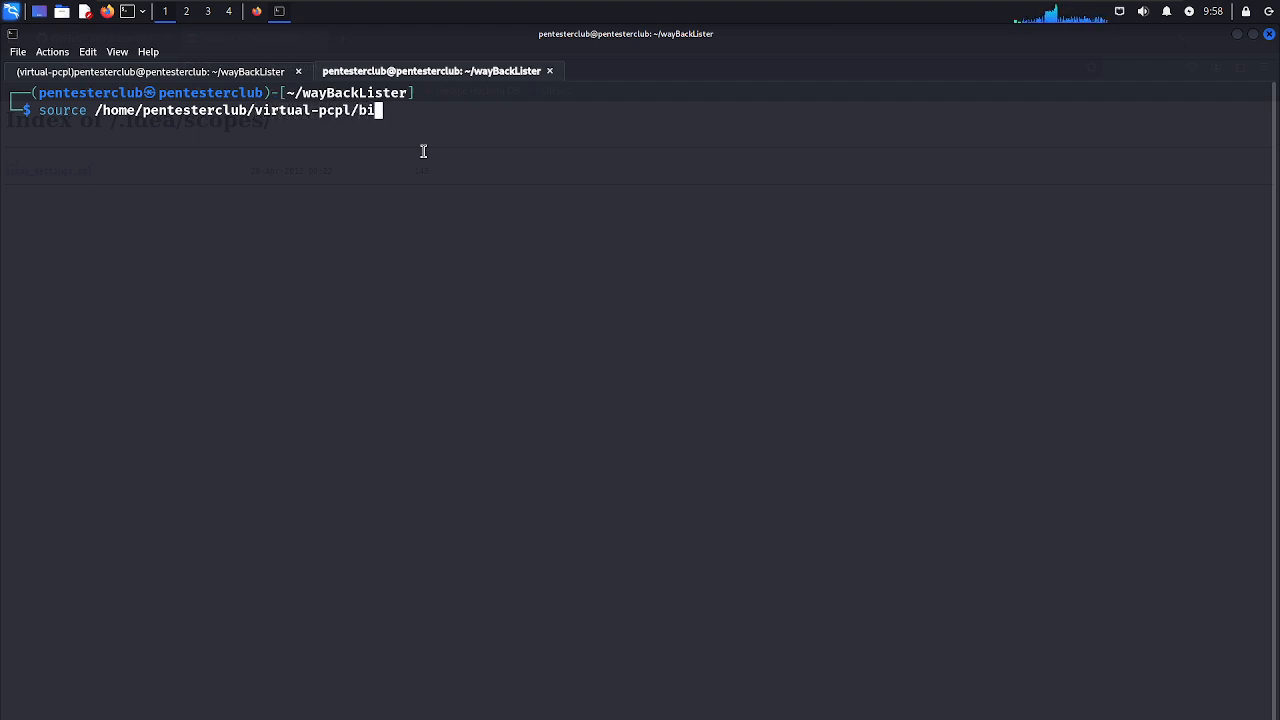
pyautogui.write('n/activa')
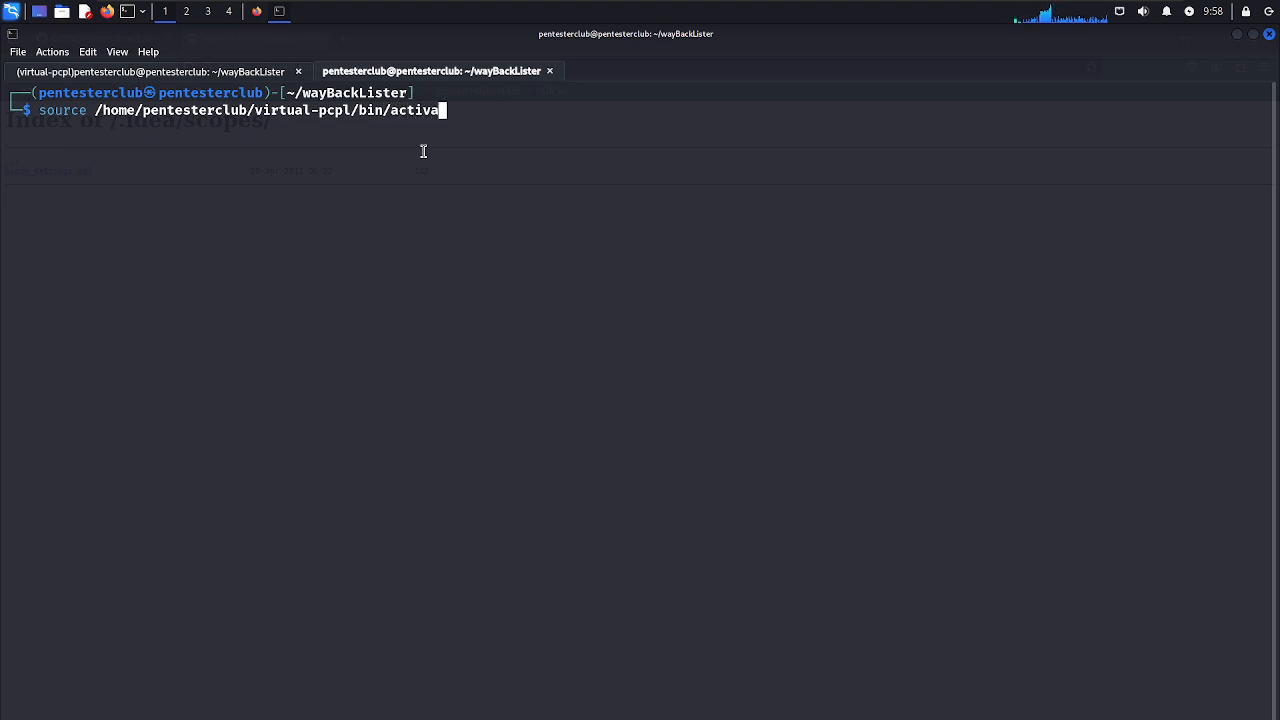
pyautogui.press('Return')
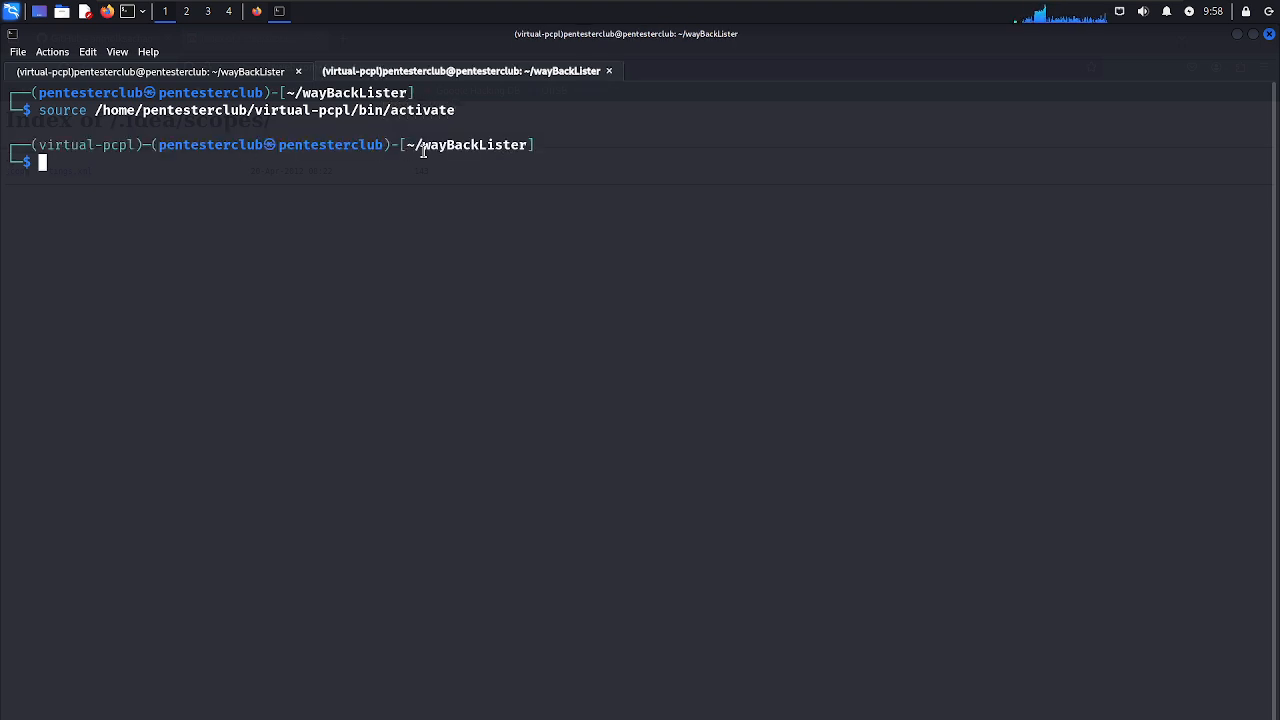
pyautogui.press('Return')
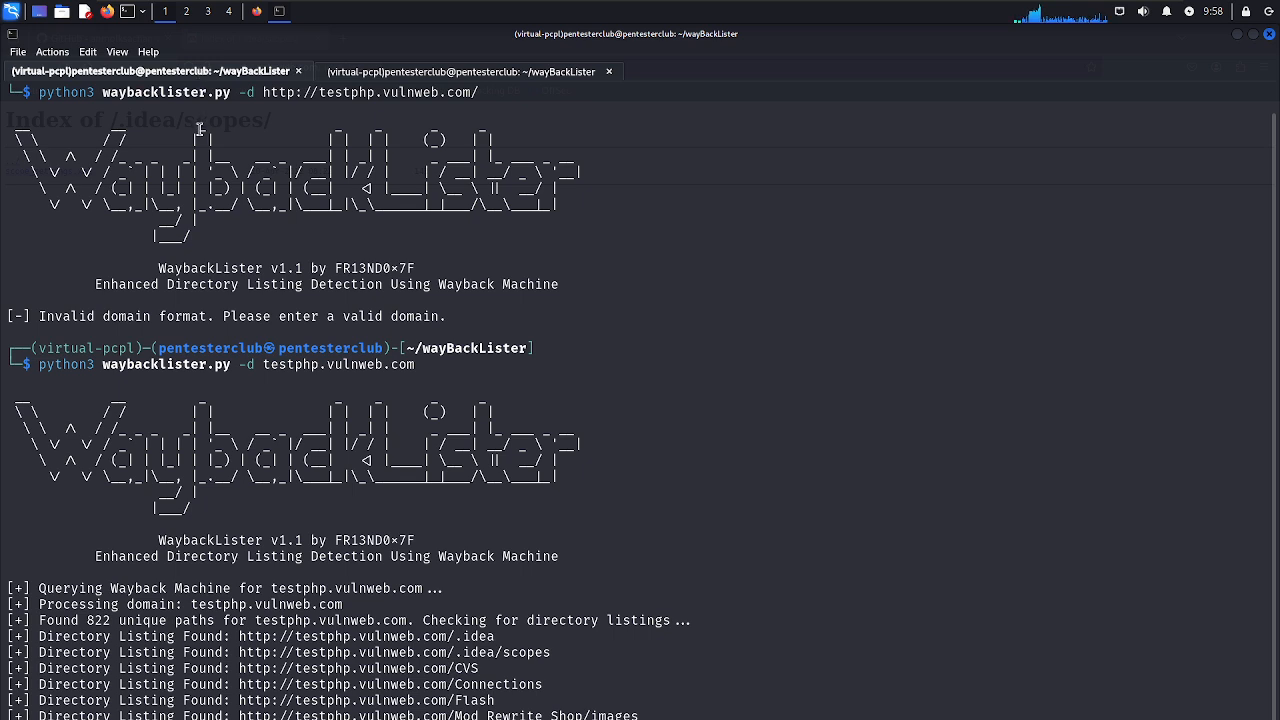
pyautogui.scroll(-3)
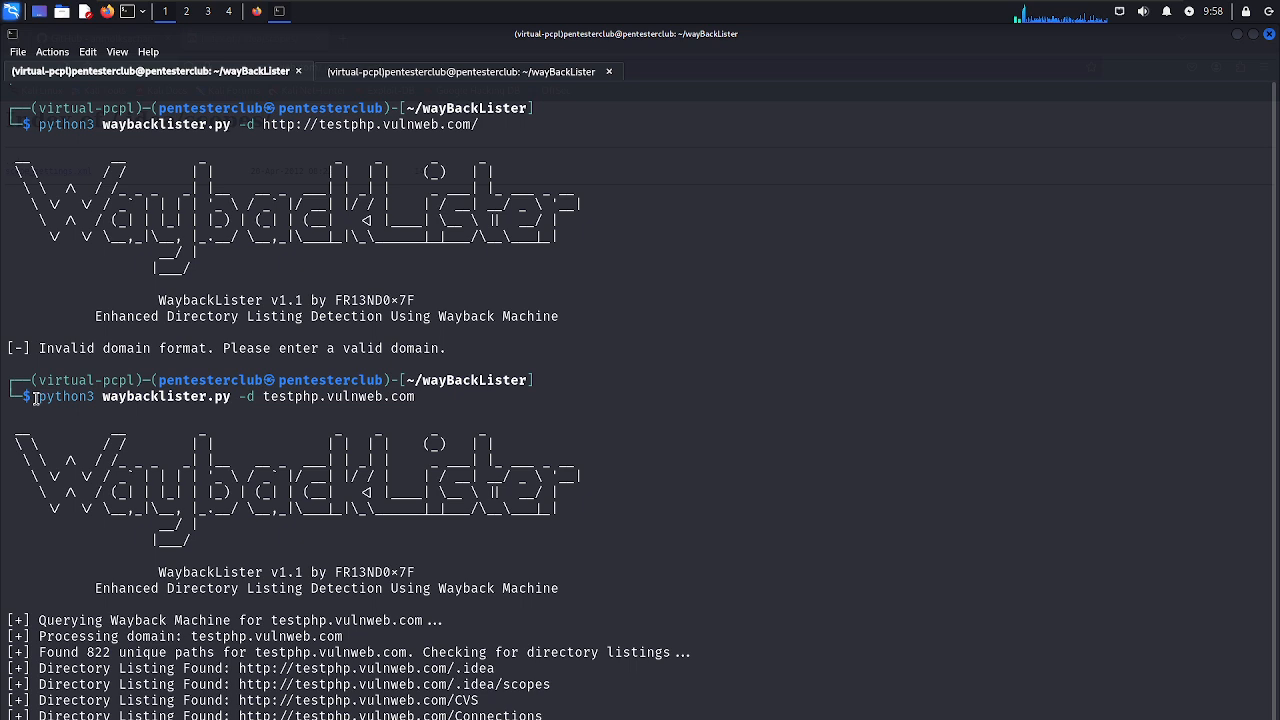
pyautogui.rightClick(130, 396)
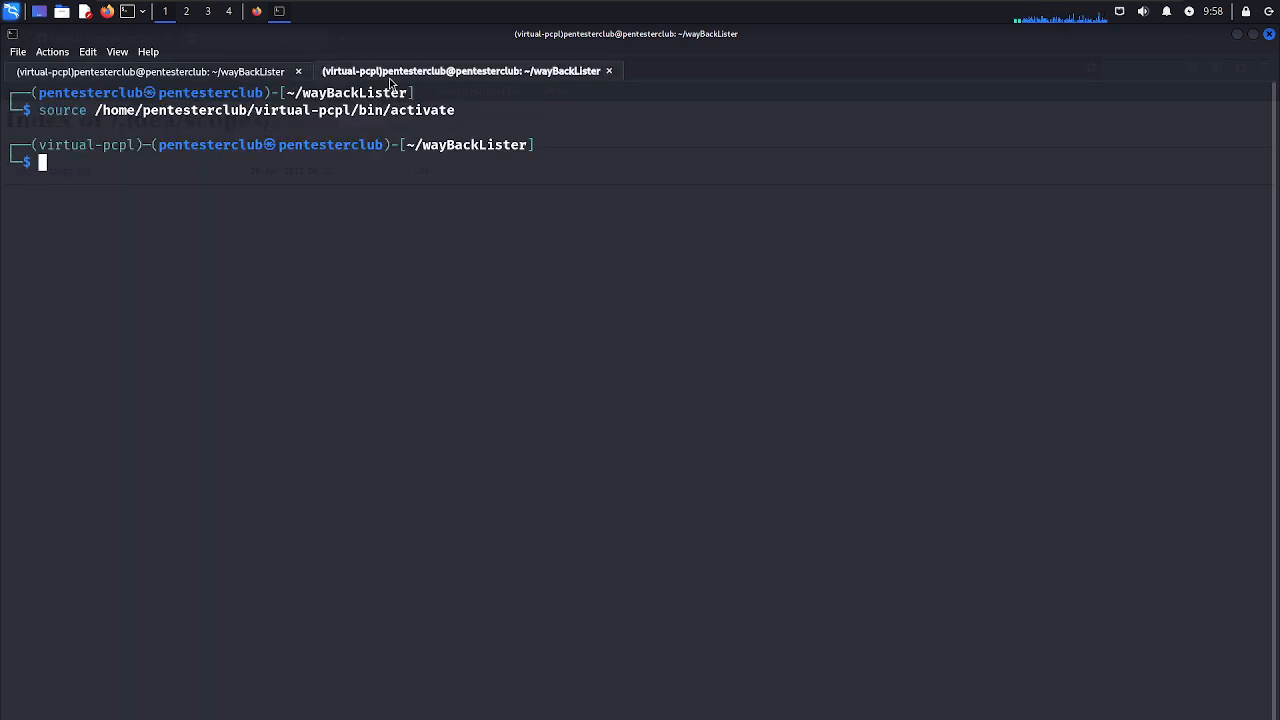
pyautogui.write('python3 waybacklister.py -d')
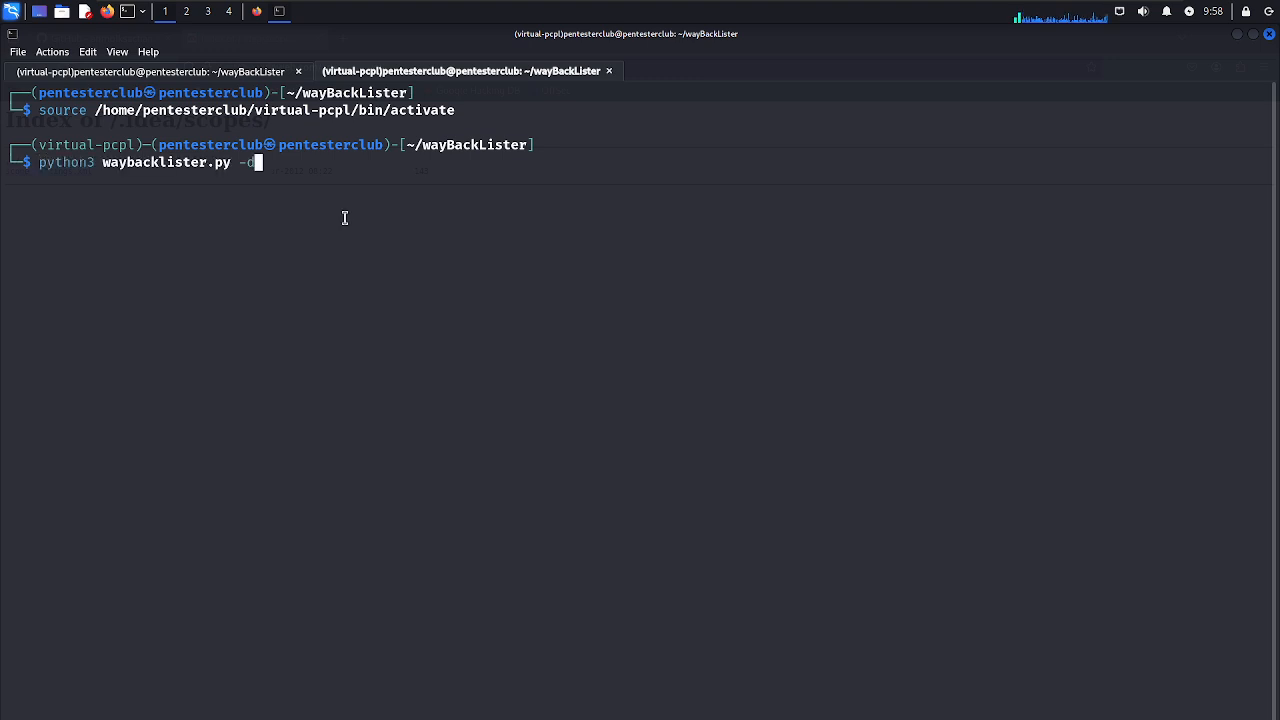
pyautogui.write('air')
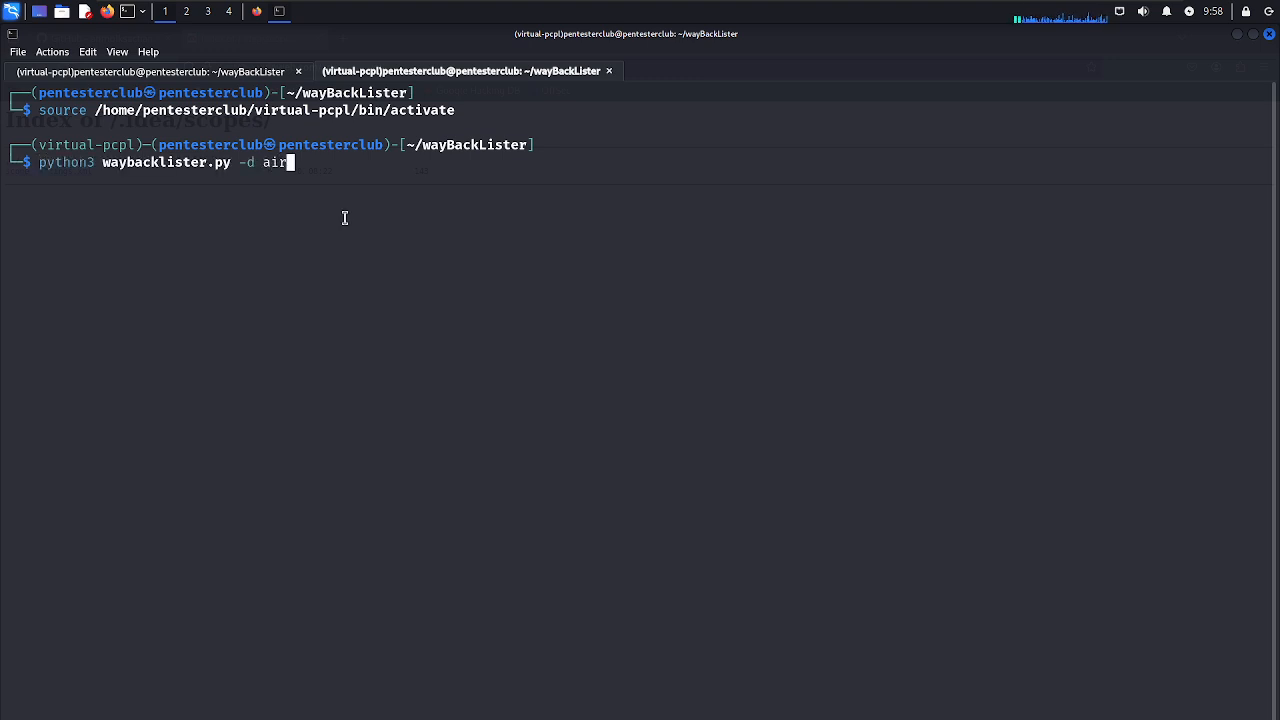
pyautogui.write('asia')
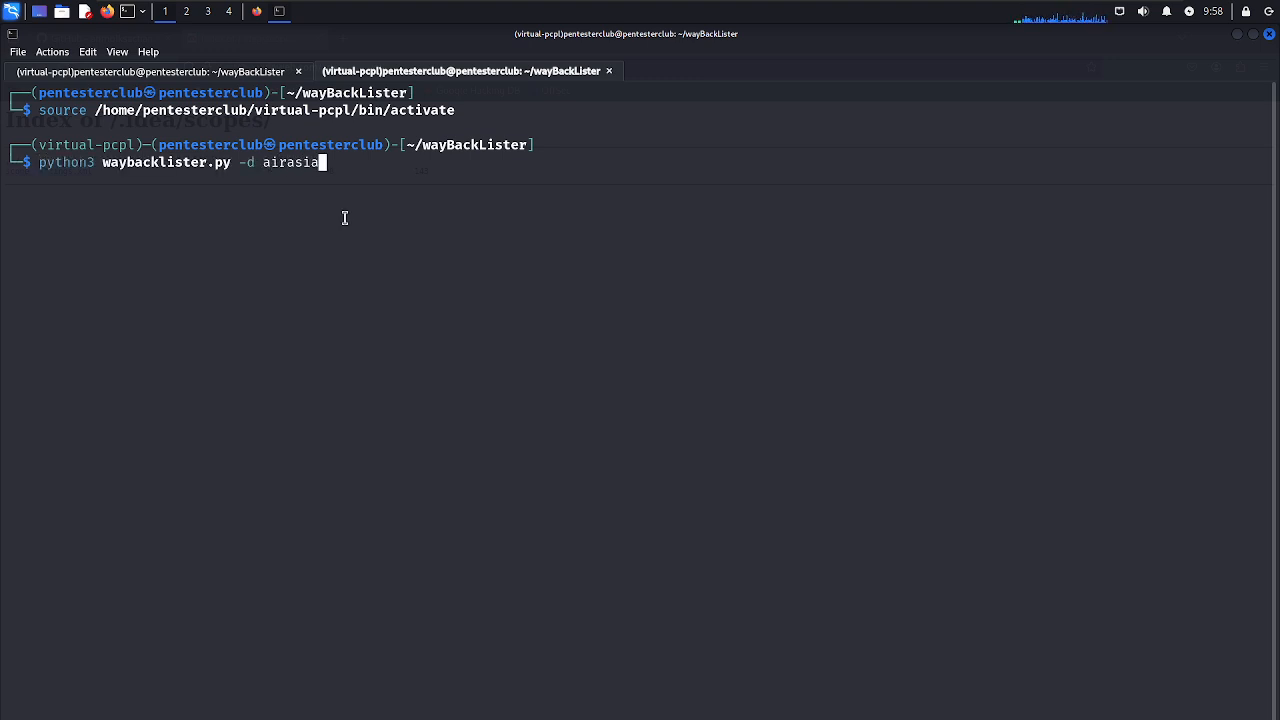
pyautogui.press('Return')
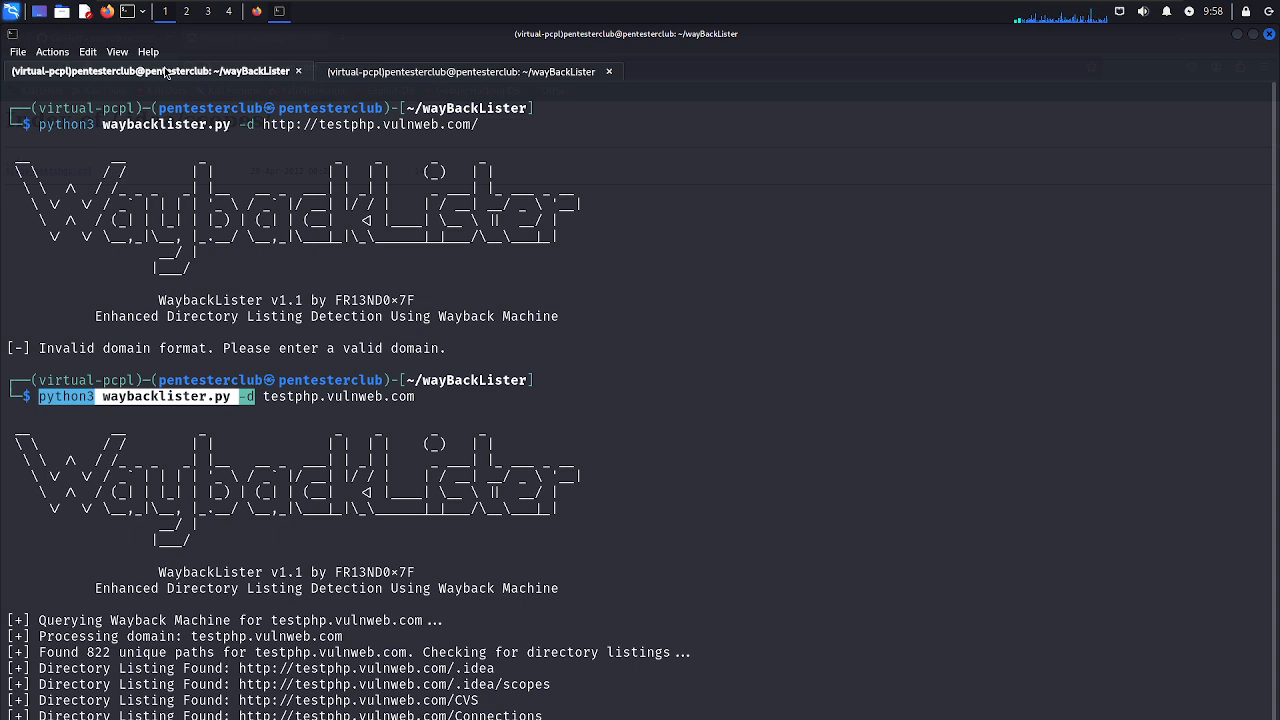
pyautogui.moveTo(430, 66)
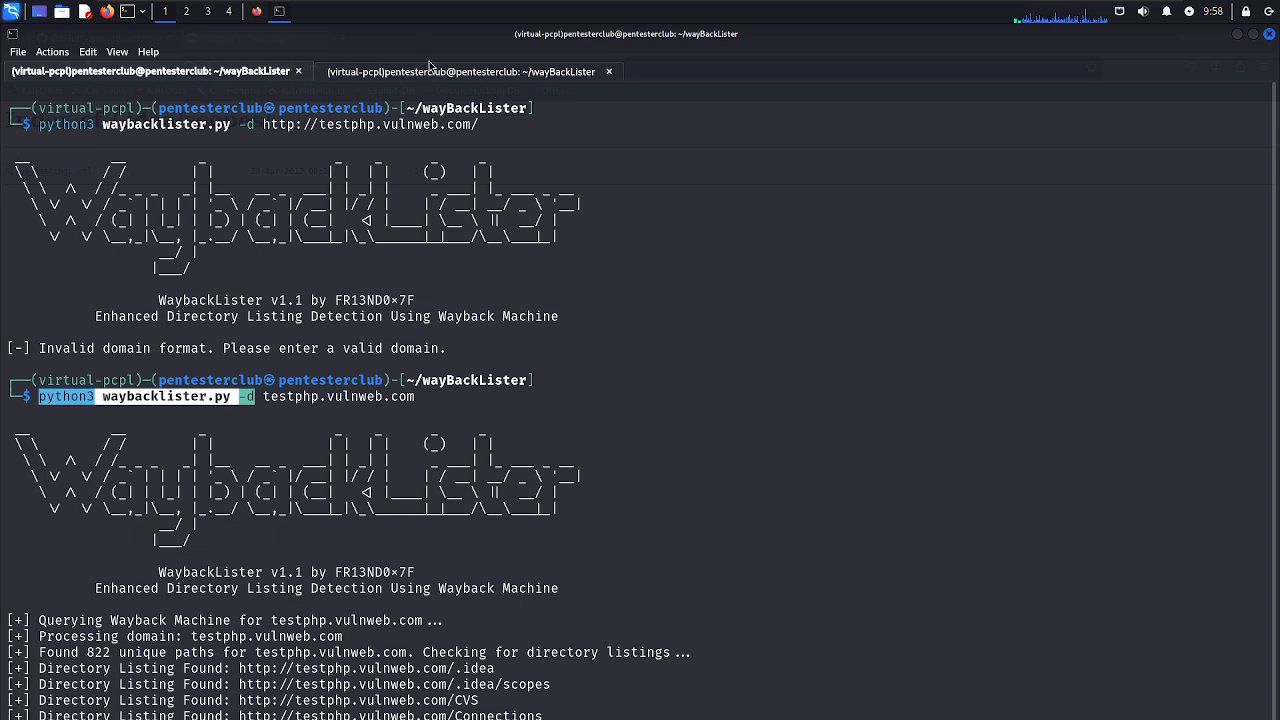
pyautogui.click(460, 70)
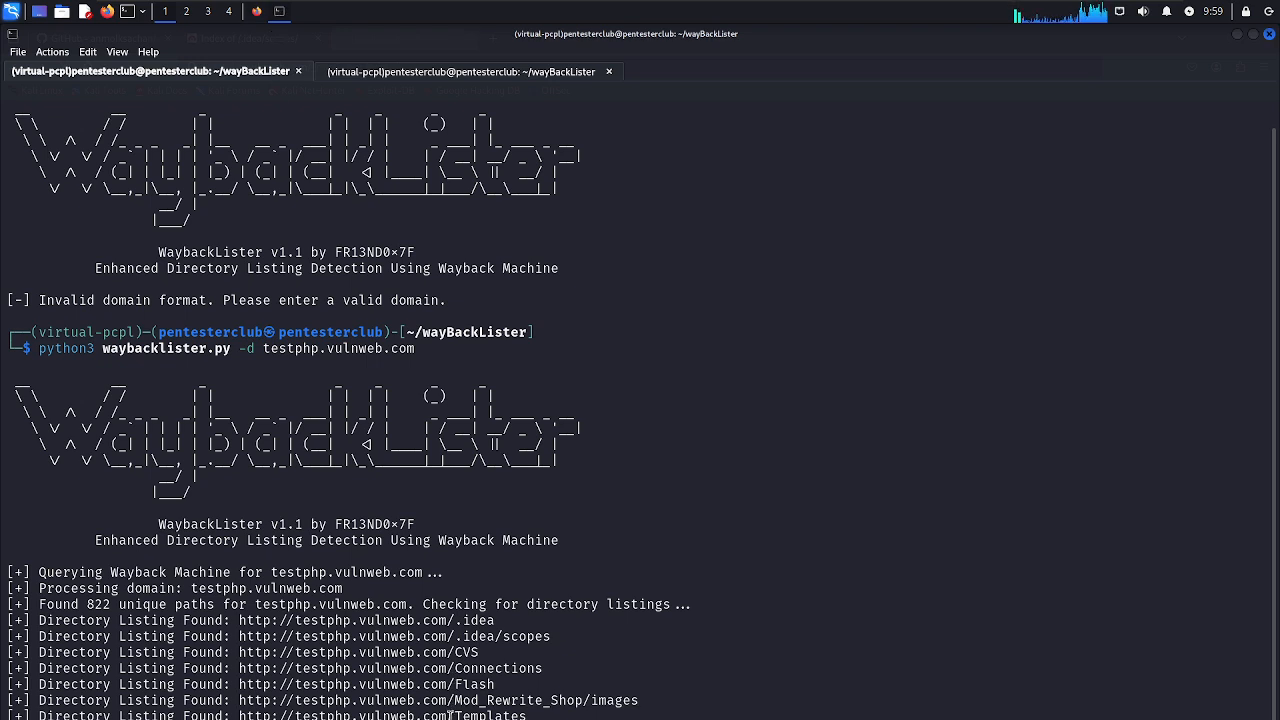
# Open the admin listing from the terminal and review the Templates and _mmServerScripts tabs.
pyautogui.rightClick(476, 452)
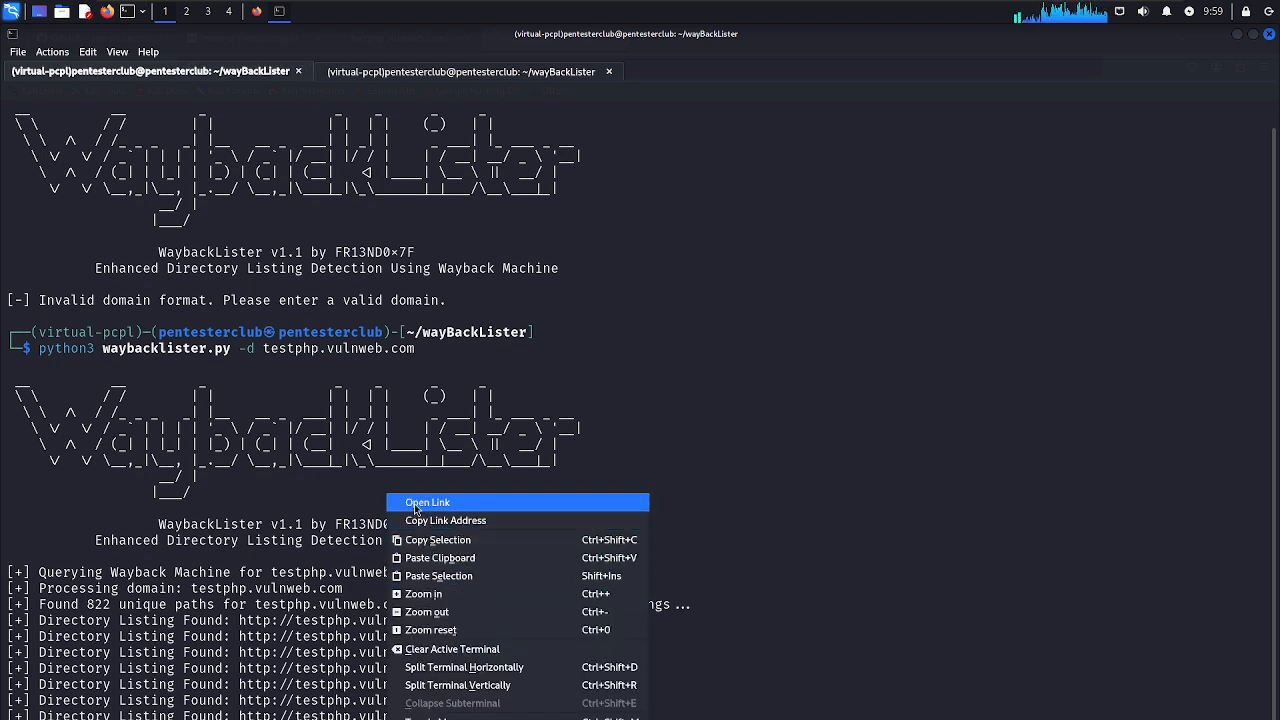
pyautogui.click(428, 502)
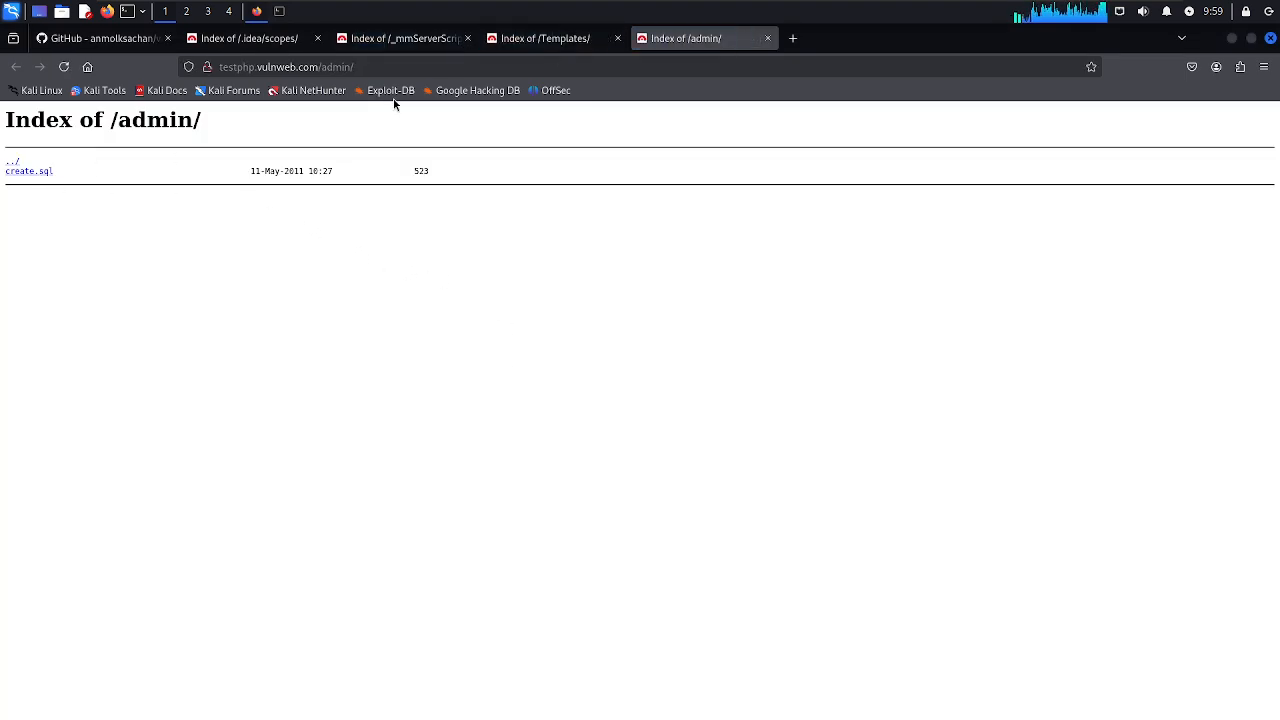
pyautogui.click(544, 38)
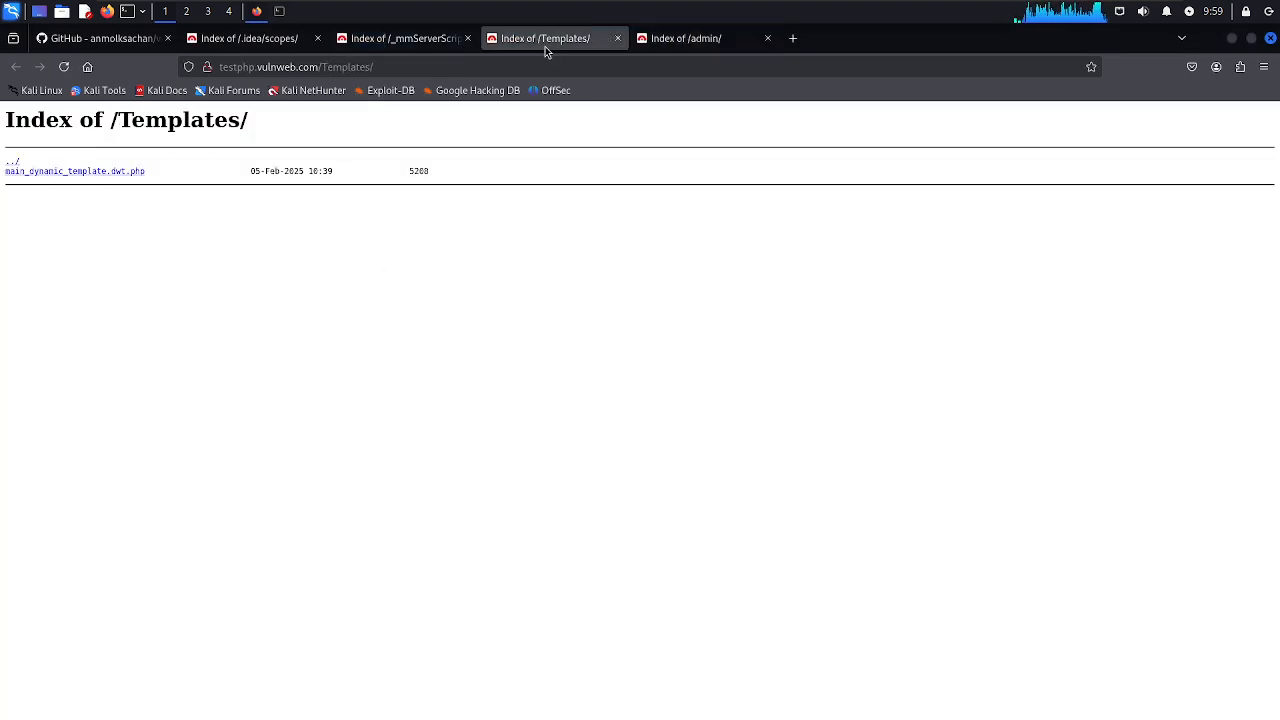
pyautogui.moveTo(64, 186)
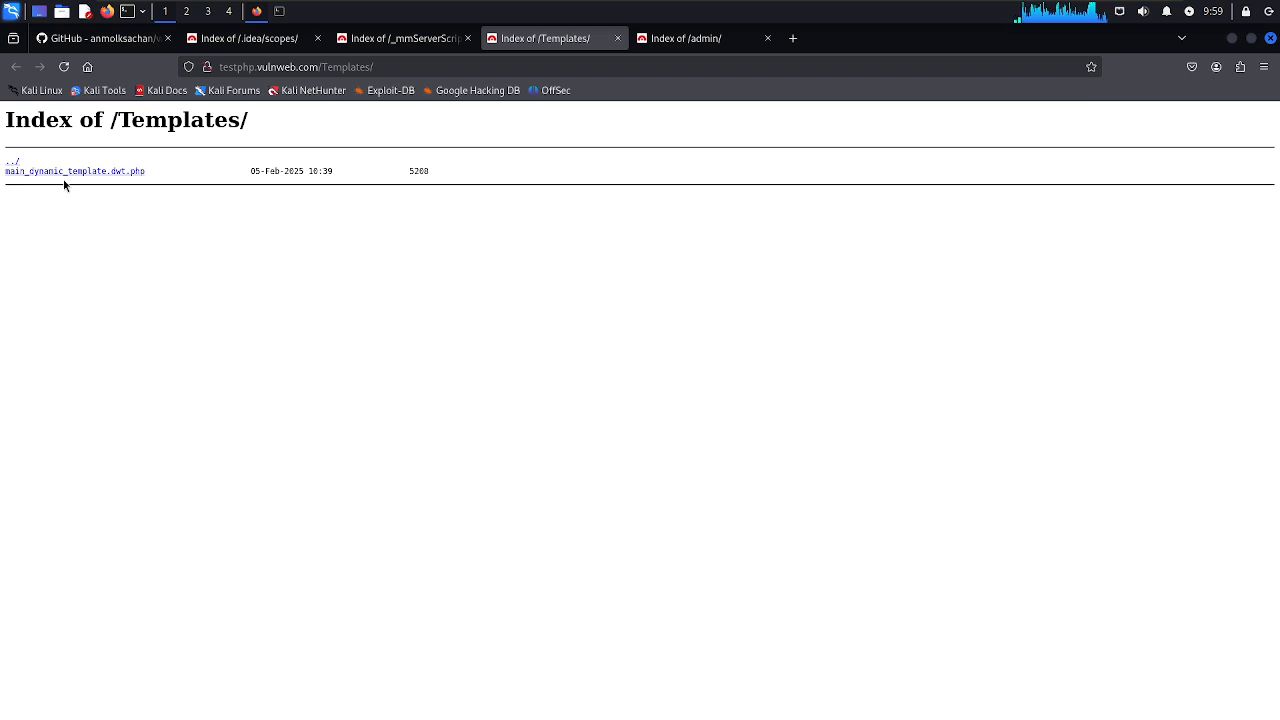
pyautogui.click(400, 38)
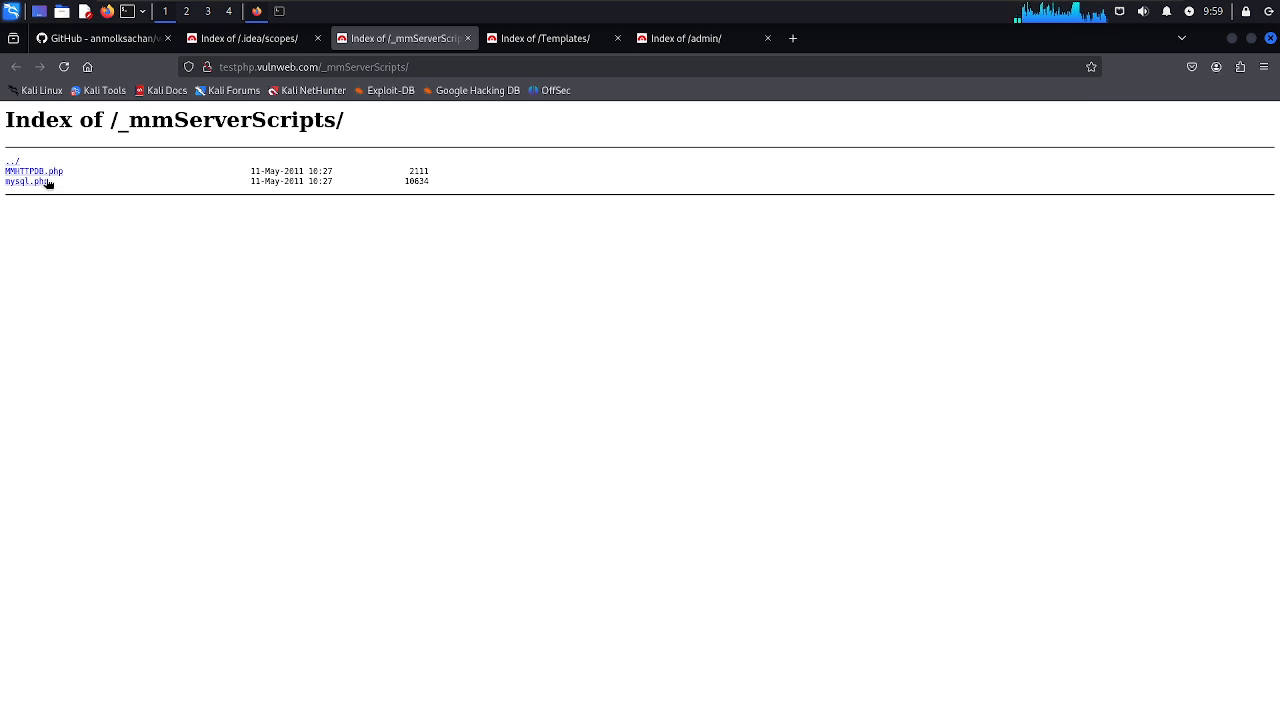
pyautogui.moveTo(296, 320)
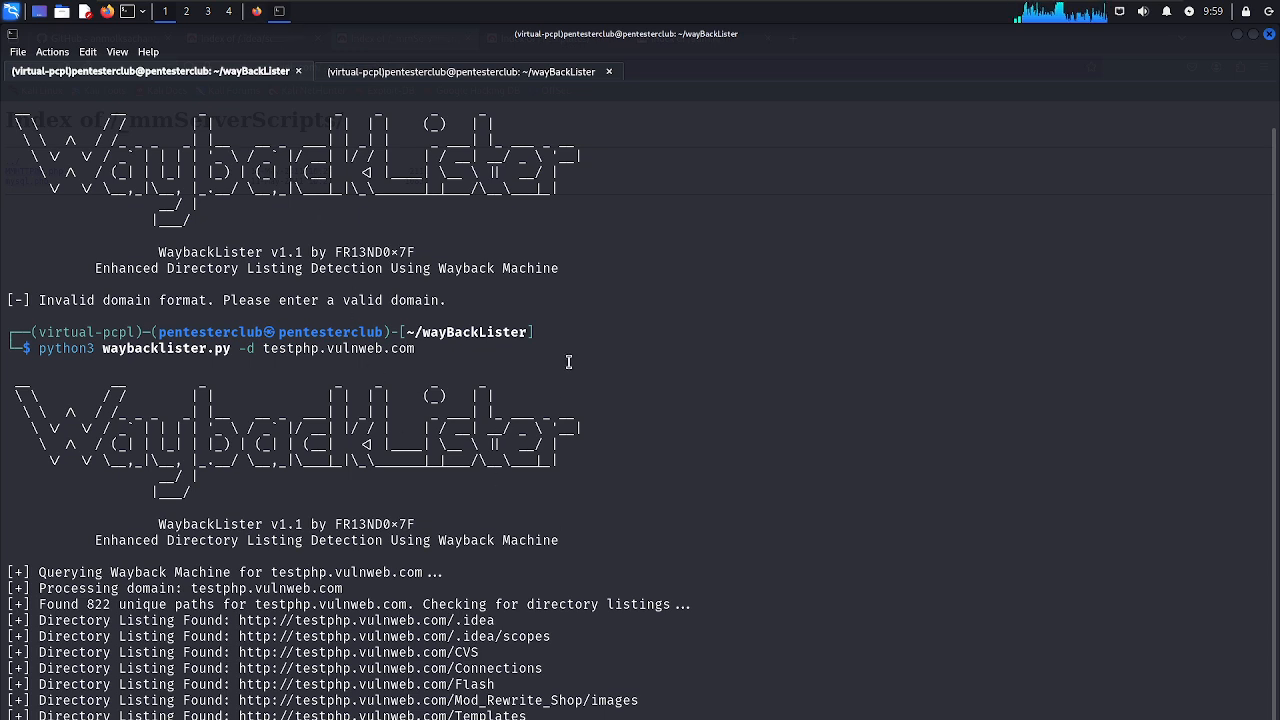
pyautogui.moveTo(596, 684)
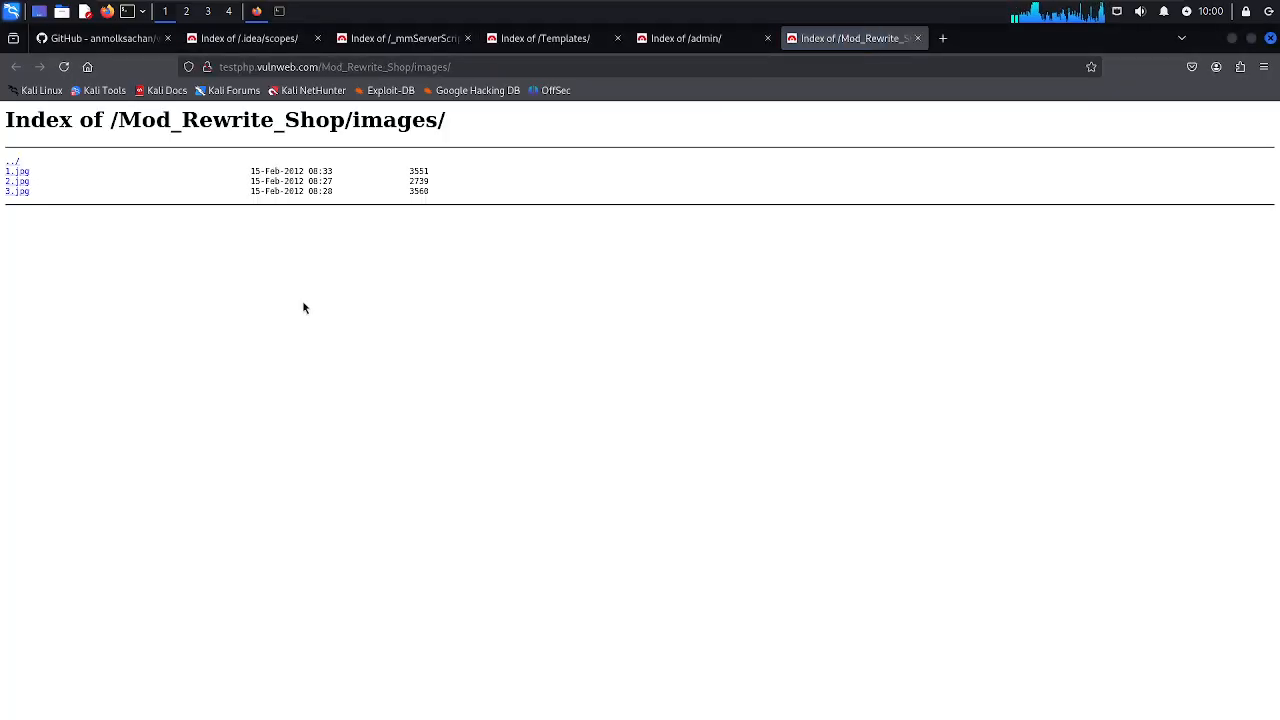
# View 1.jpg and 3.jpg from the /Mod_Rewrite_Shop/images/ listing, returning to the index each time.
pyautogui.click(16, 170)
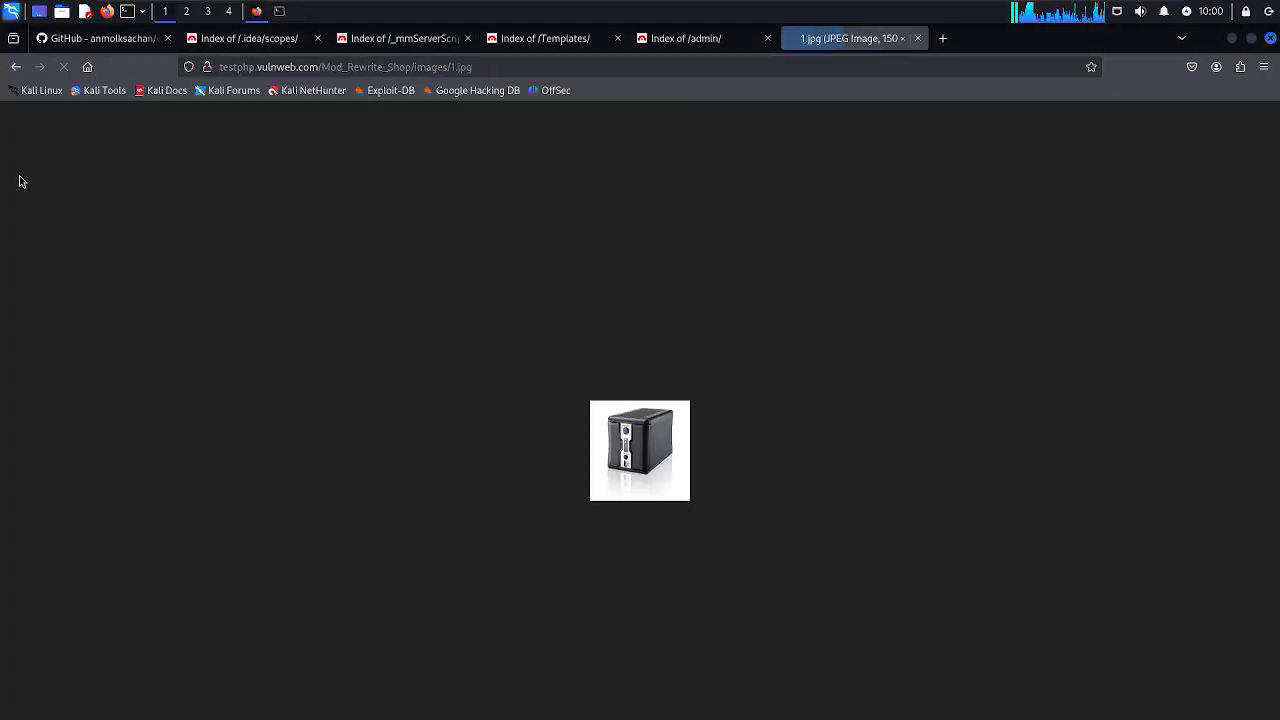
pyautogui.click(16, 68)
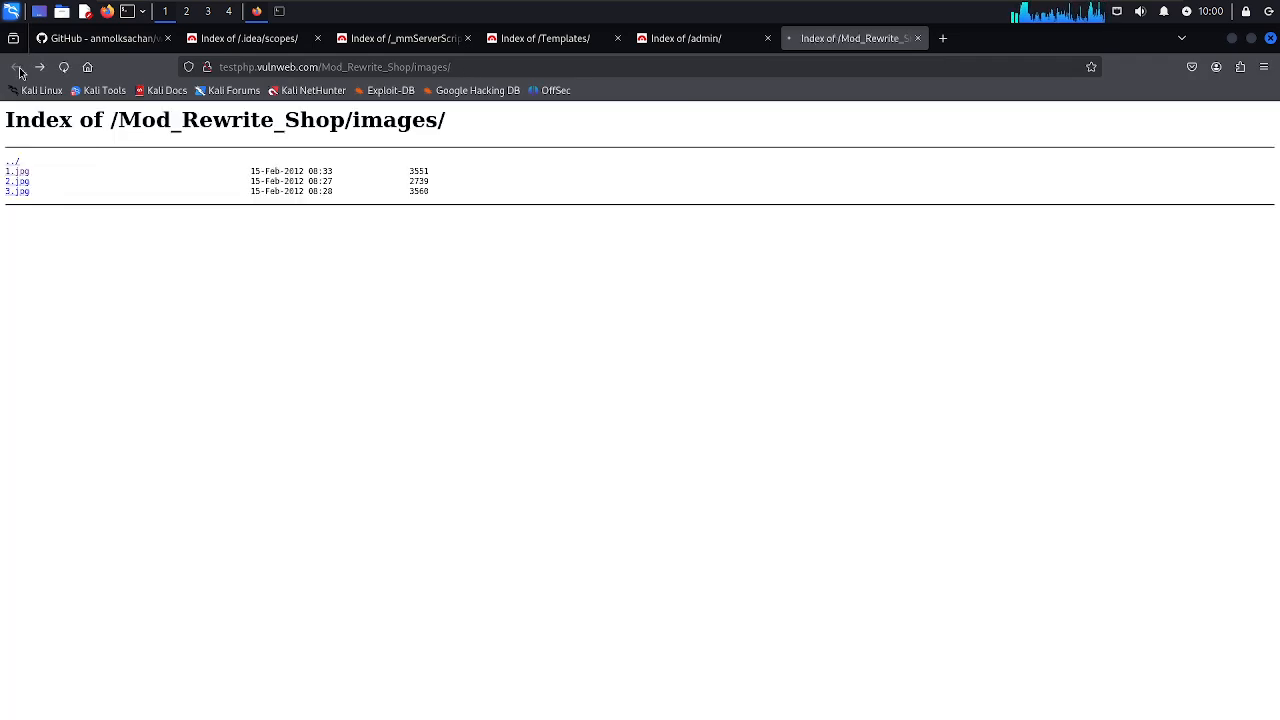
pyautogui.click(14, 192)
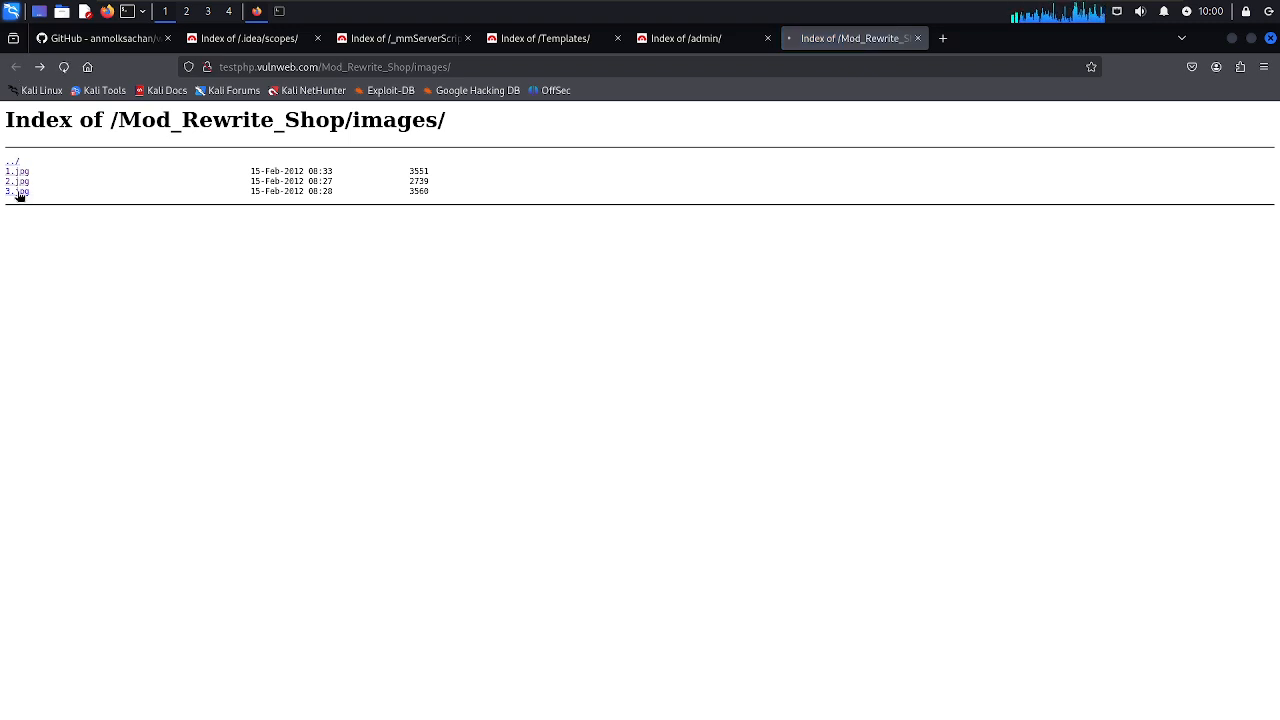
pyautogui.click(8, 192)
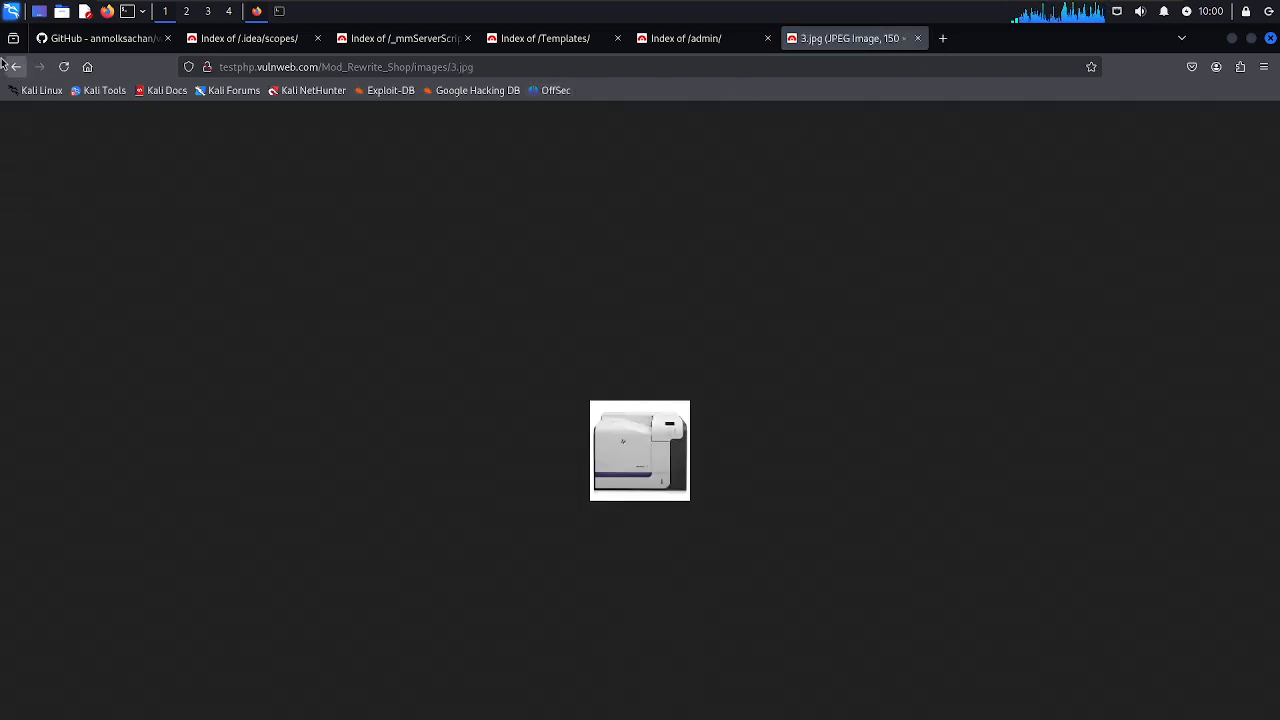
pyautogui.click(16, 68)
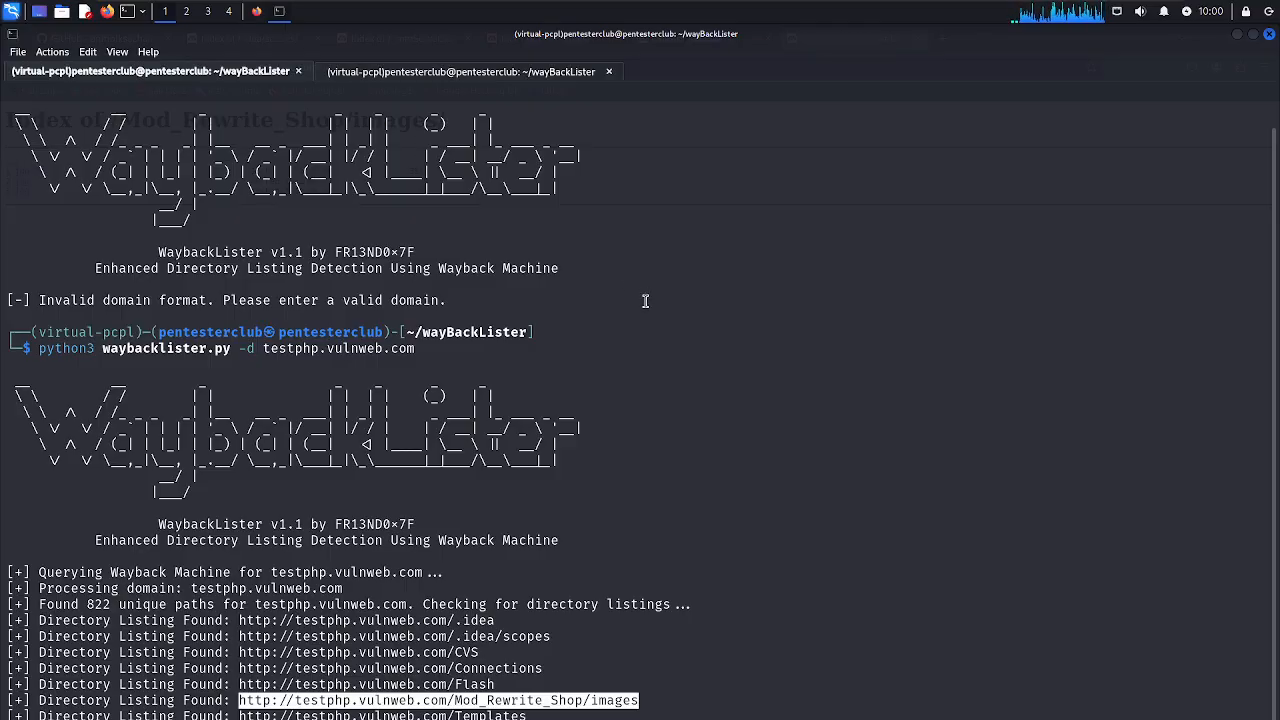
# In the second session run the scan on airasia.com, then attempt tryhackme.com.
pyautogui.click(460, 72)
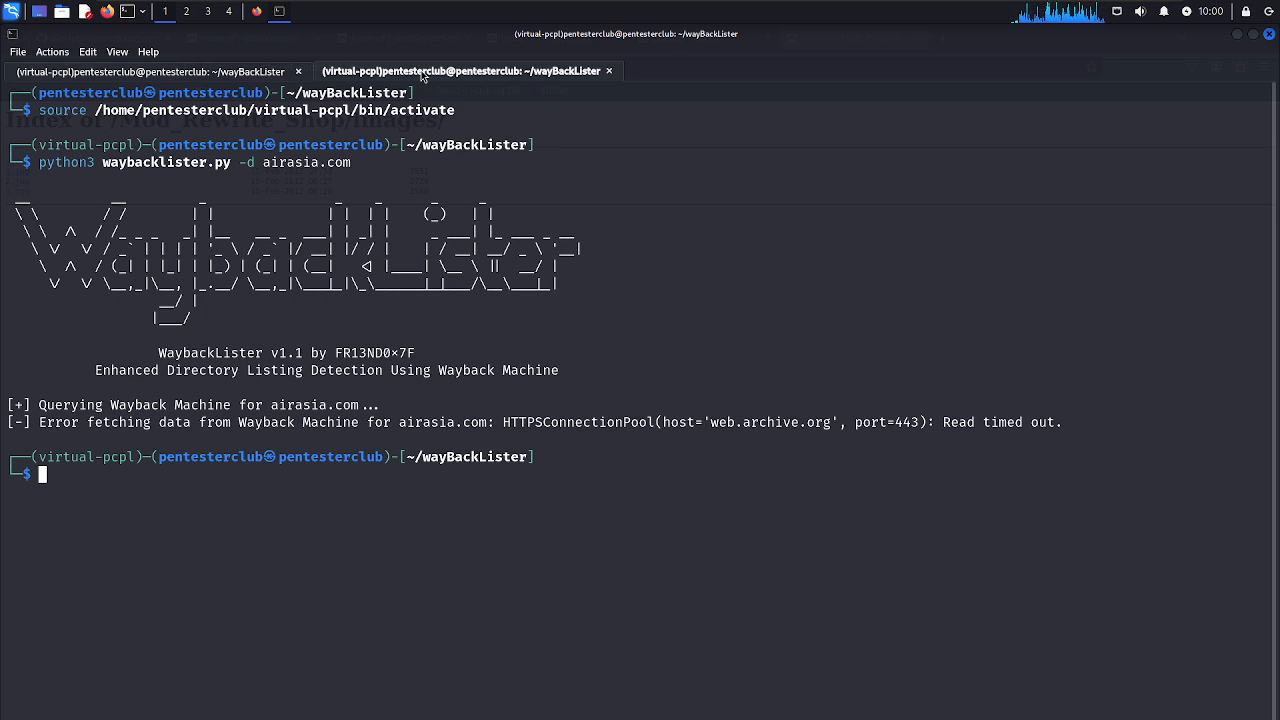
pyautogui.moveTo(118, 426)
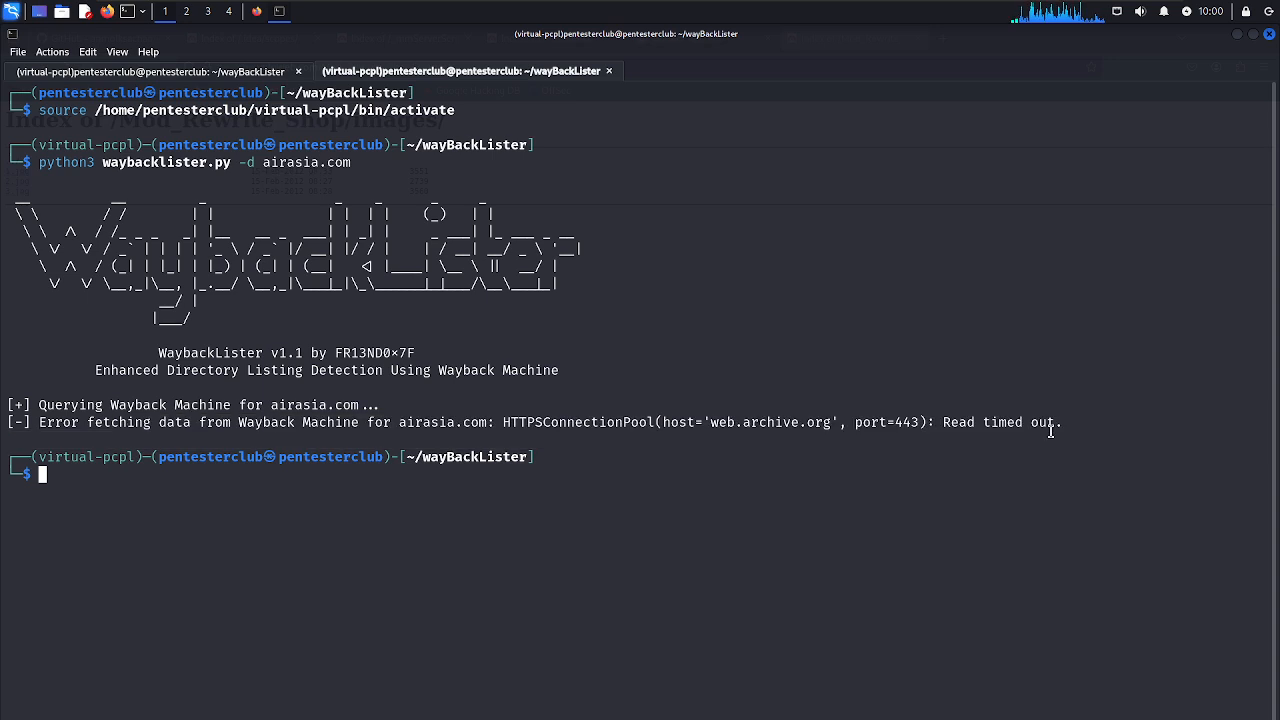
pyautogui.write('python3 waybacklister.py -d airasia.com')
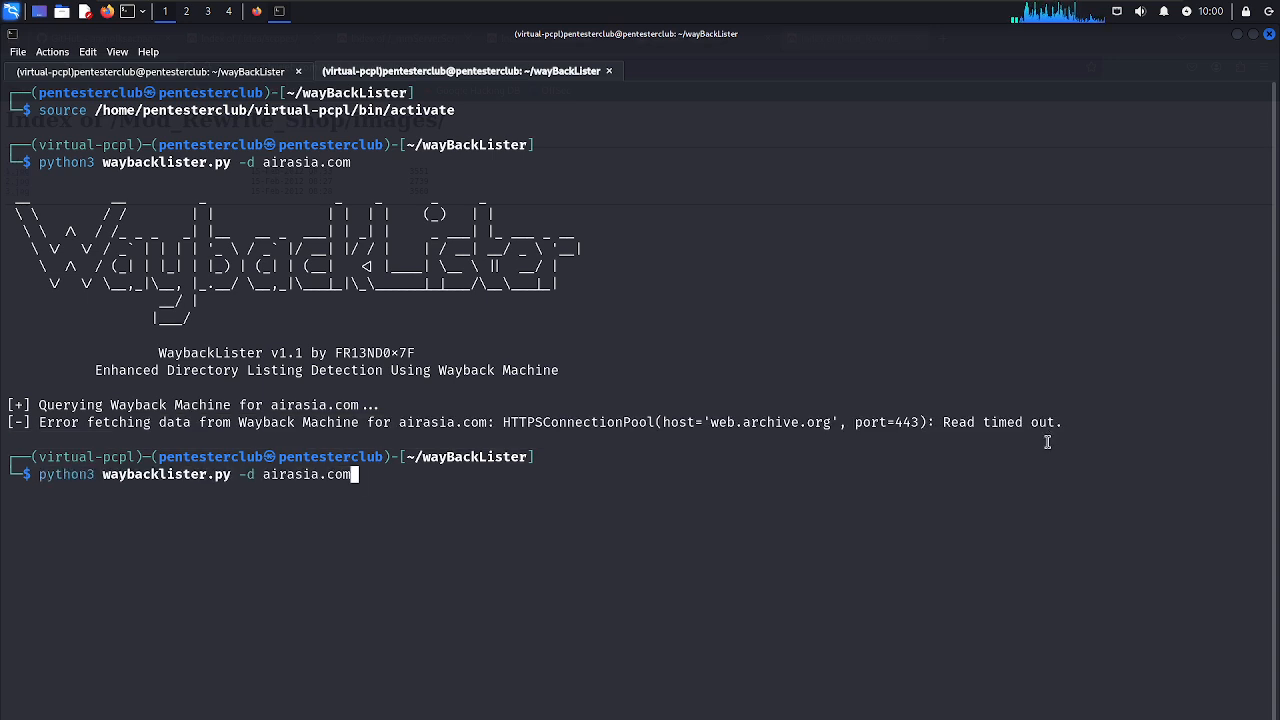
pyautogui.write('tryhackme')
pyautogui.press('Return')
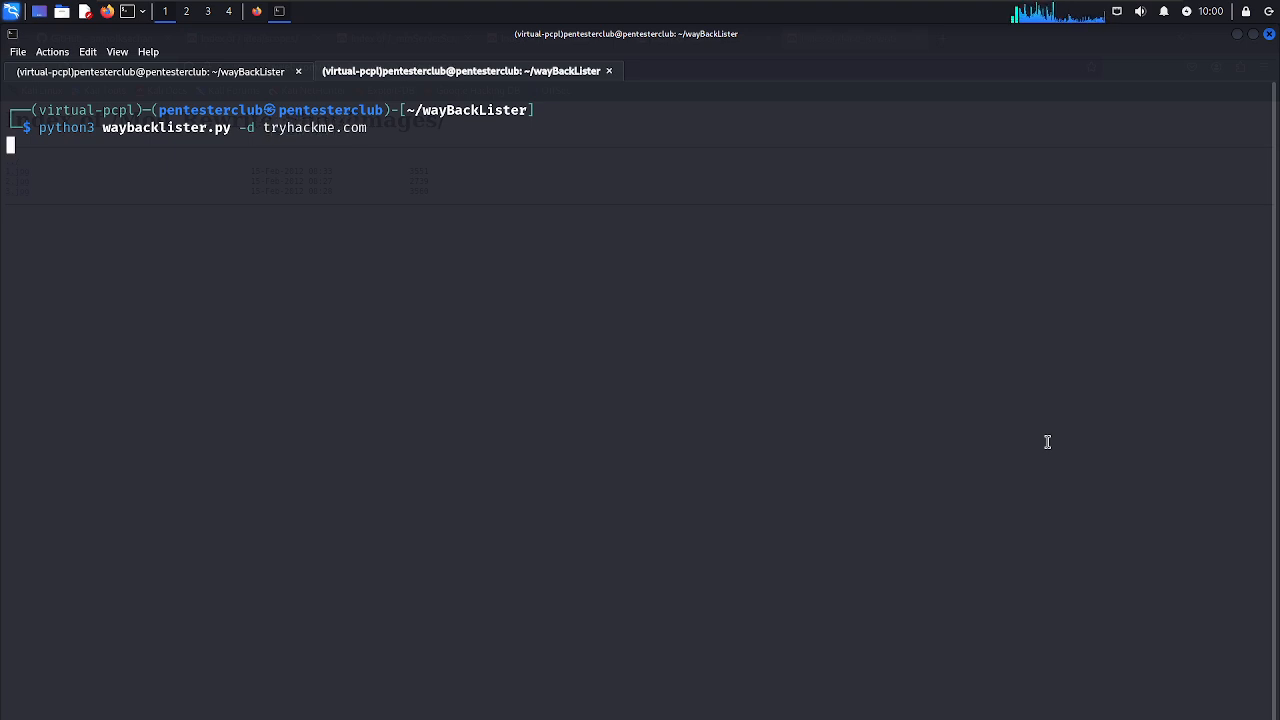
pyautogui.press('Return')
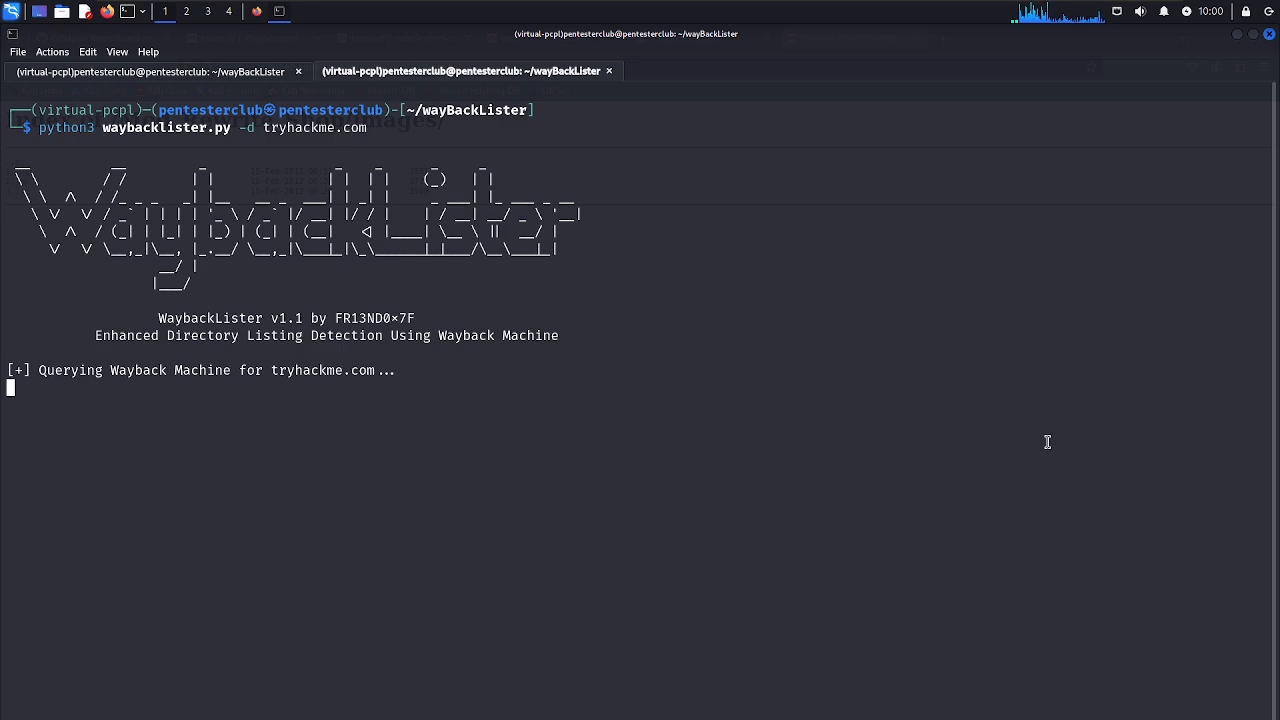
pyautogui.moveTo(244, 80)
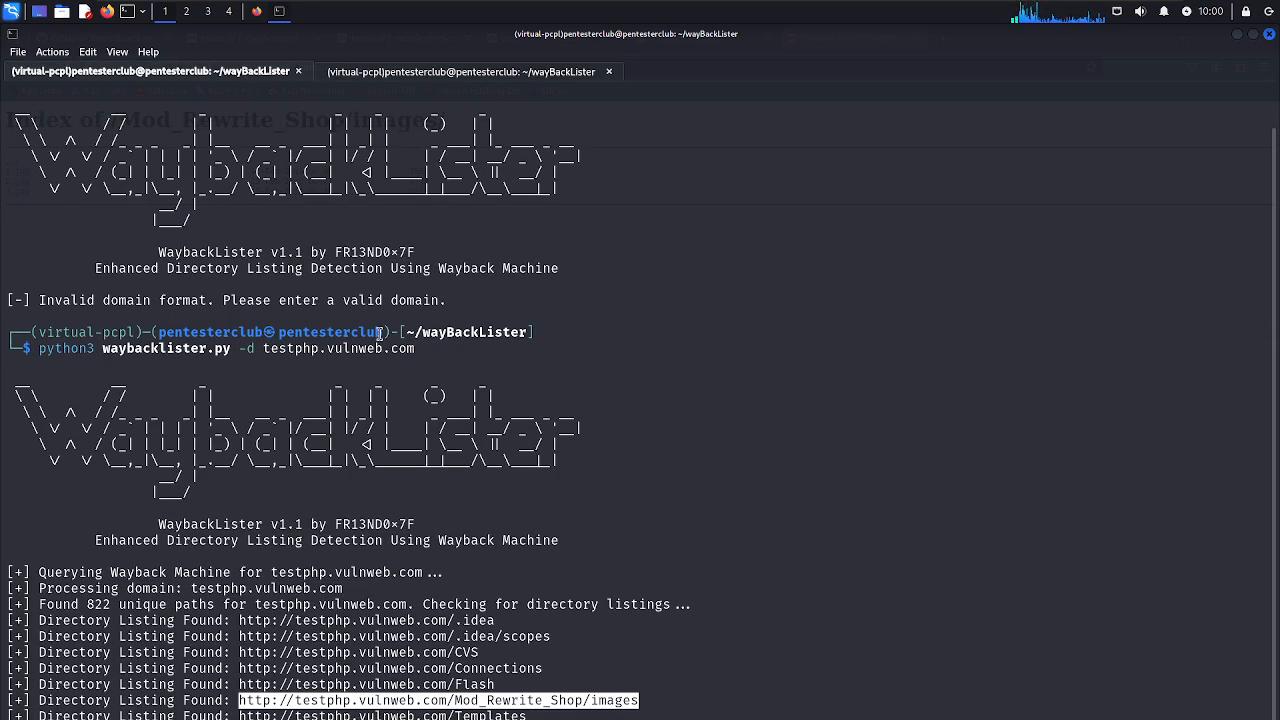
# Retry the scan with amzon.com and end at a cleared prompt.
pyautogui.click(464, 72)
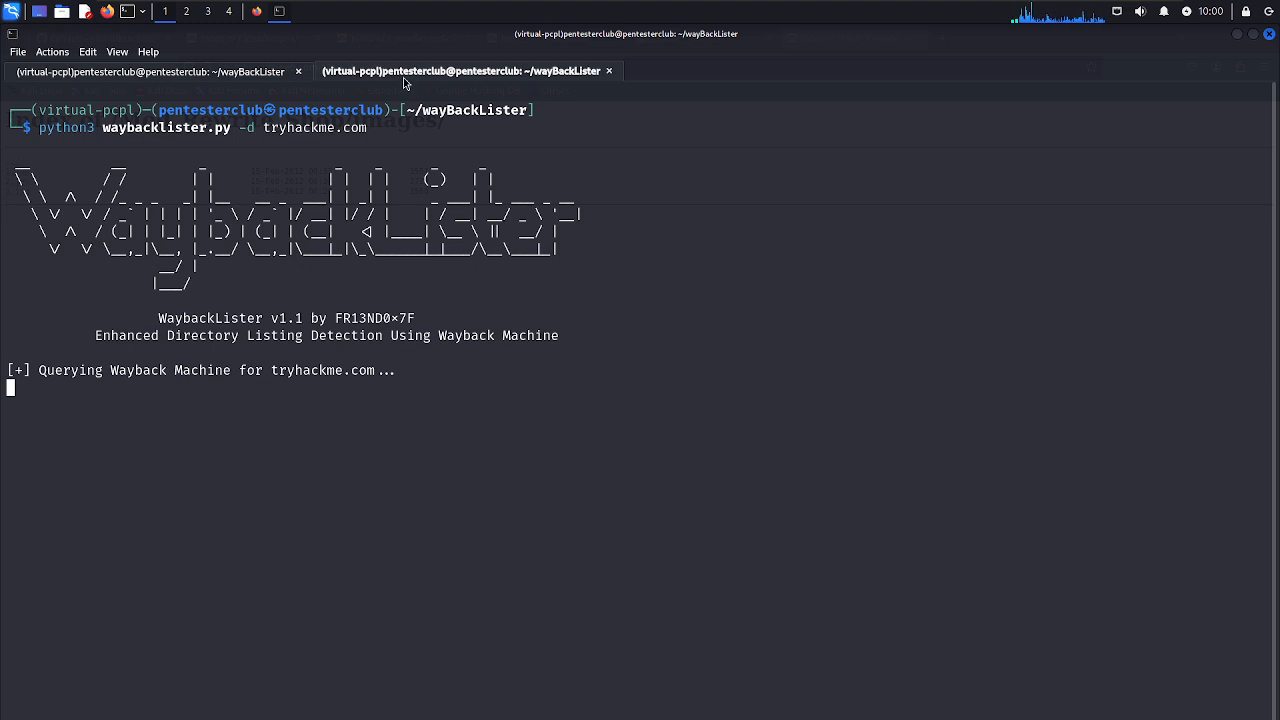
pyautogui.moveTo(394, 240)
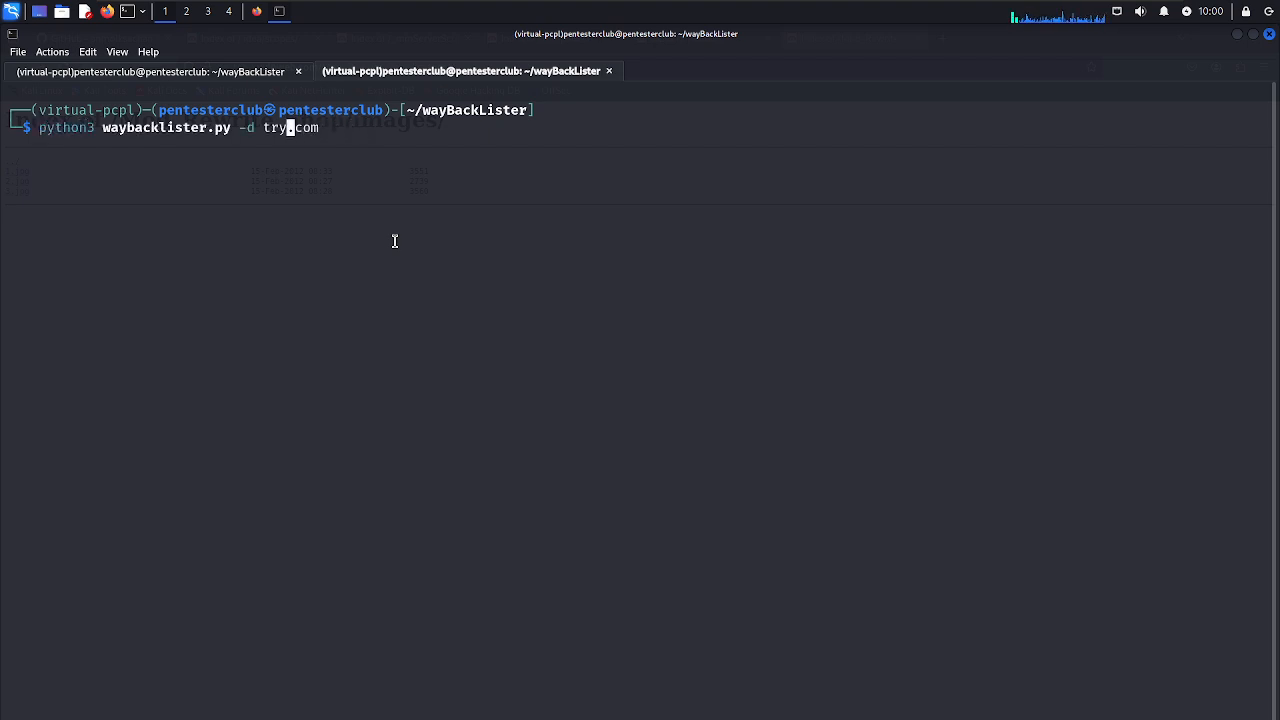
pyautogui.write('amzon')
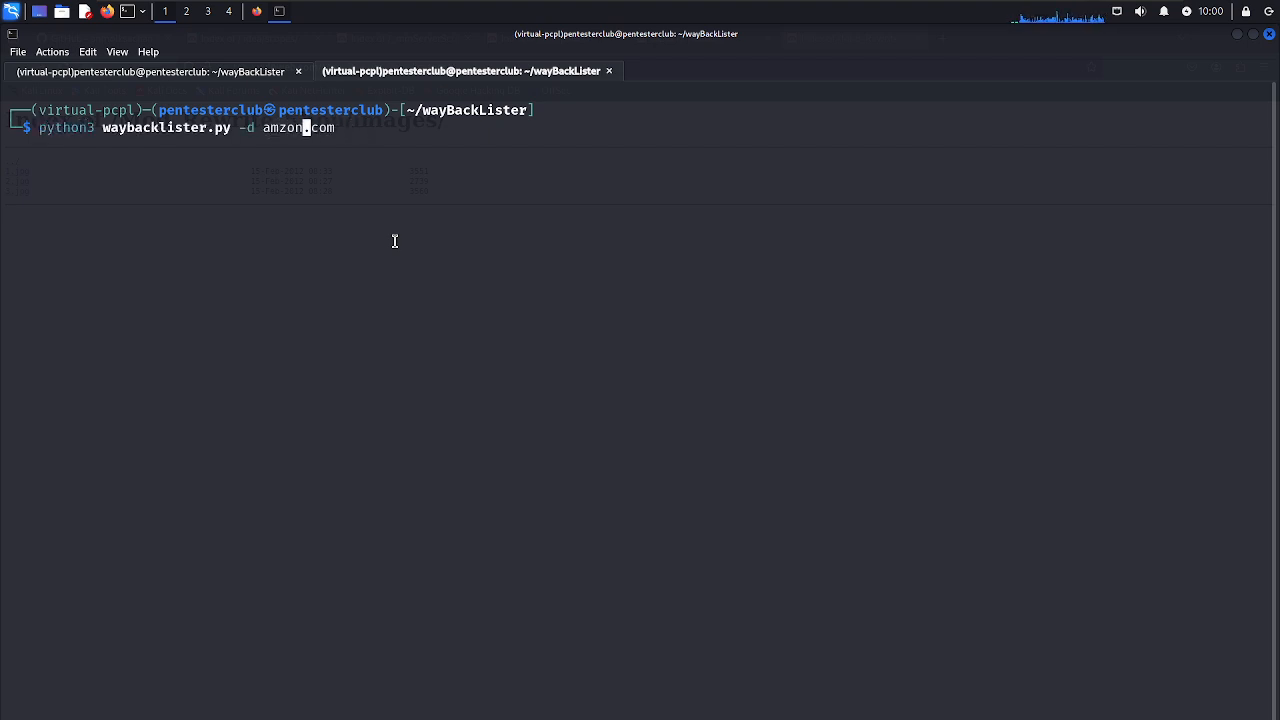
pyautogui.press('Return')
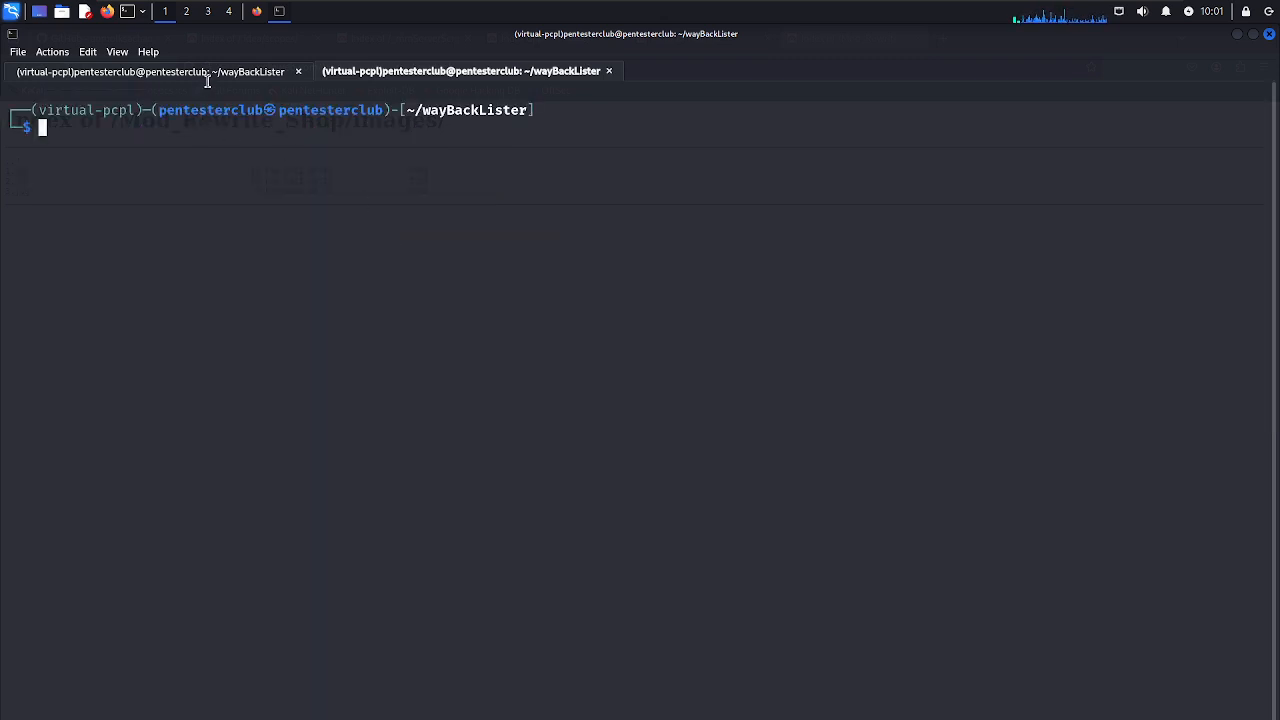
# Open the discovered testphp.vulnweb.com /images/ directory listing in Firefox from the results.
pyautogui.press('Return')
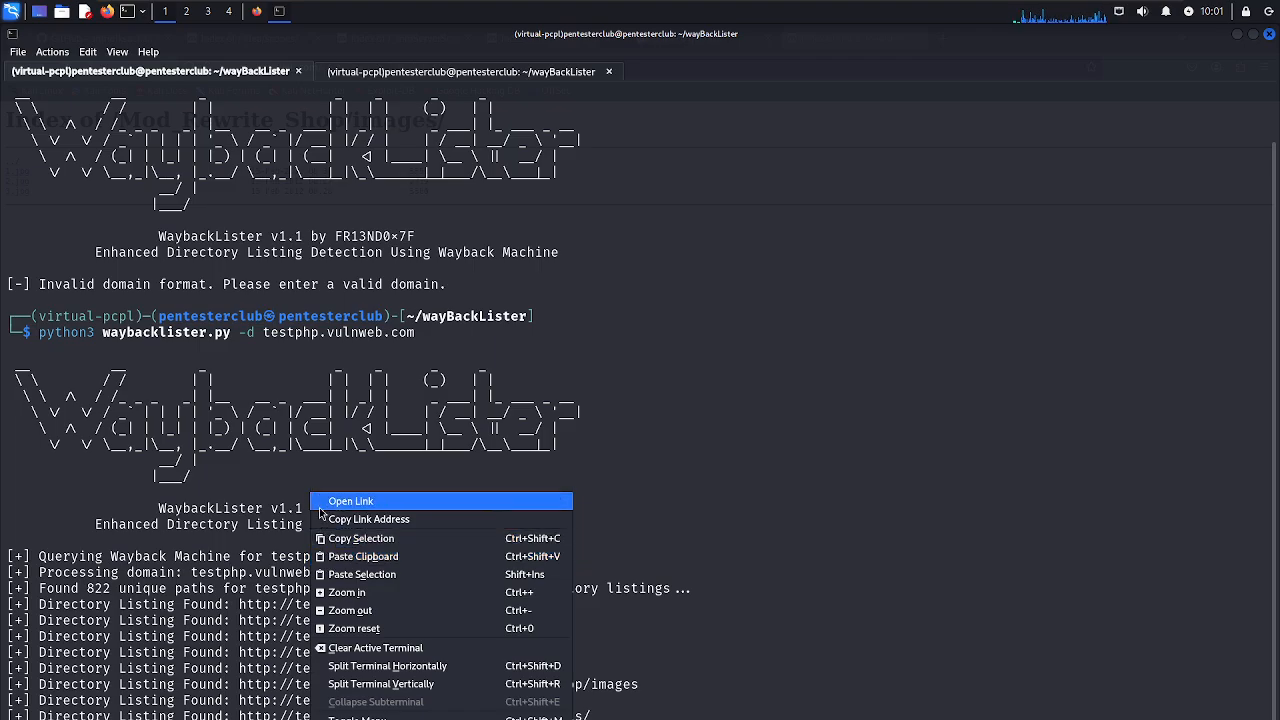
pyautogui.click(352, 500)
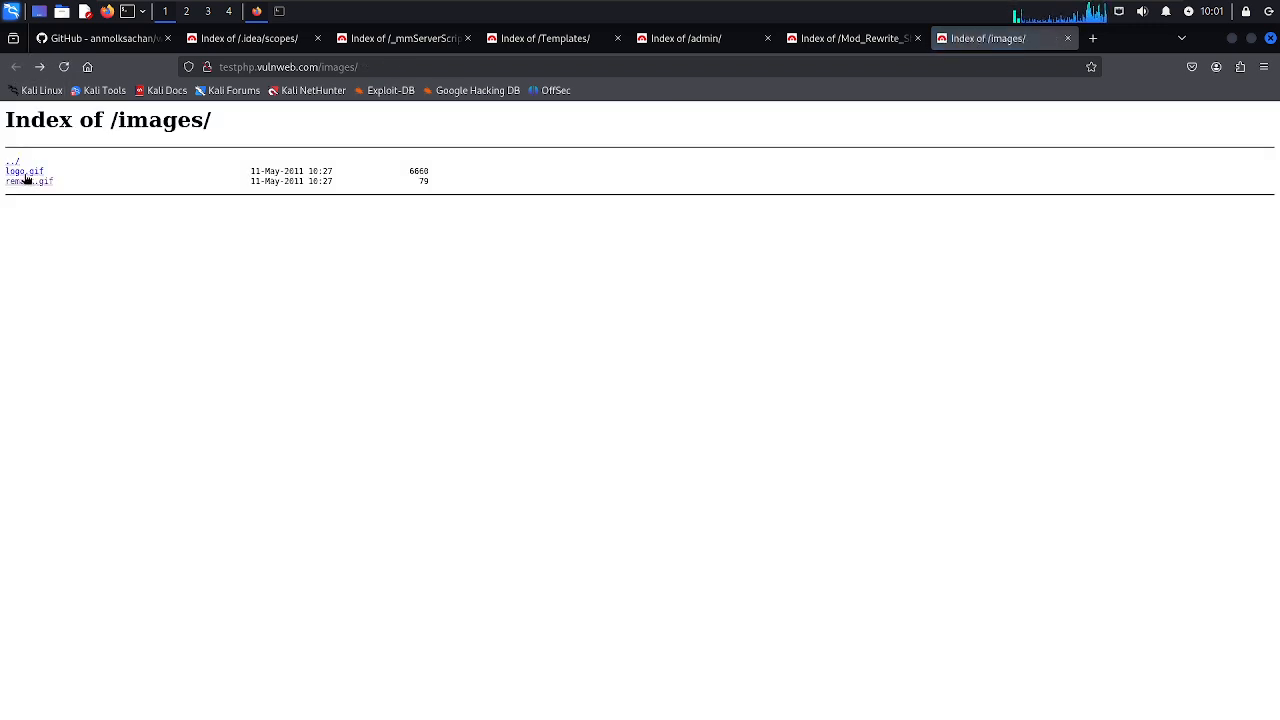
# View logo.gif (the Acunetix acuart banner), go back to the listing, and return to the terminal.
pyautogui.click(16, 172)
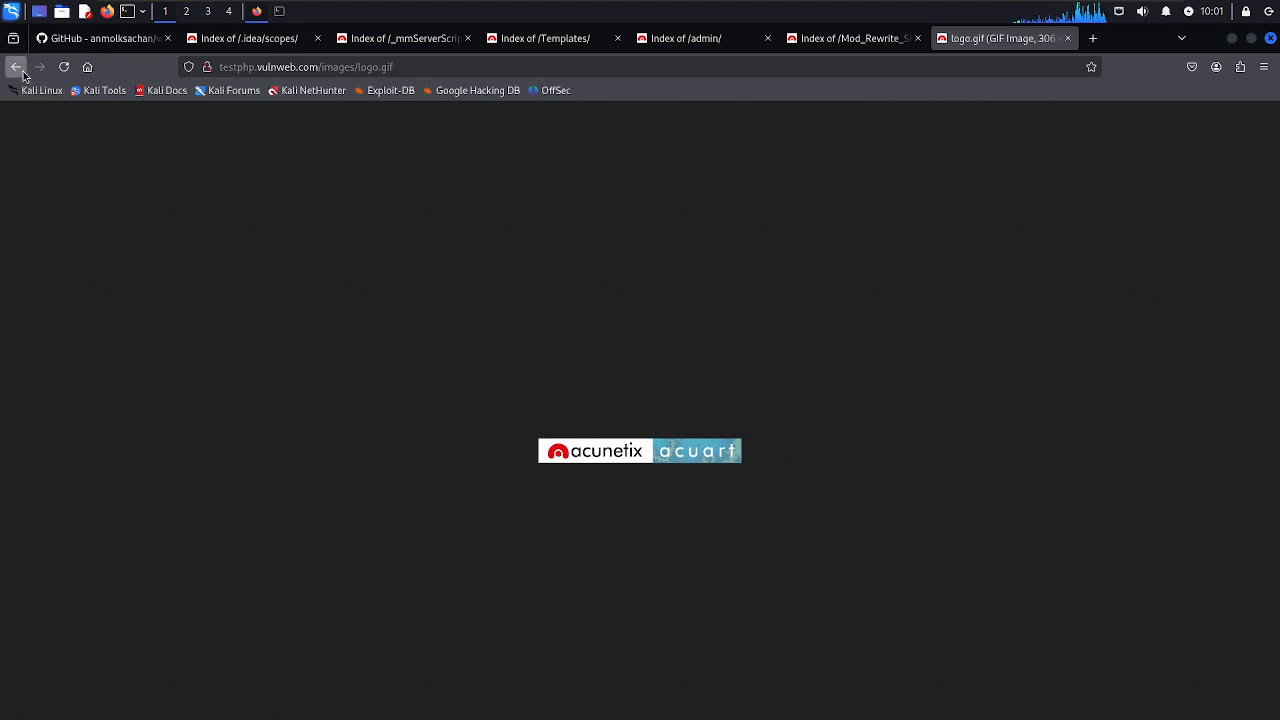
pyautogui.click(16, 66)
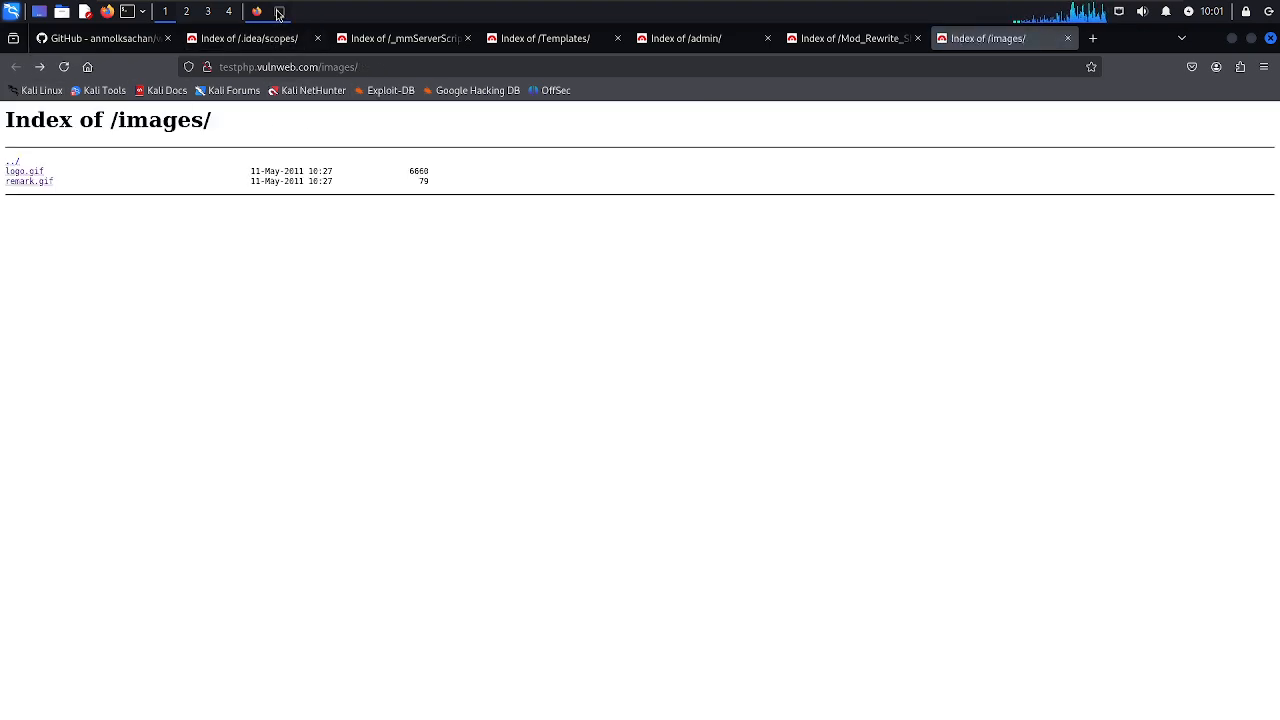
pyautogui.click(280, 12)
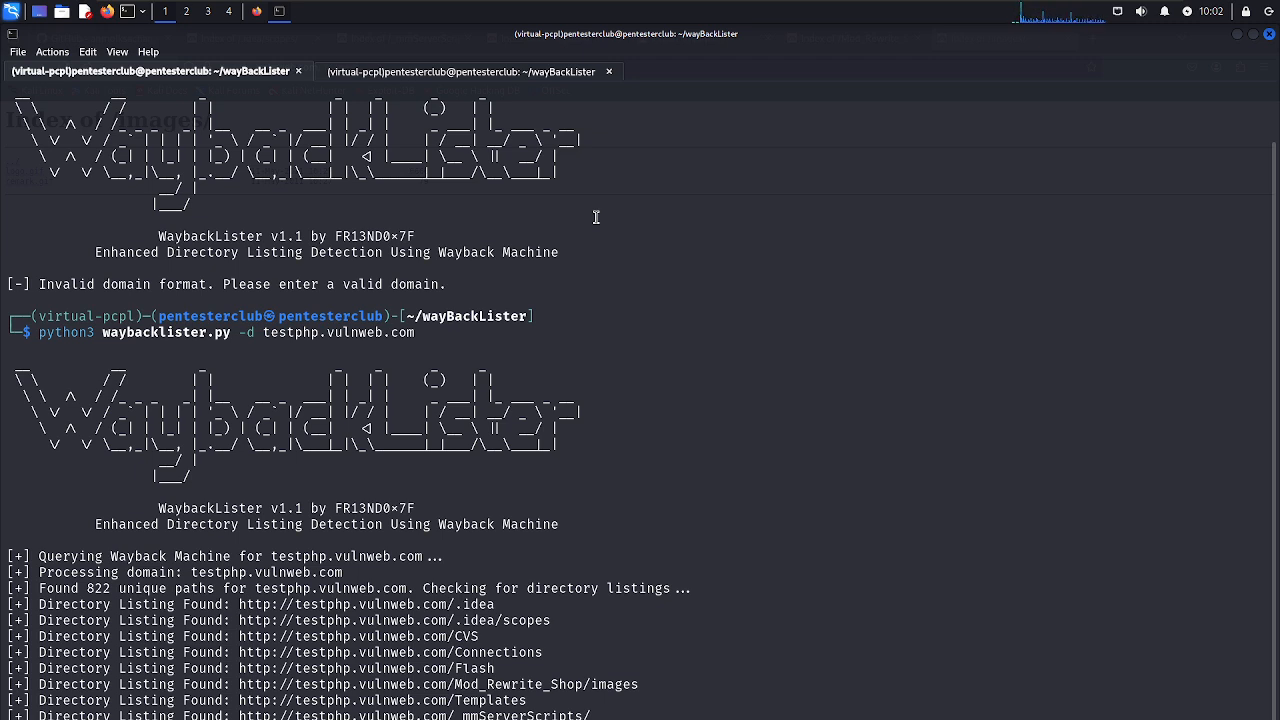
# Scroll through the testphp.vulnweb.com results before starting a second terminal tab.
pyautogui.scroll(-3)
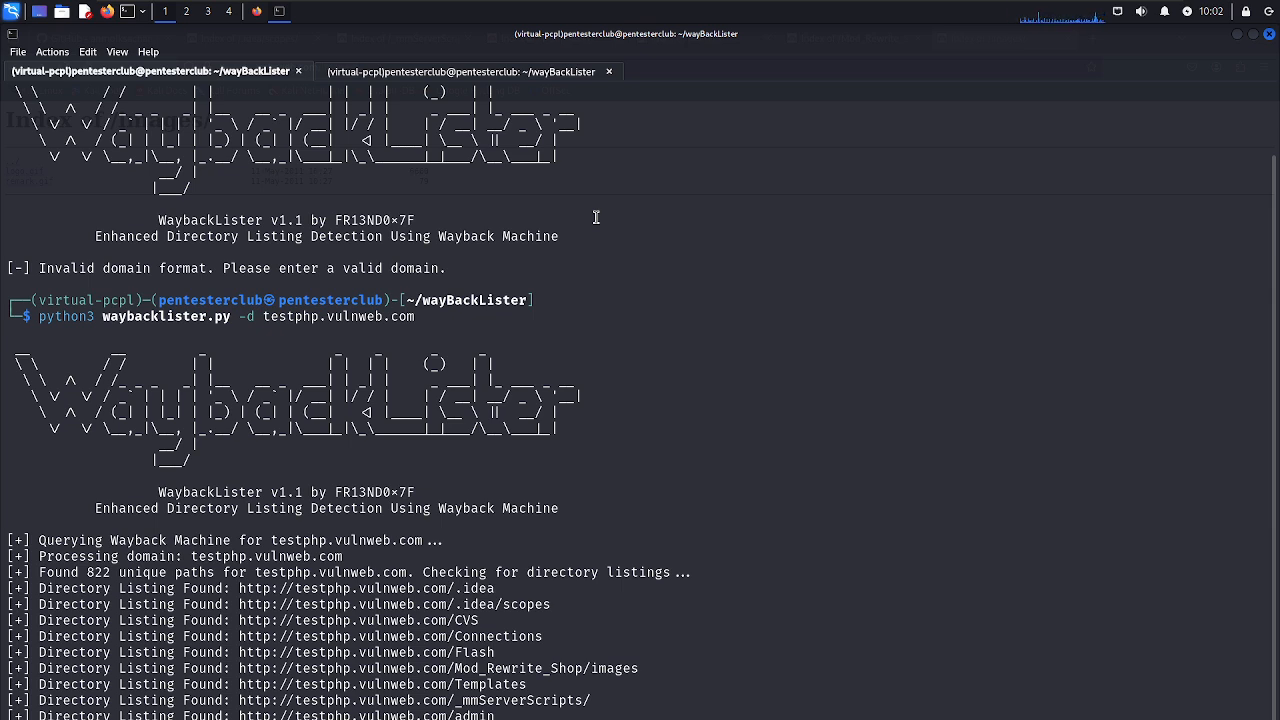
pyautogui.moveTo(240, 308)
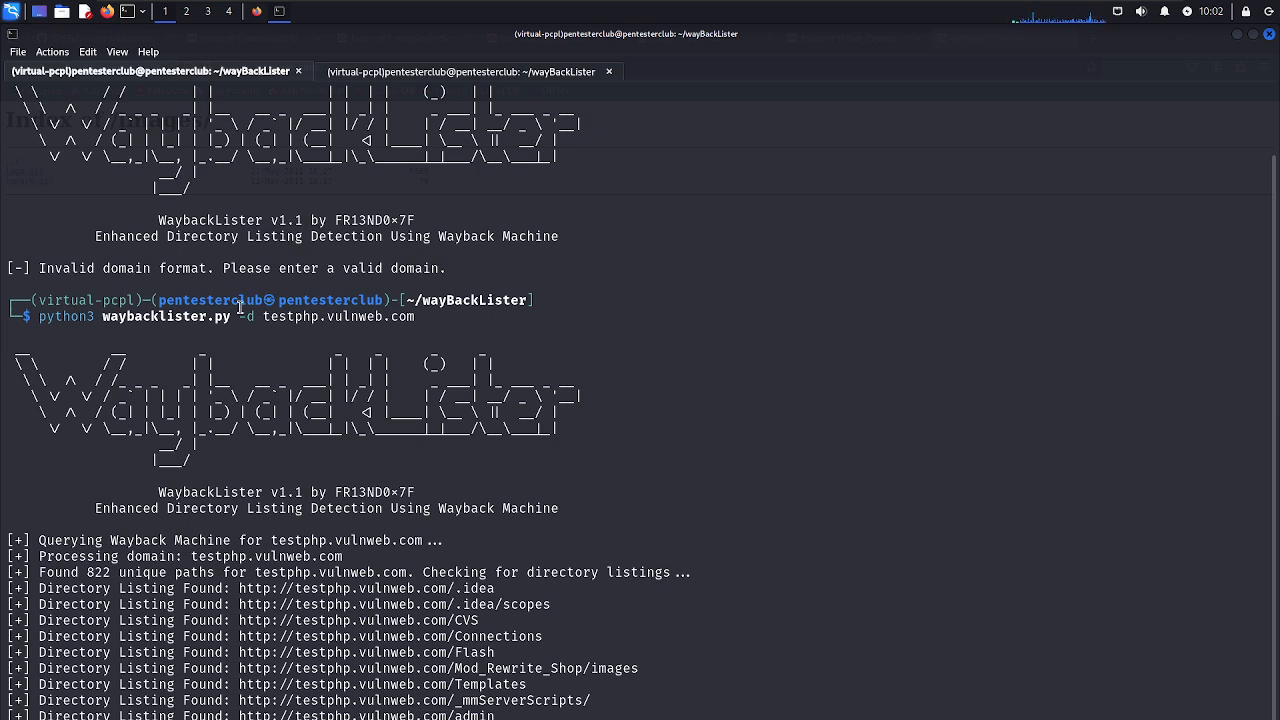
pyautogui.scroll(3)
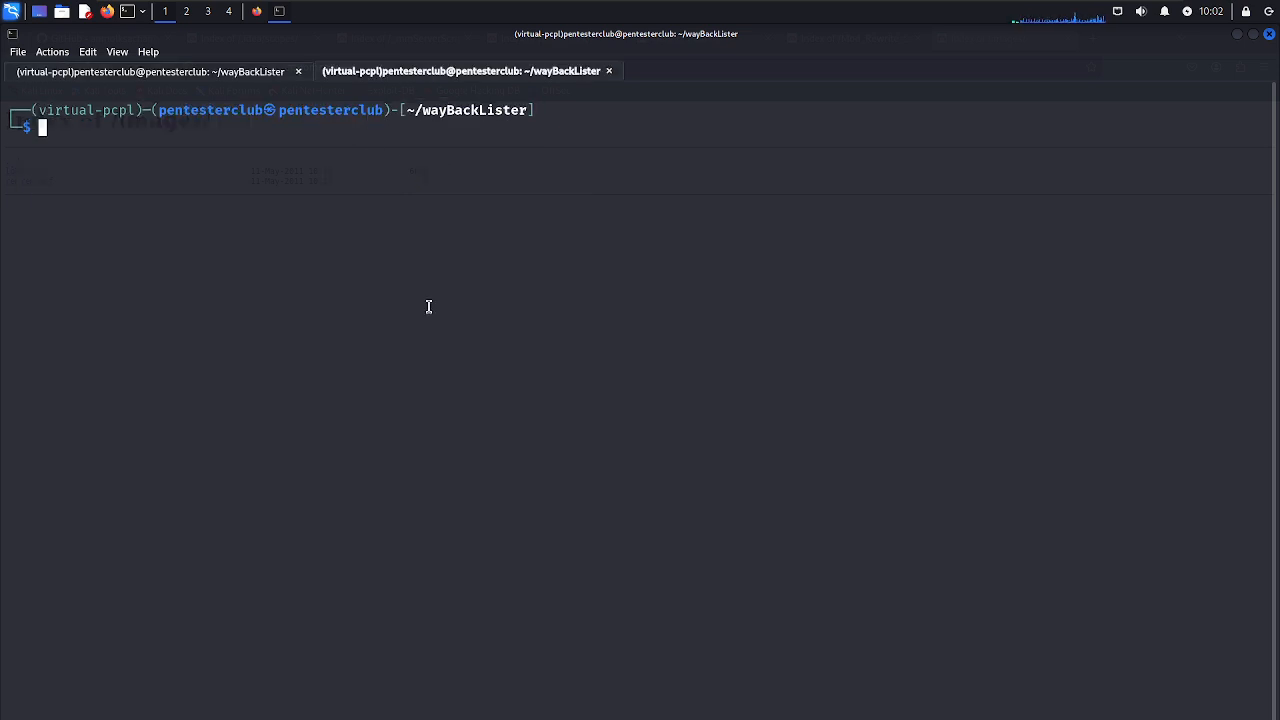
# Run python3 waybacklister.py -d crypto.com, which ends in a Wayback Machine read timeout.
pyautogui.write('python3 waybacklister.py -d amazon.com')
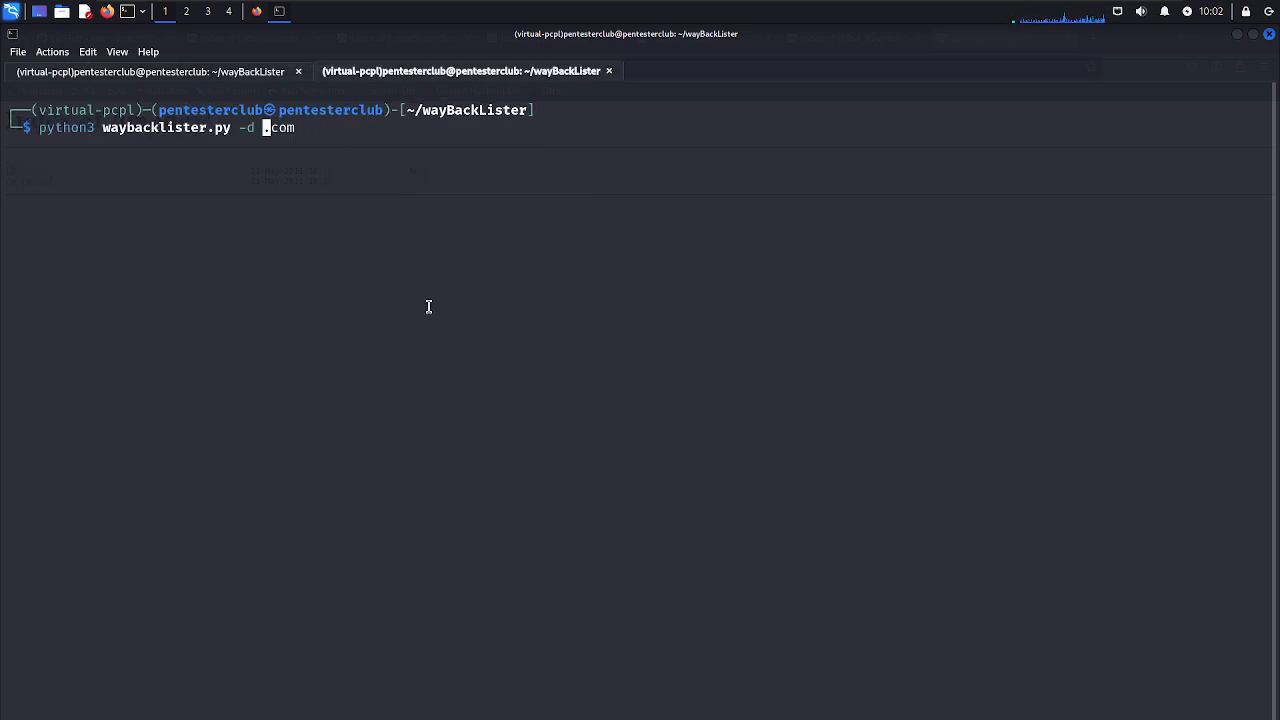
pyautogui.write('cryp')
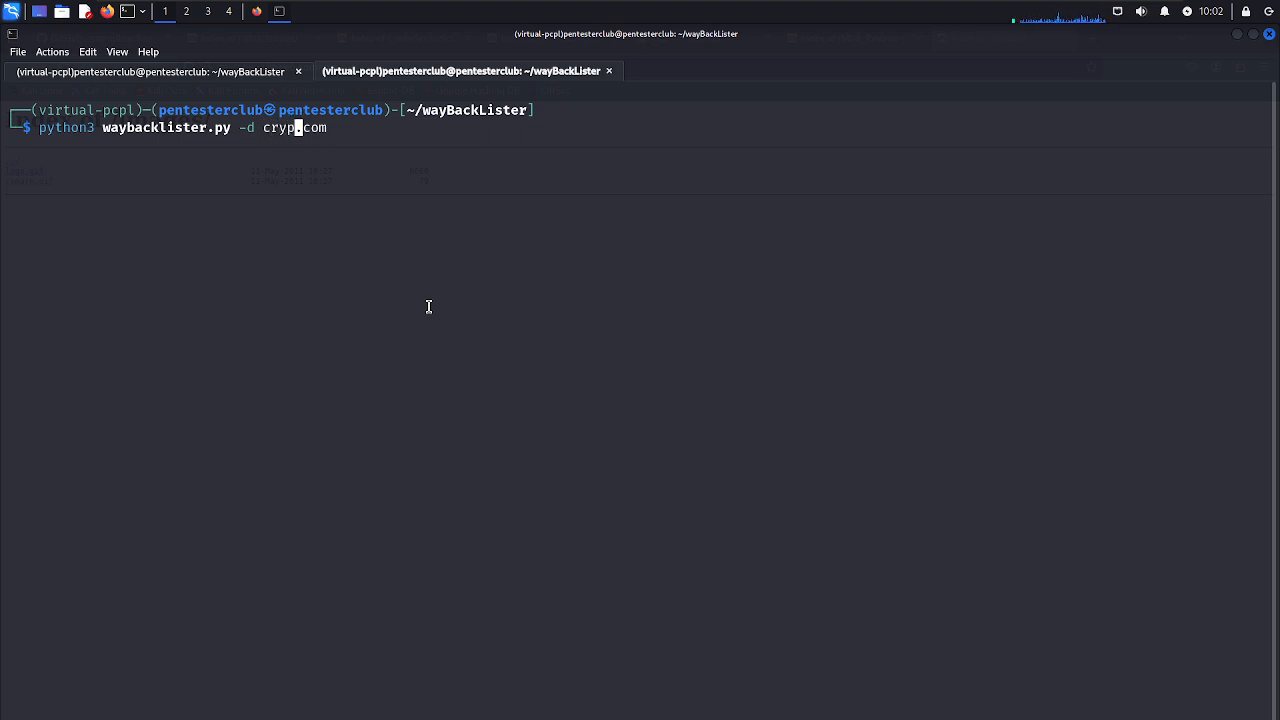
pyautogui.write('to')
pyautogui.press('Return')
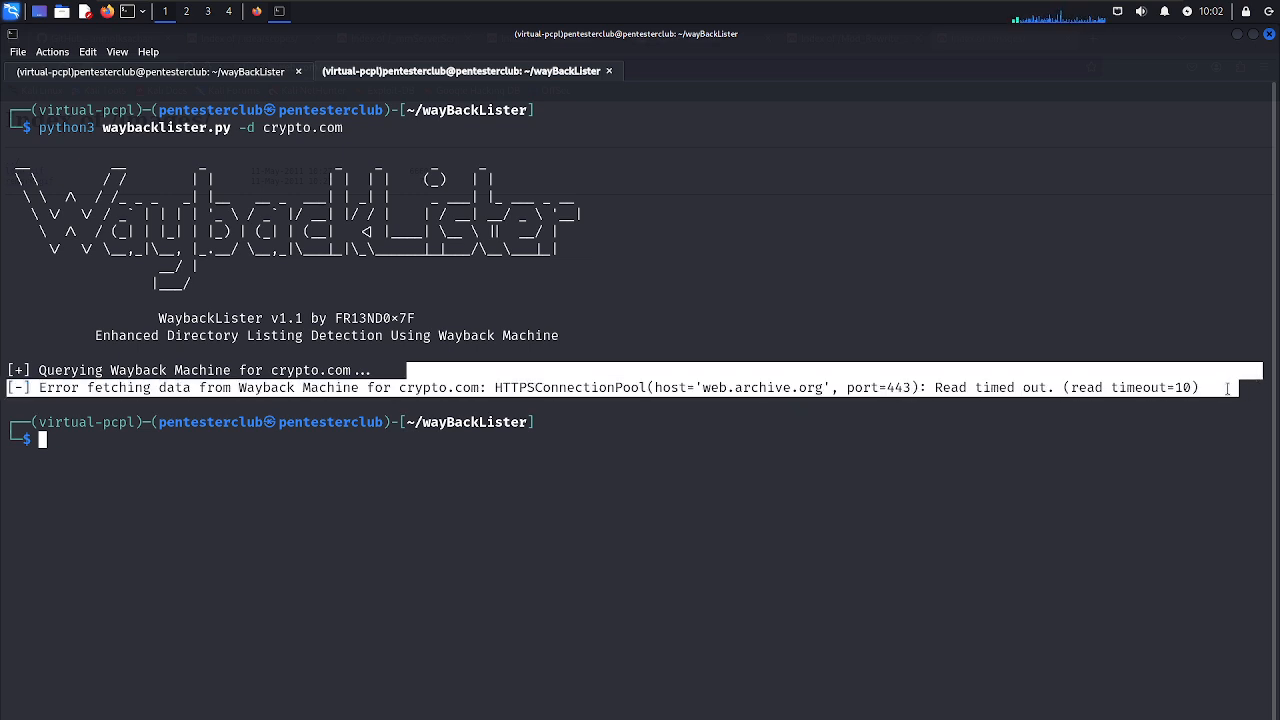
pyautogui.moveTo(992, 410)
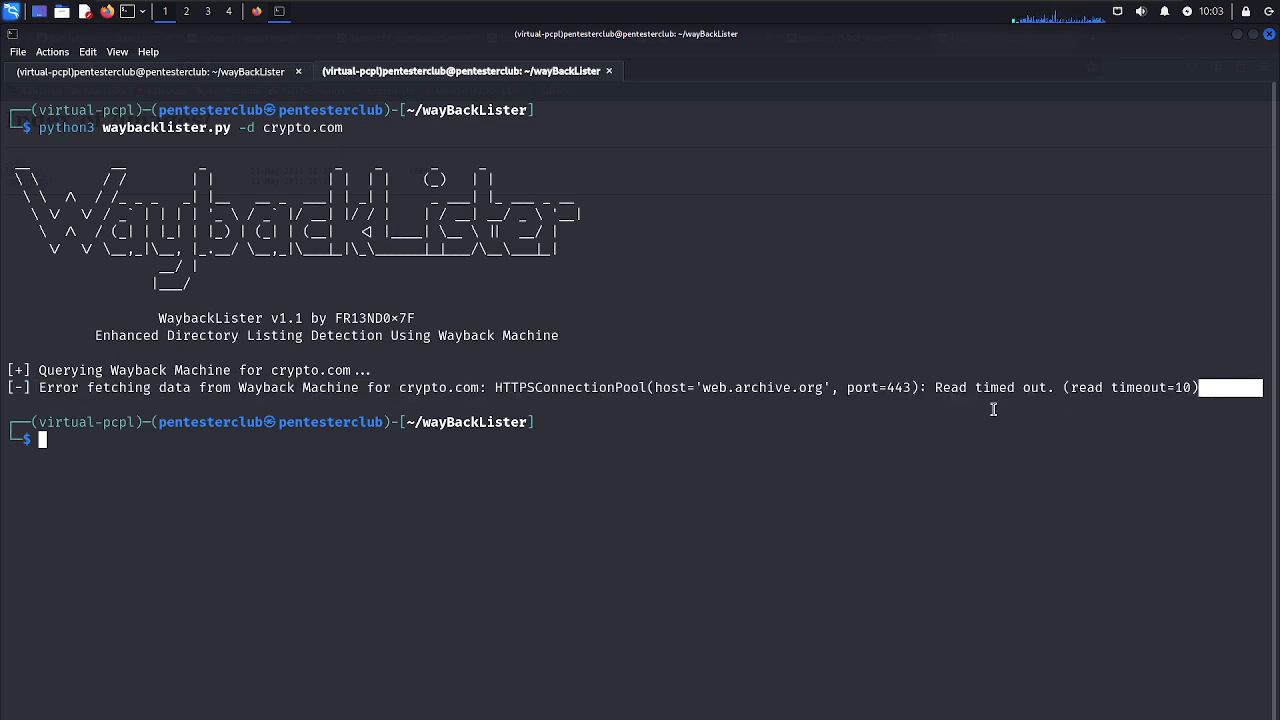
pyautogui.moveTo(290, 374)
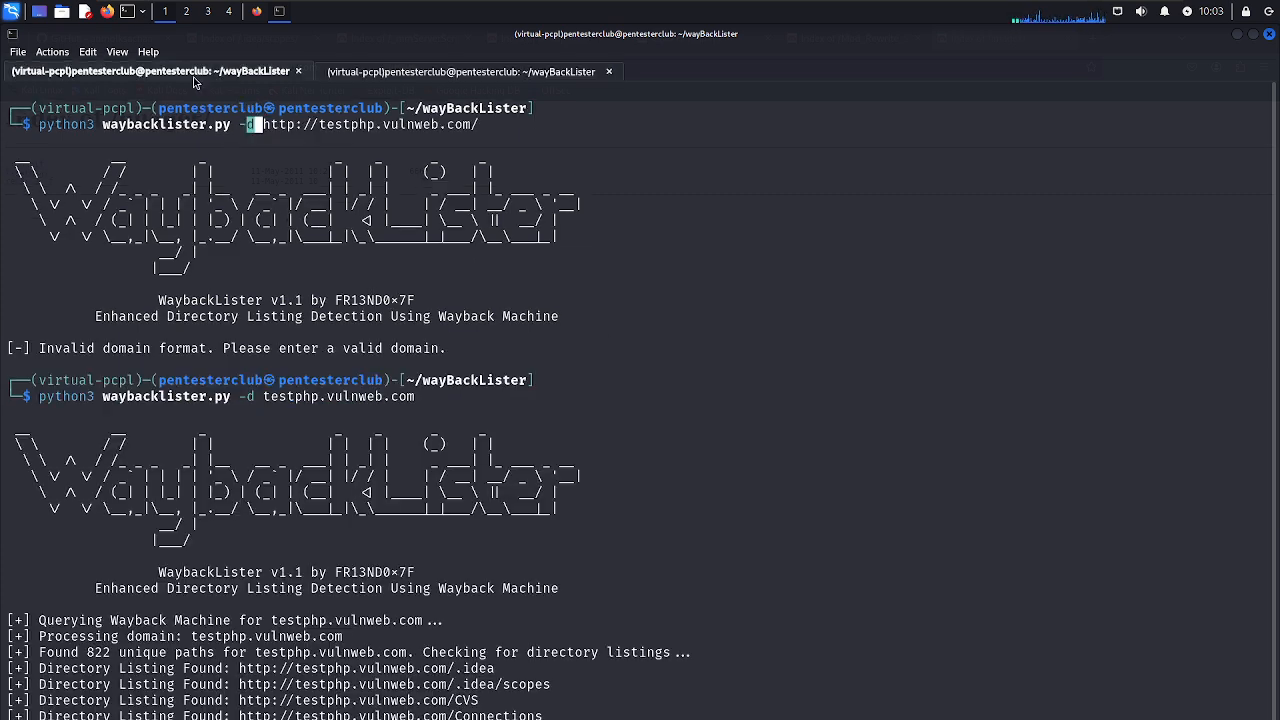
# Open the discovered /pictures/ directory listing link from the scan results in Firefox.
pyautogui.scroll(-3)
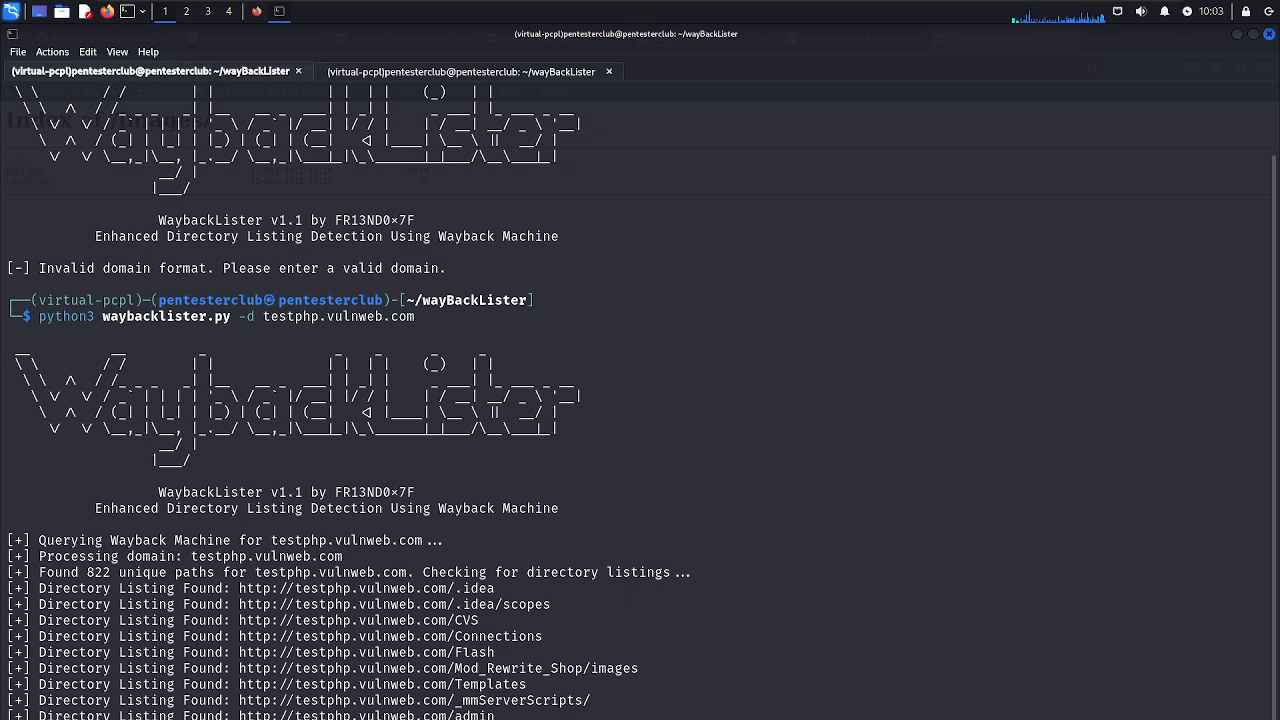
pyautogui.rightClick(484, 504)
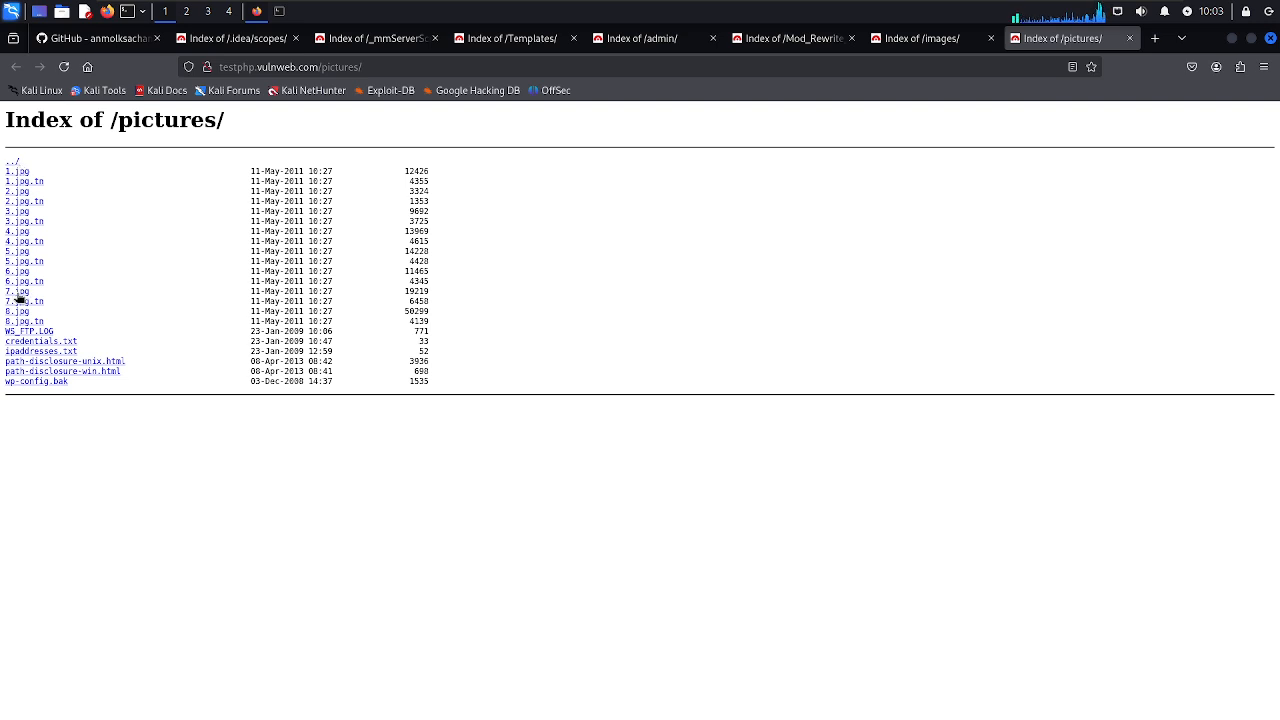
pyautogui.moveTo(24, 394)
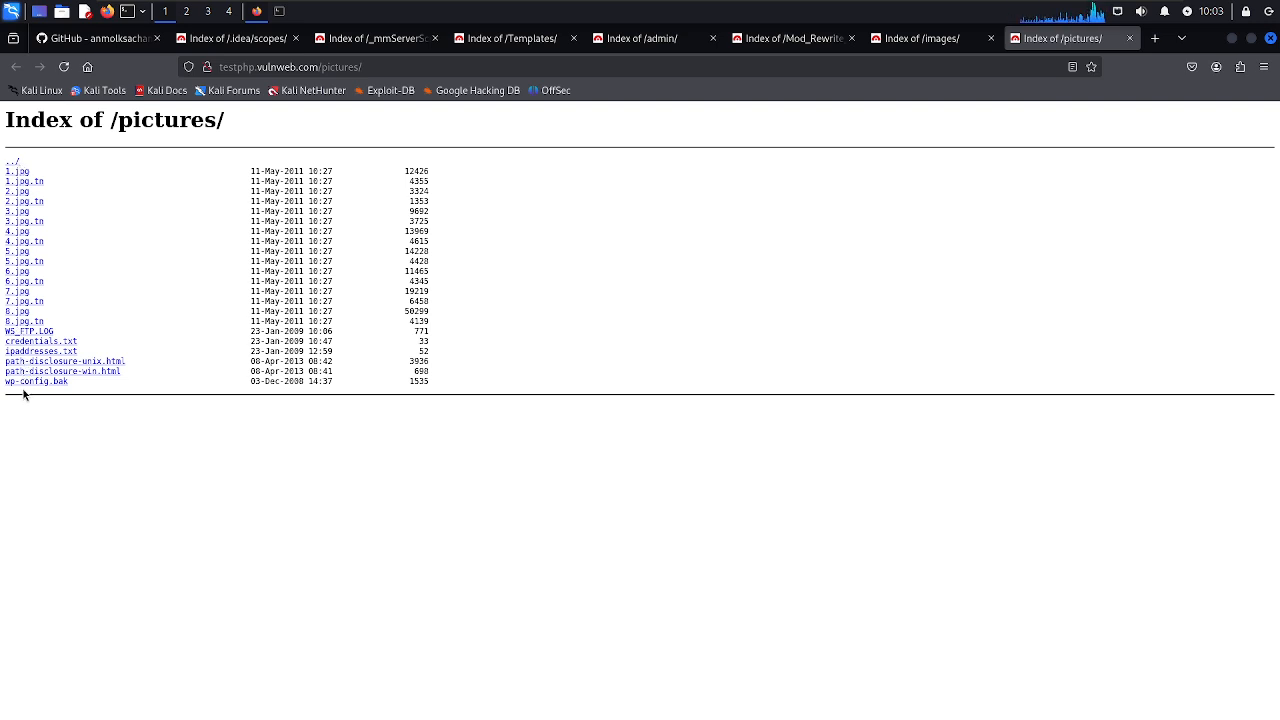
pyautogui.moveTo(28, 368)
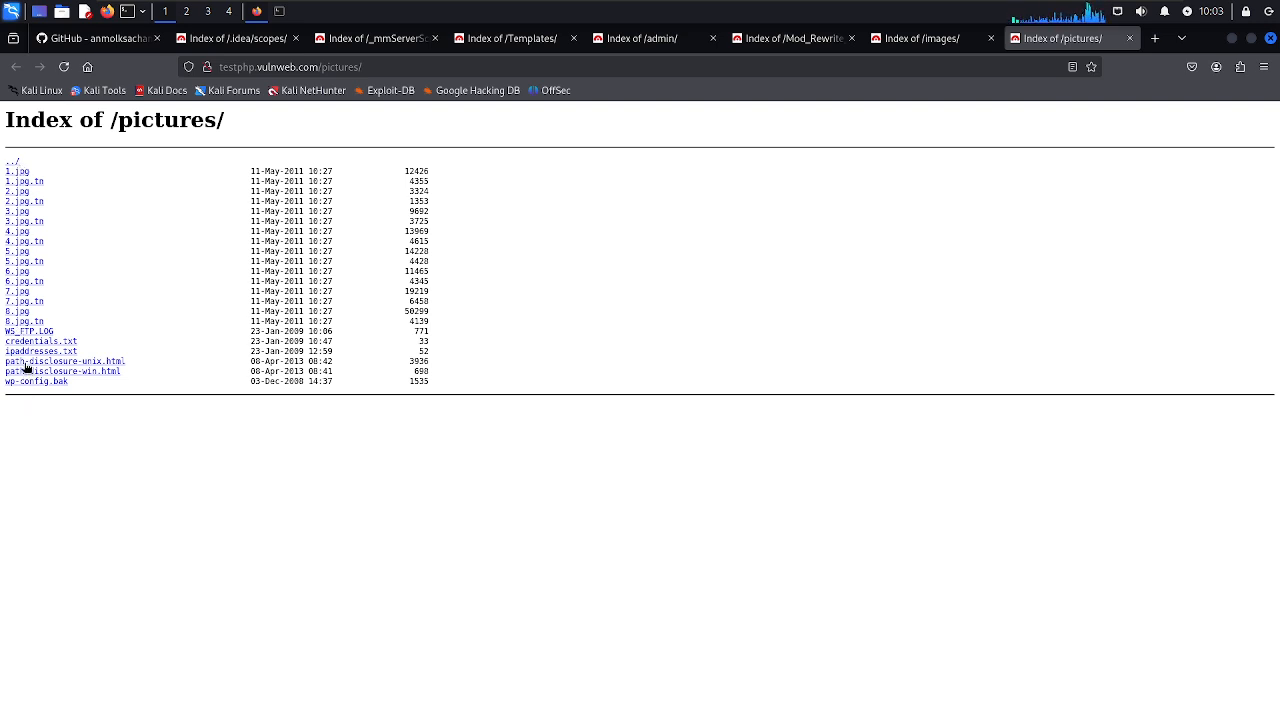
pyautogui.click(68, 360)
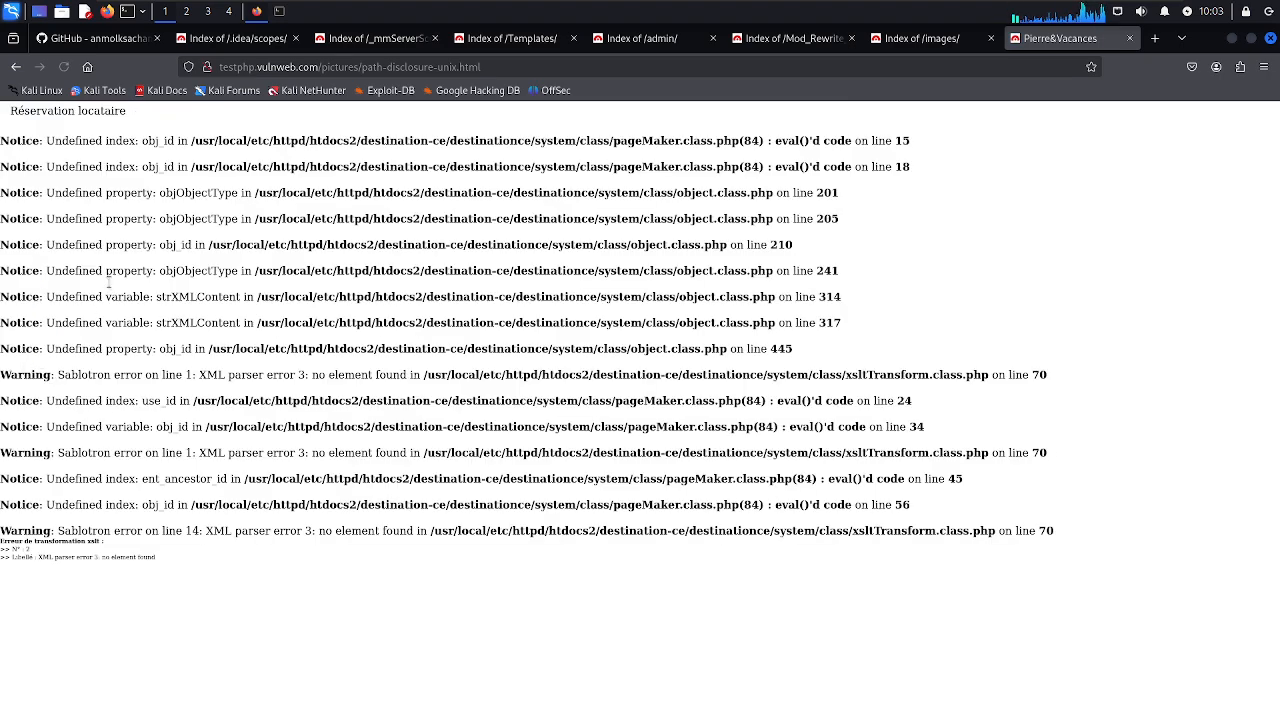
pyautogui.doubleClick(200, 140)
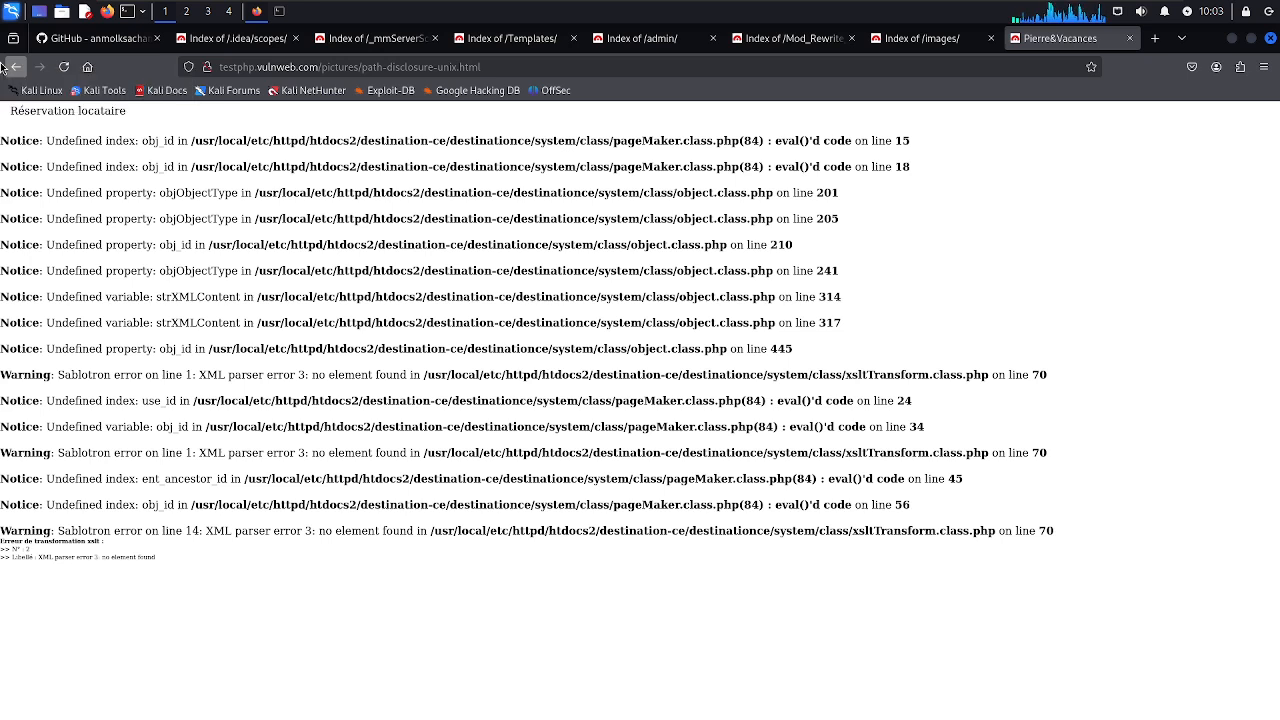
pyautogui.moveTo(12, 66)
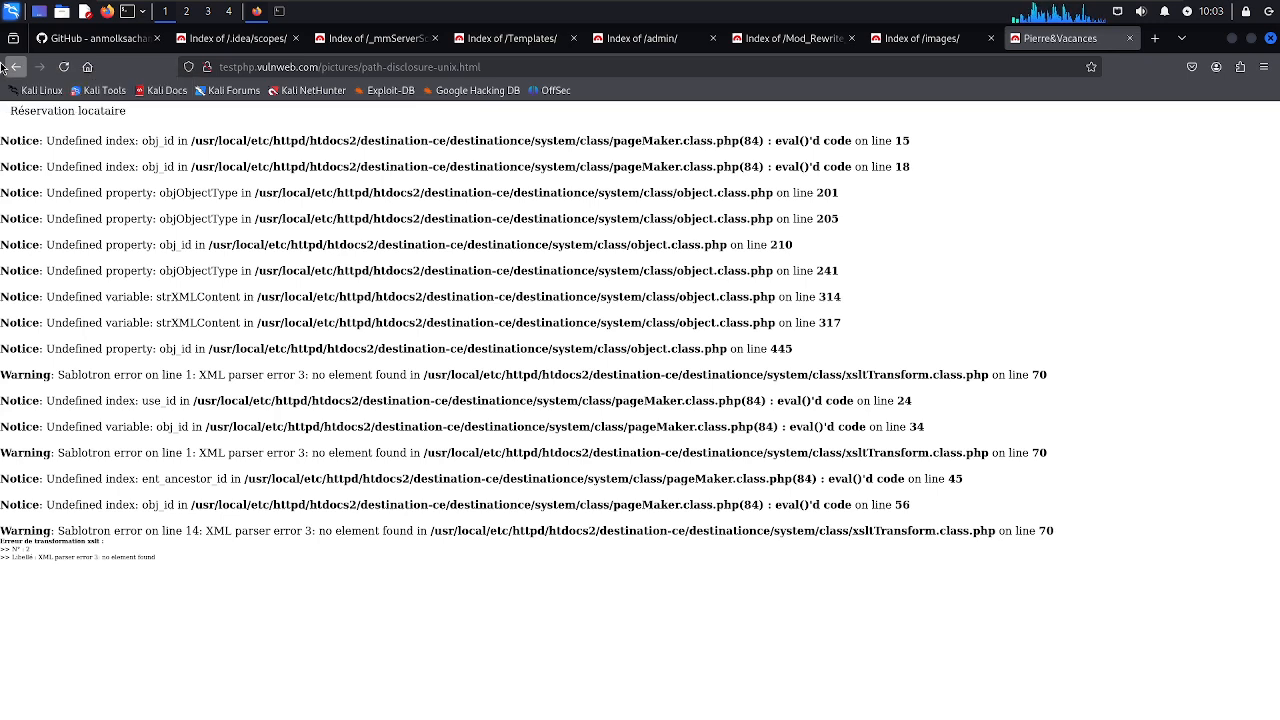
pyautogui.click(12, 66)
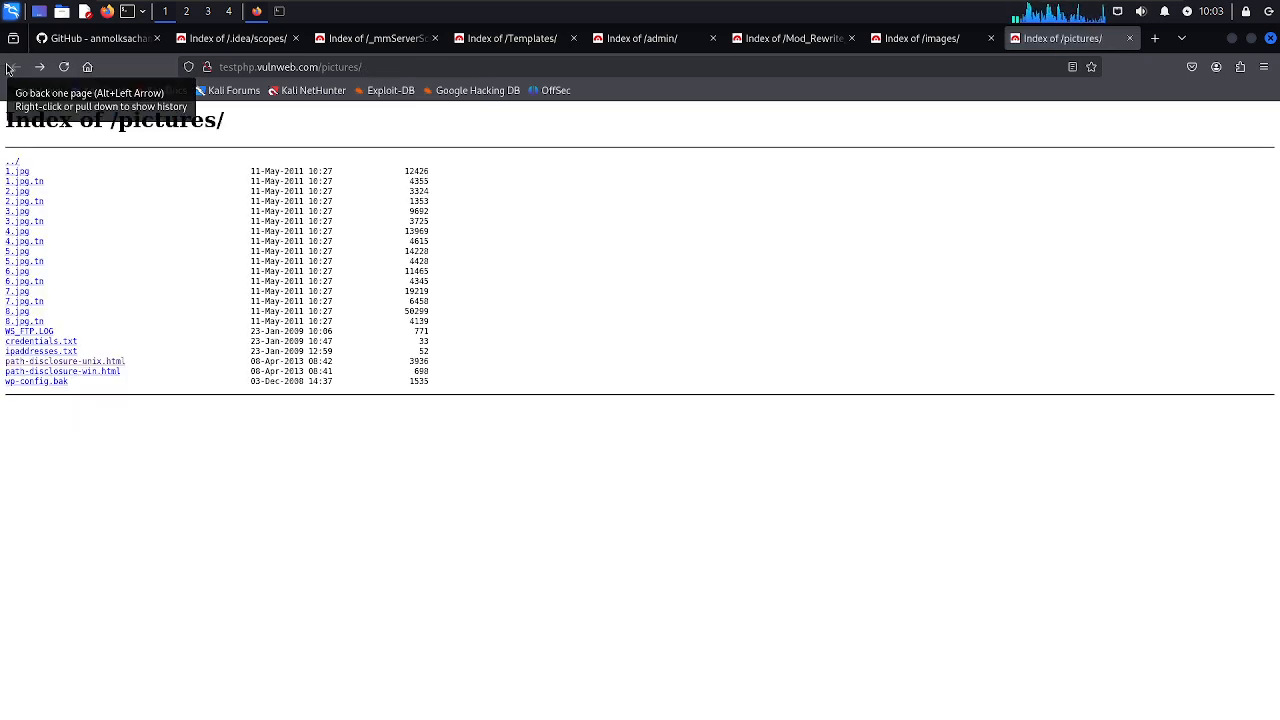
pyautogui.moveTo(12, 232)
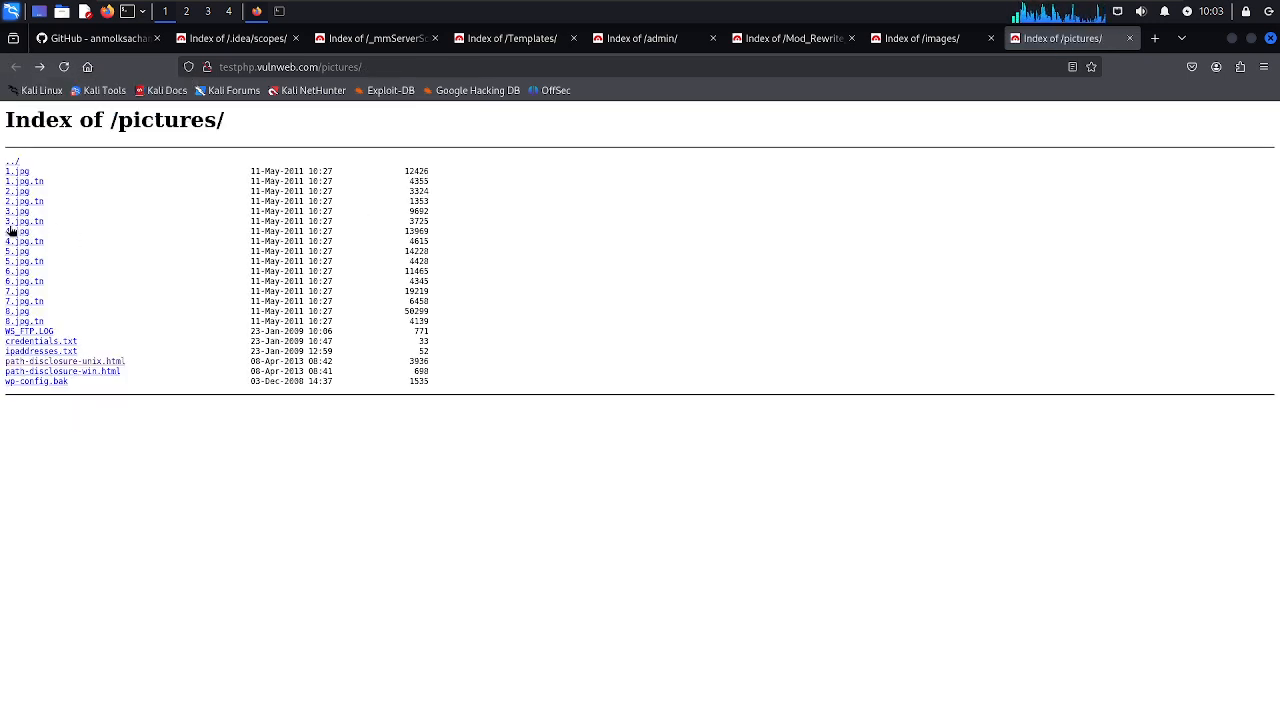
pyautogui.click(22, 200)
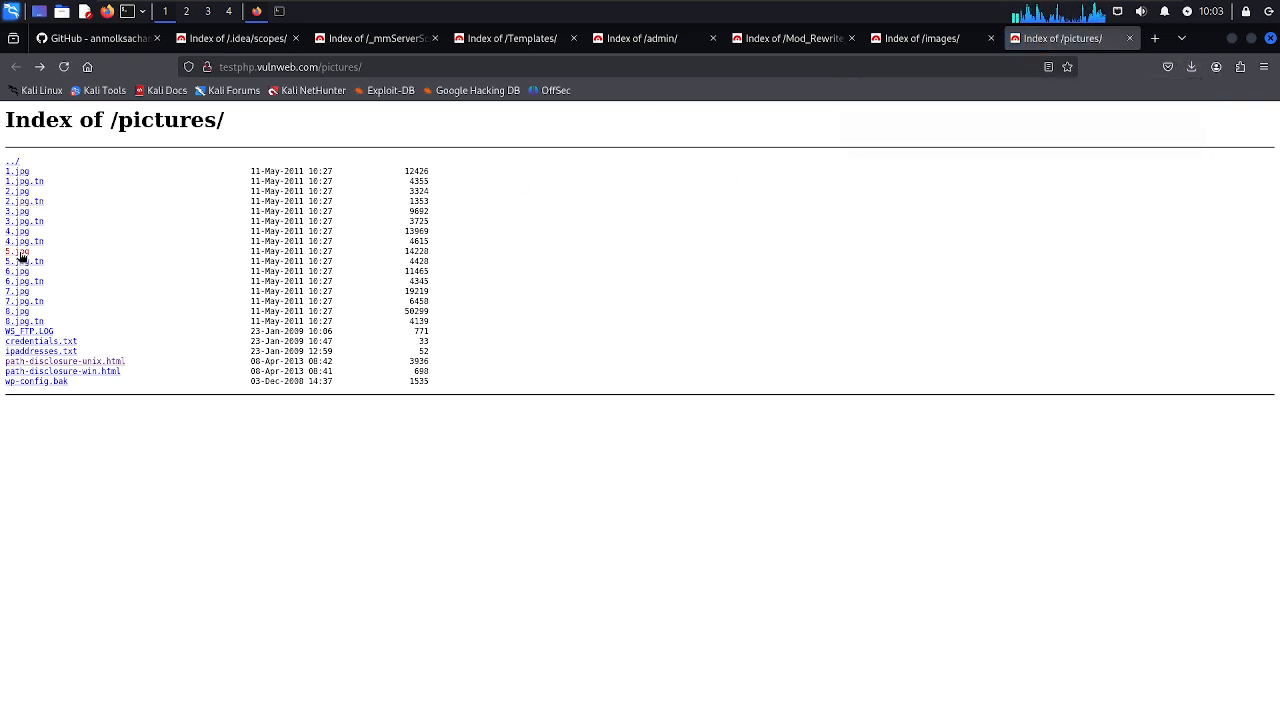
pyautogui.moveTo(430, 234)
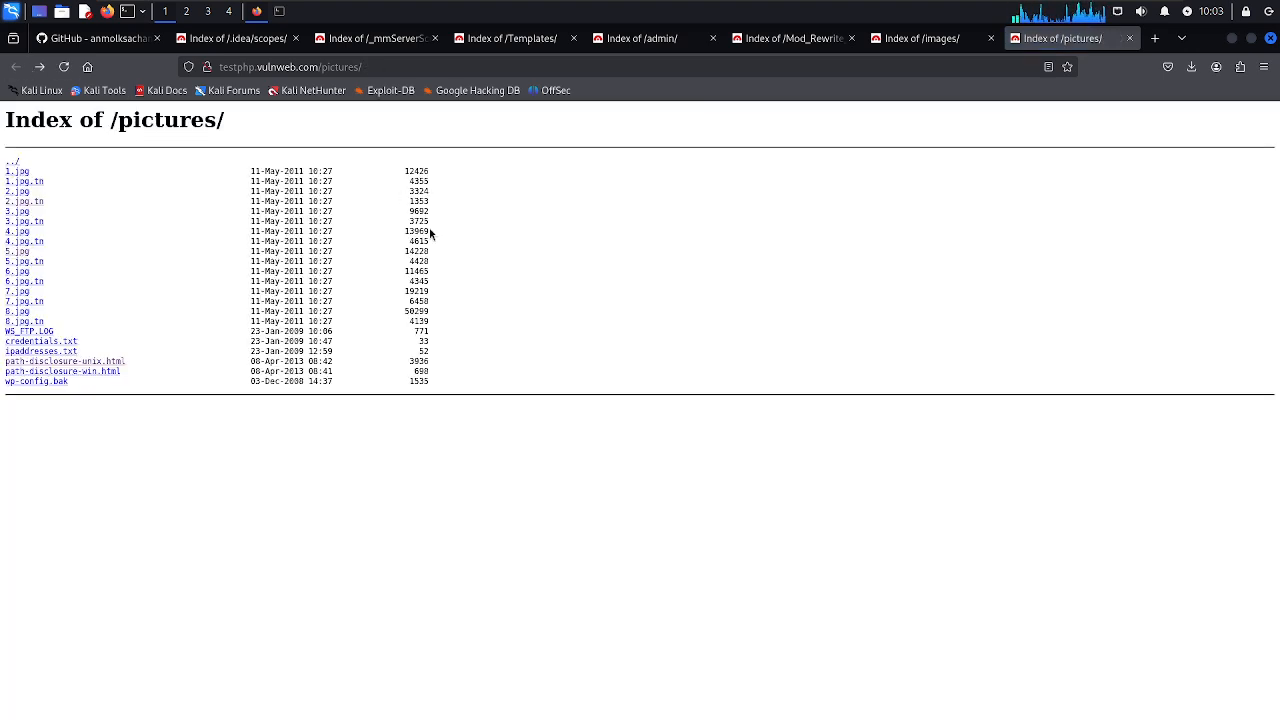